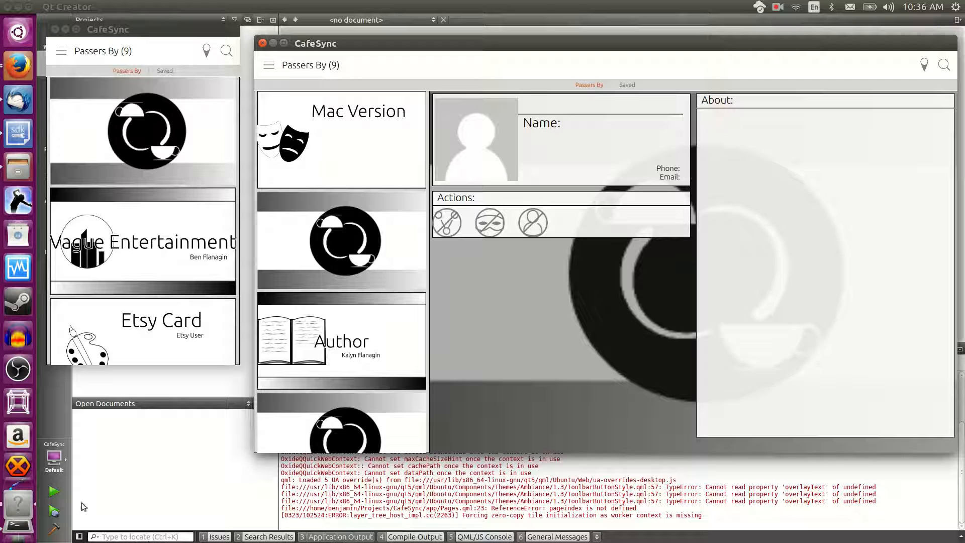
mouse_move(116, 283)
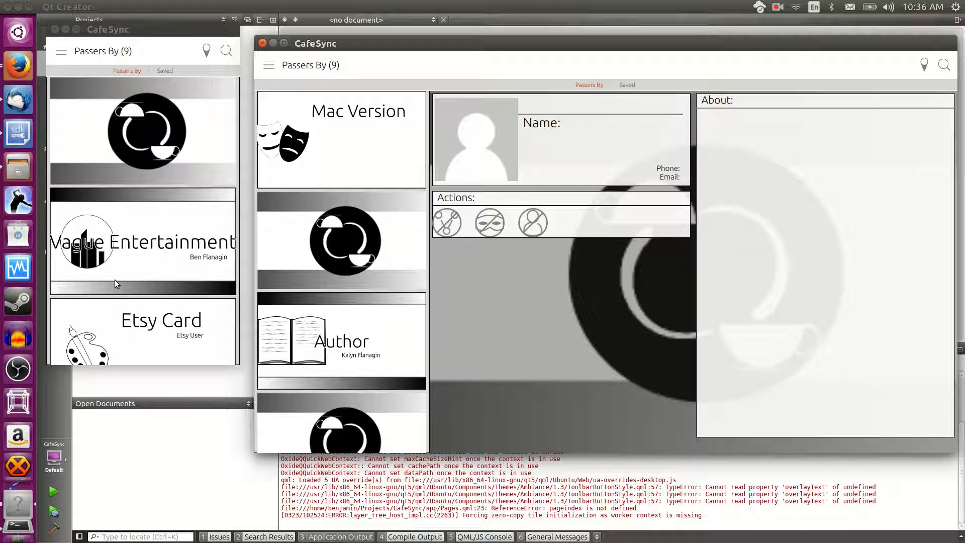
Step: Switch the card browser's scope from Passers By to Region (9 cards)
scroll("down", 3)
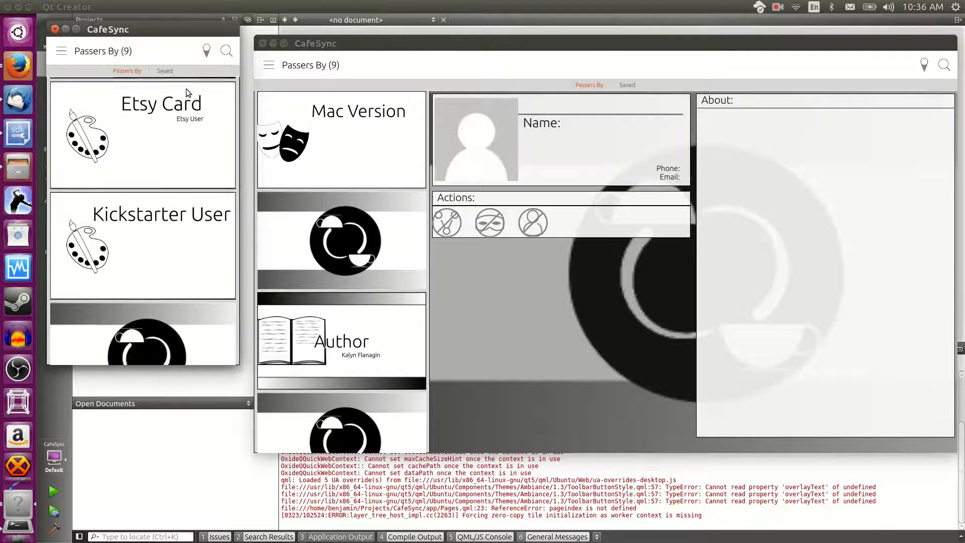
scroll("down", 3)
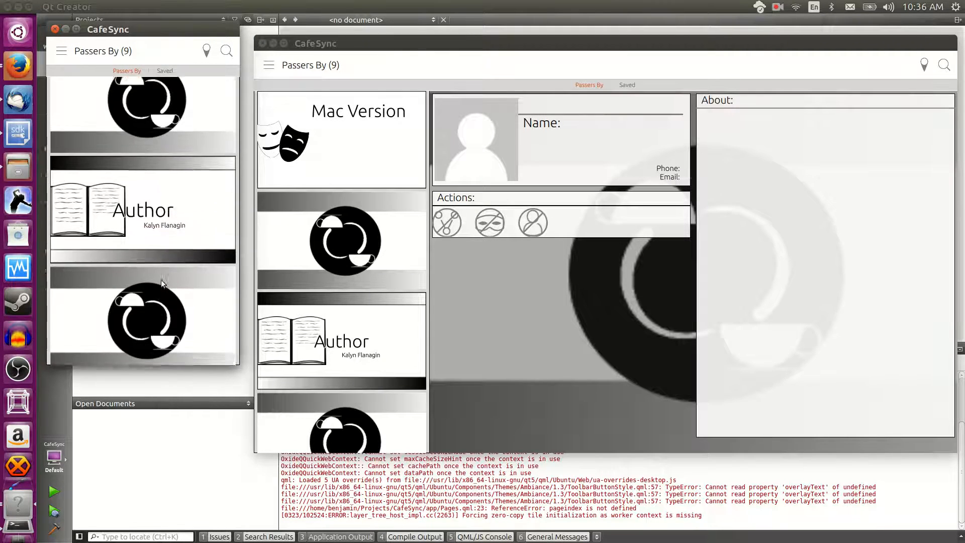
scroll("up", 3)
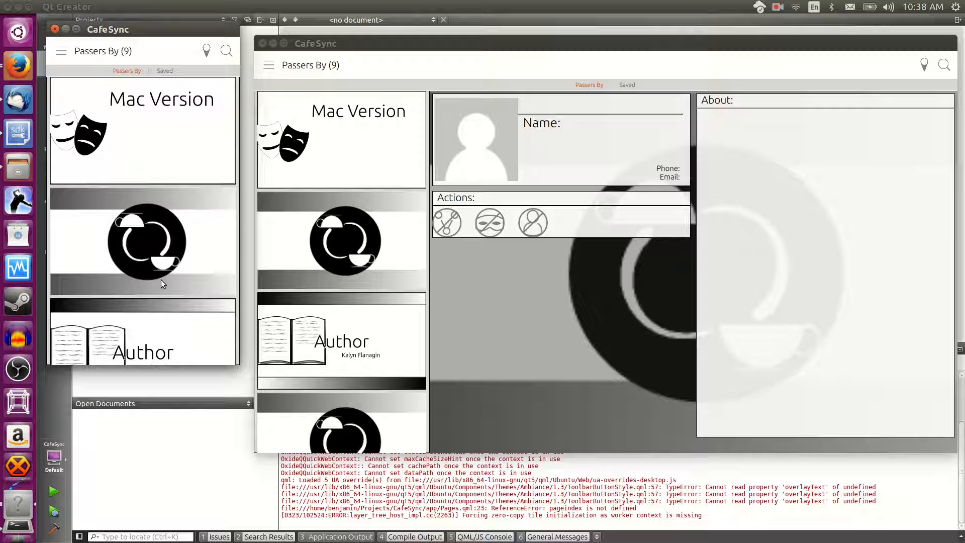
left_click(208, 50)
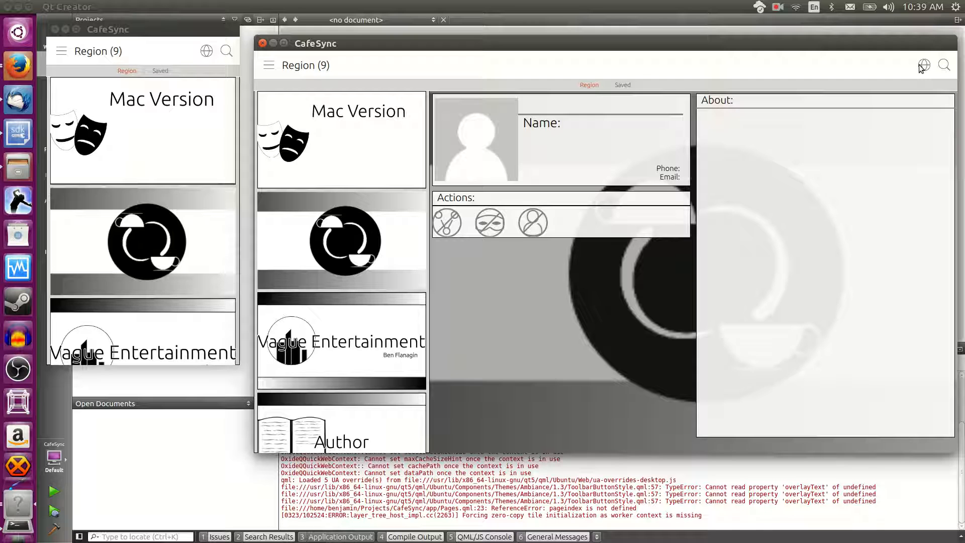
Step: Switch both windows to the Global scope, listing all 18 cards
left_click(206, 51)
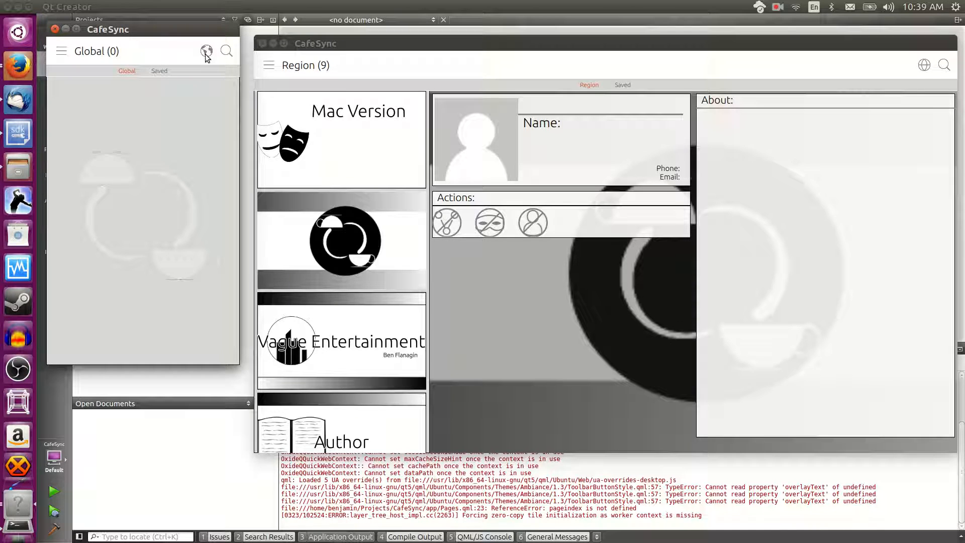
left_click(207, 52)
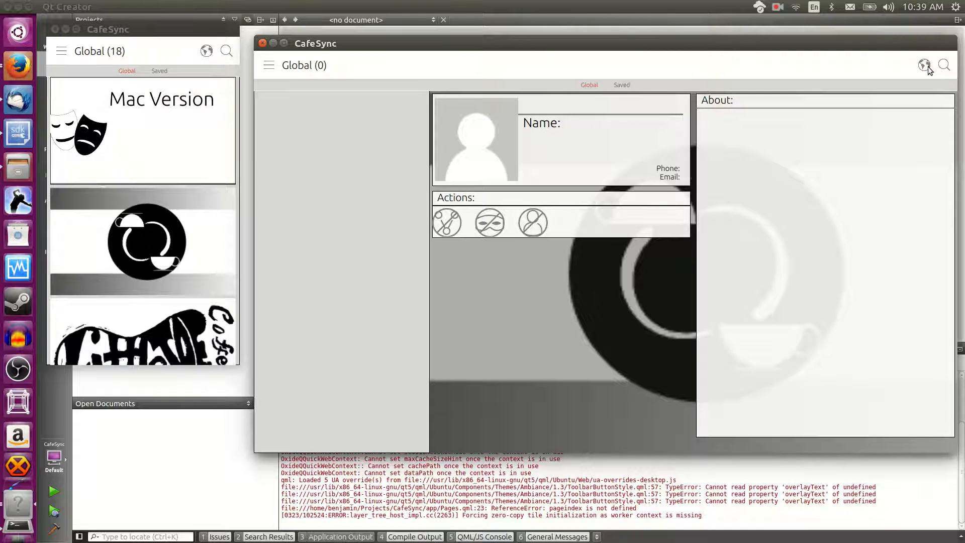
left_click(925, 64)
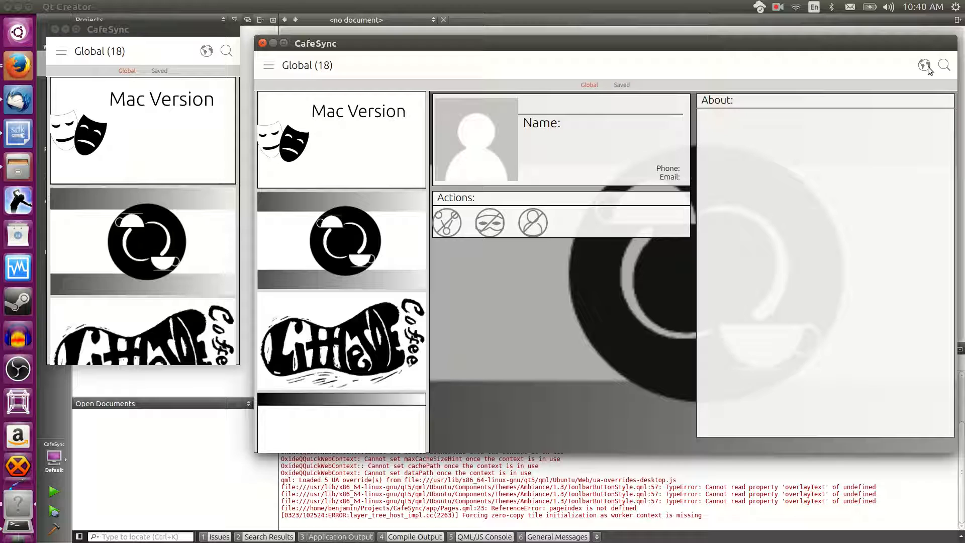
Step: Return both windows to Passers By (9) and scroll past Vague Entertainment and Etsy Card
left_click(206, 50)
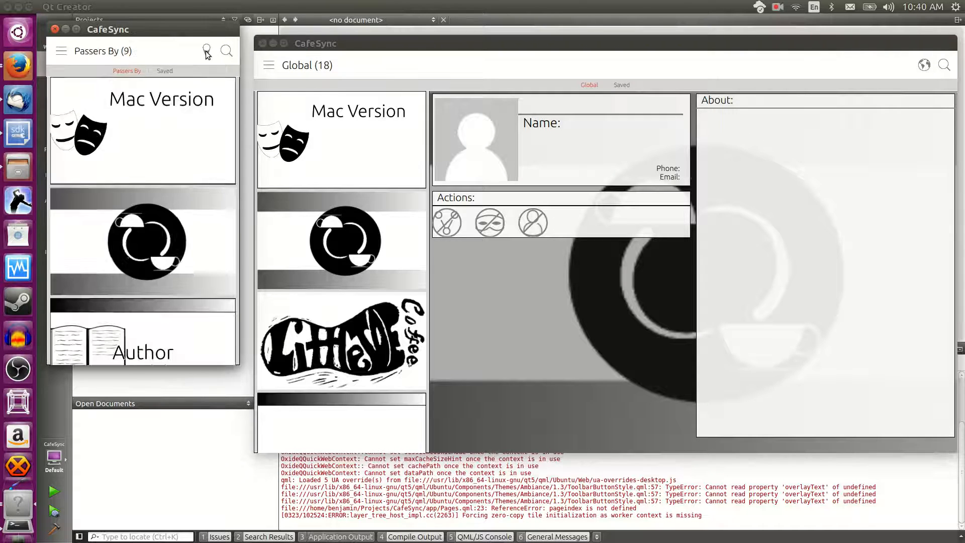
left_click(923, 65)
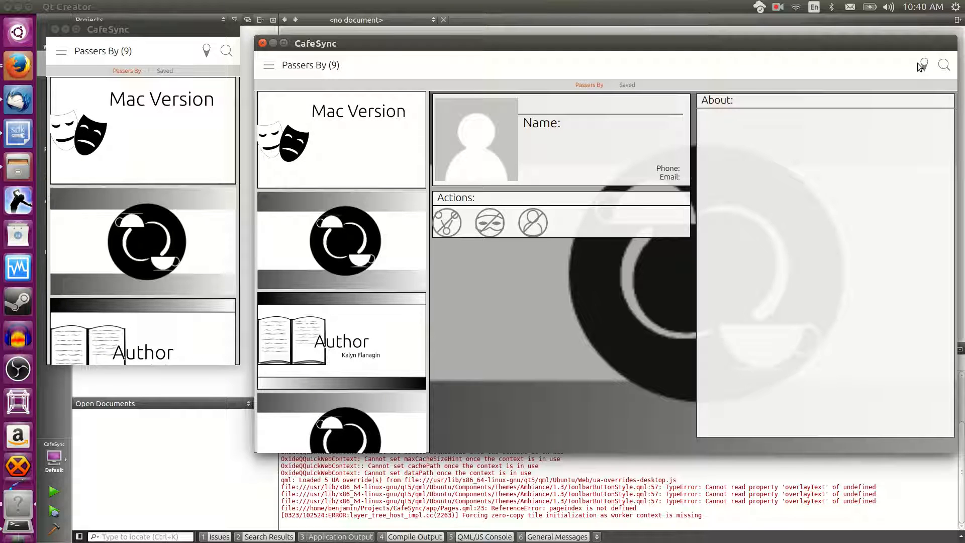
scroll("down", 3)
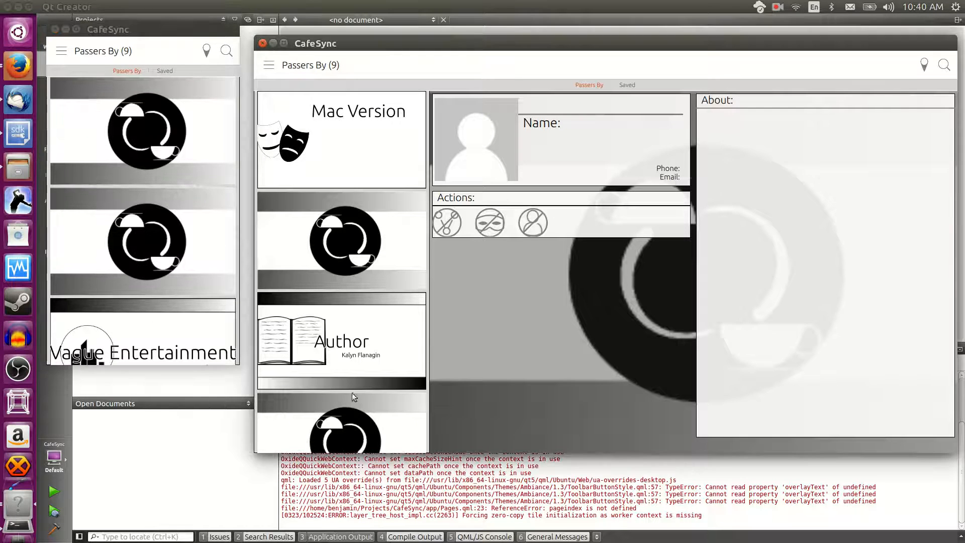
scroll("down", 3)
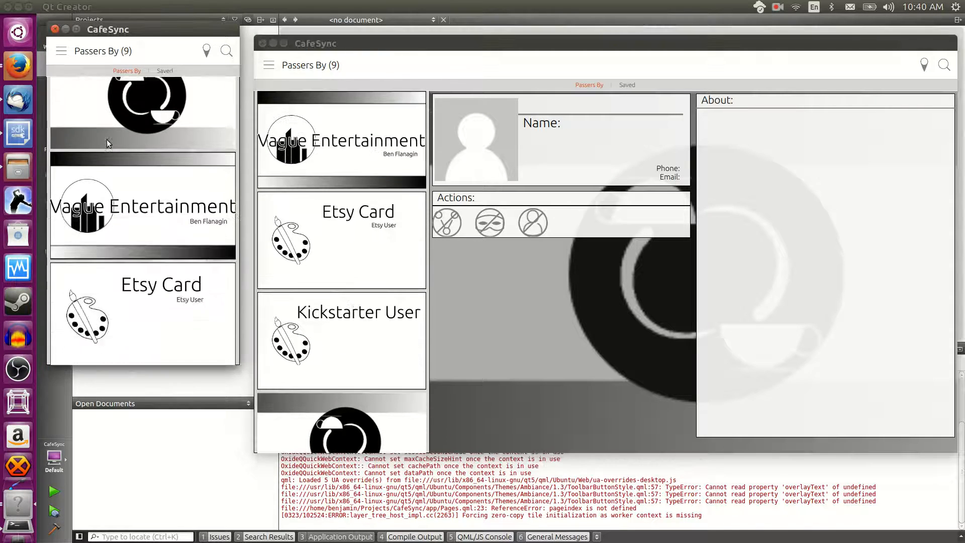
scroll("down", 3)
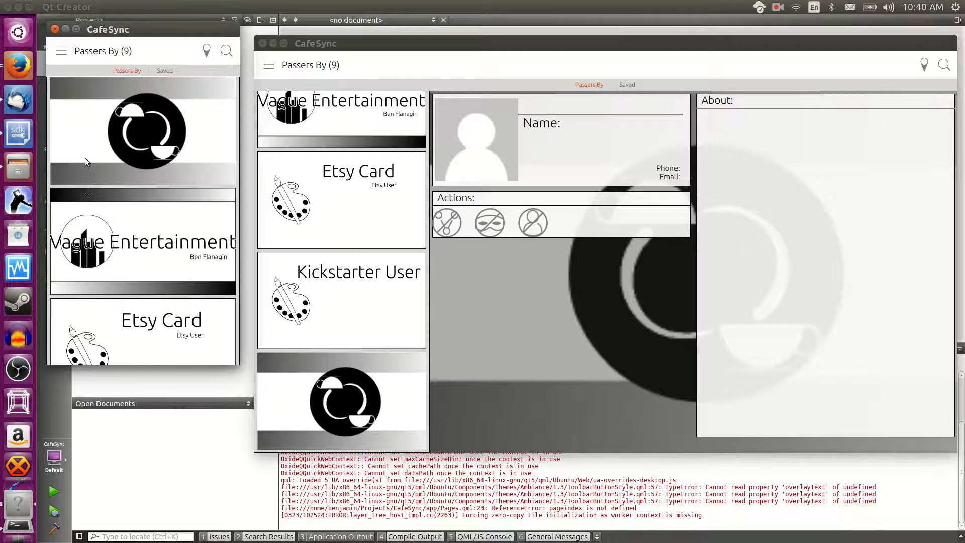
left_click(143, 240)
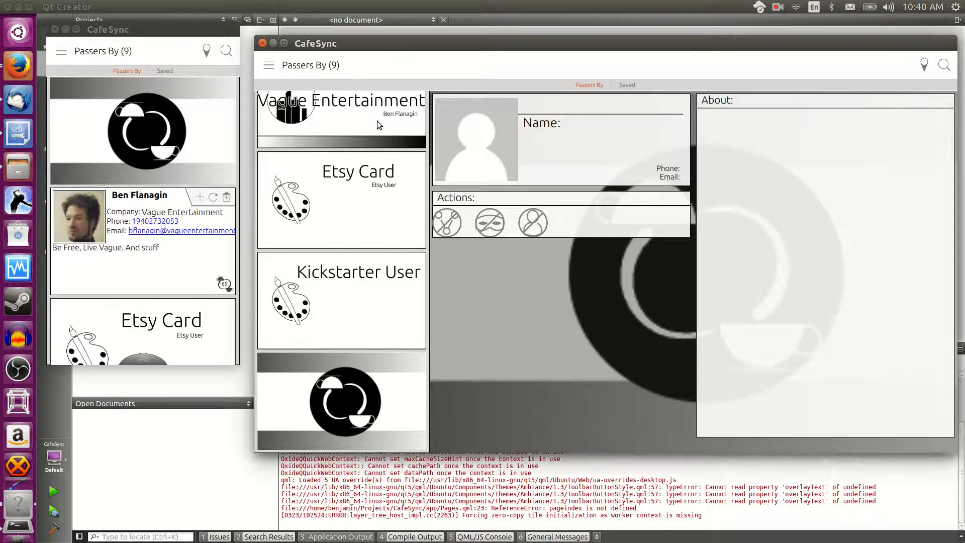
left_click(341, 114)
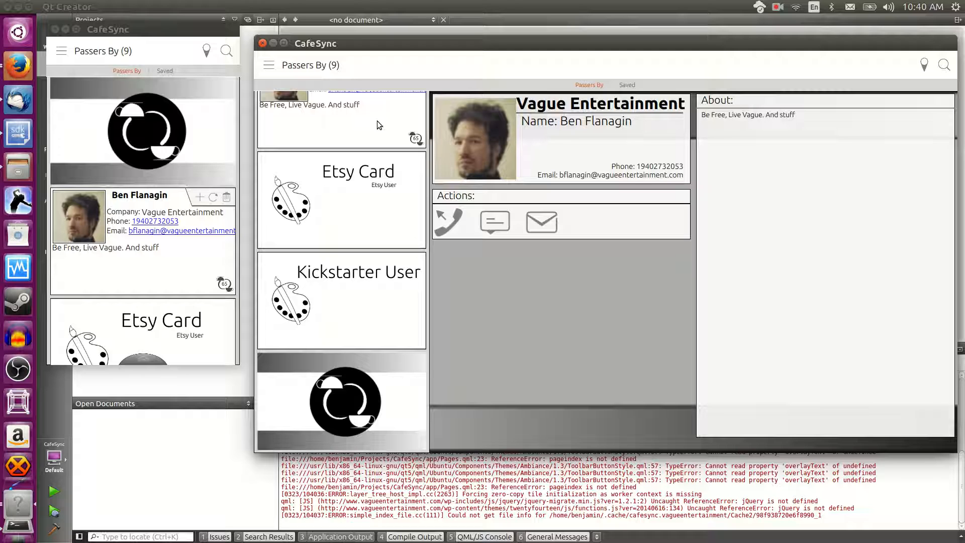
mouse_move(130, 360)
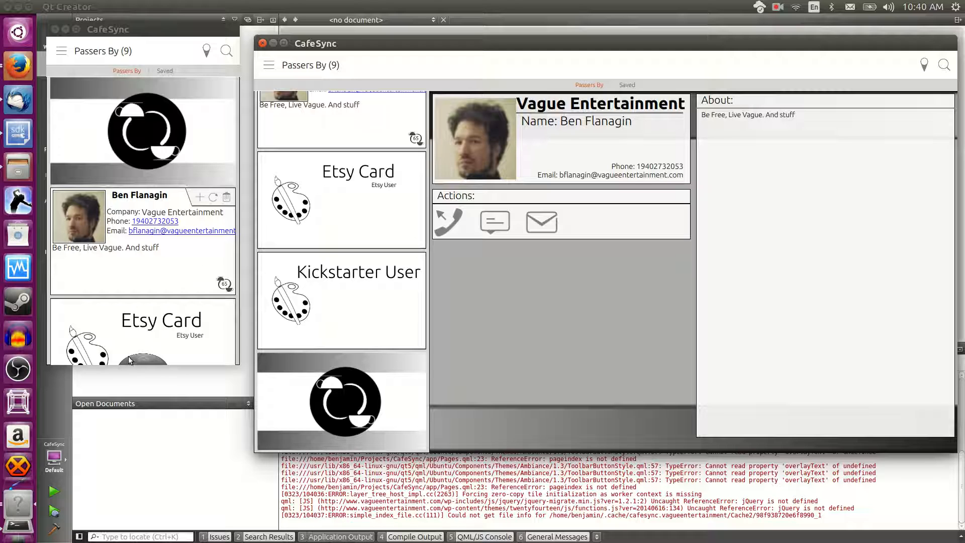
mouse_move(157, 362)
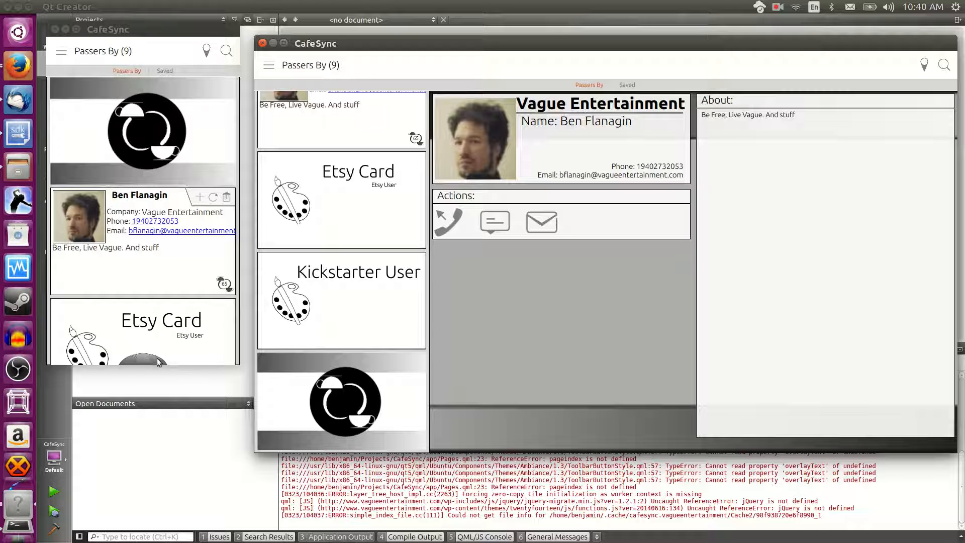
mouse_move(144, 365)
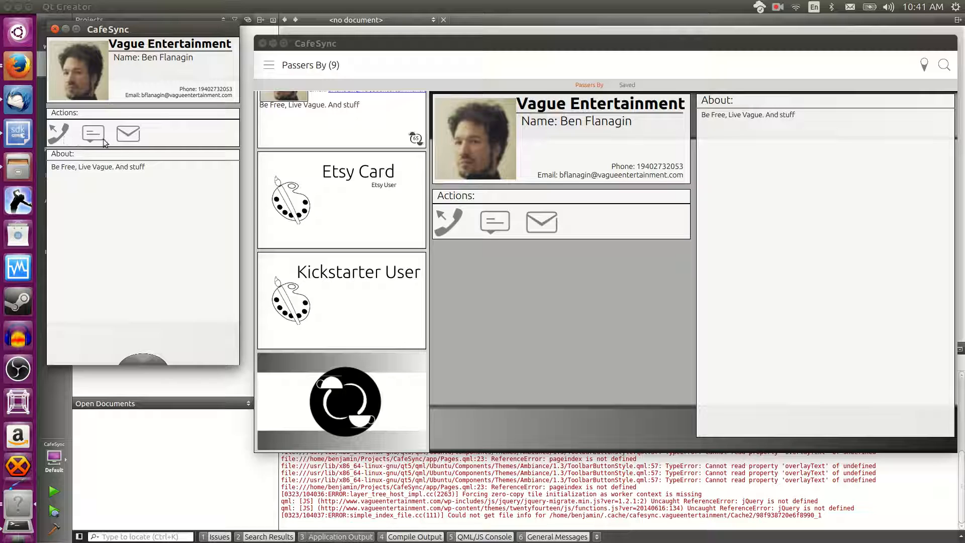
mouse_move(128, 144)
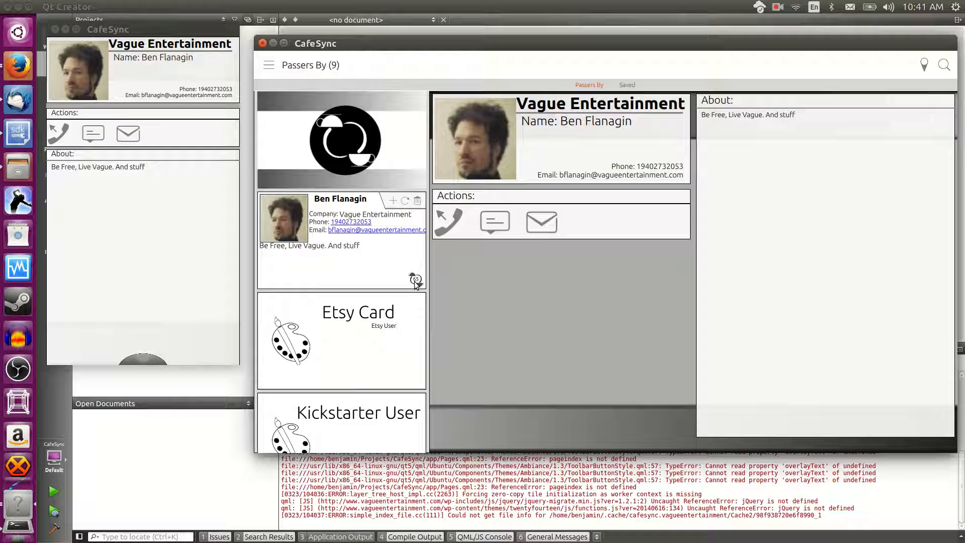
mouse_move(417, 218)
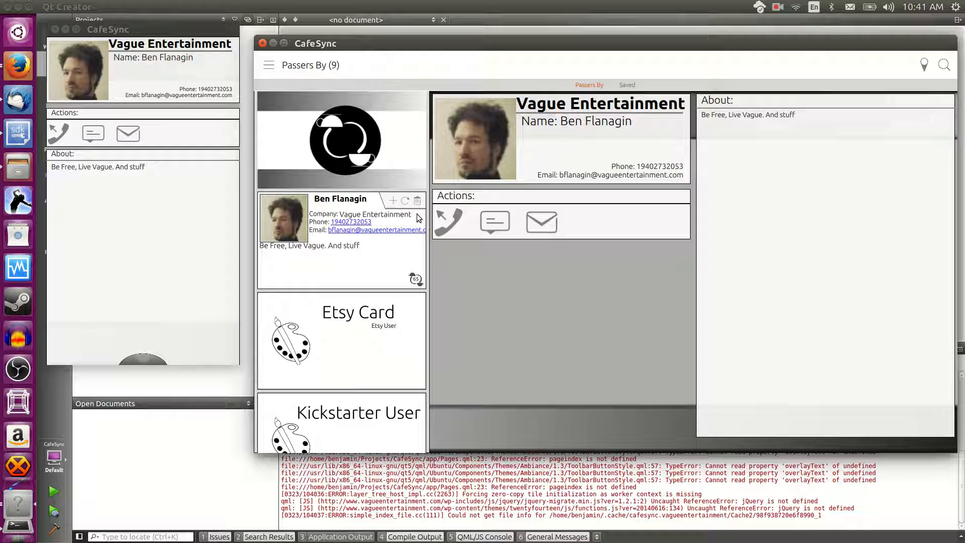
mouse_move(18, 174)
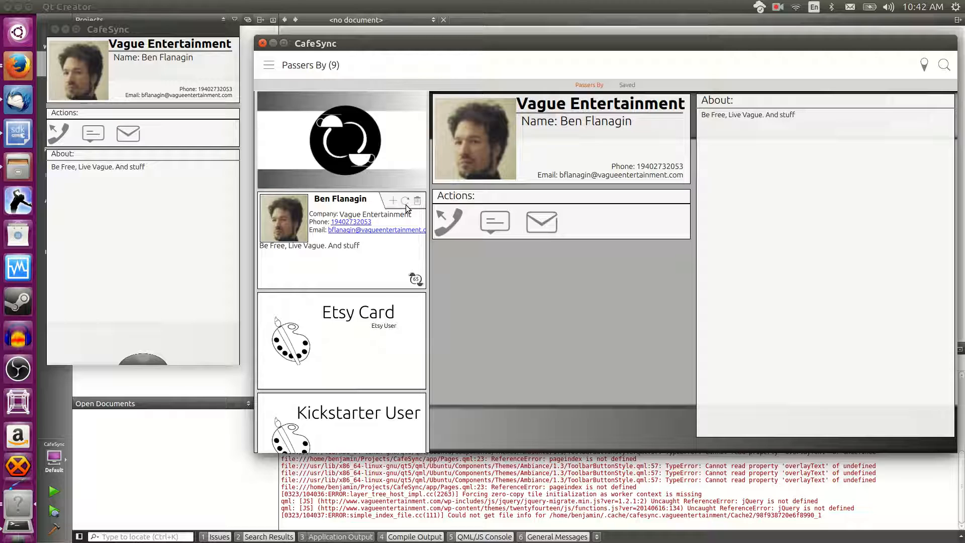
mouse_move(421, 205)
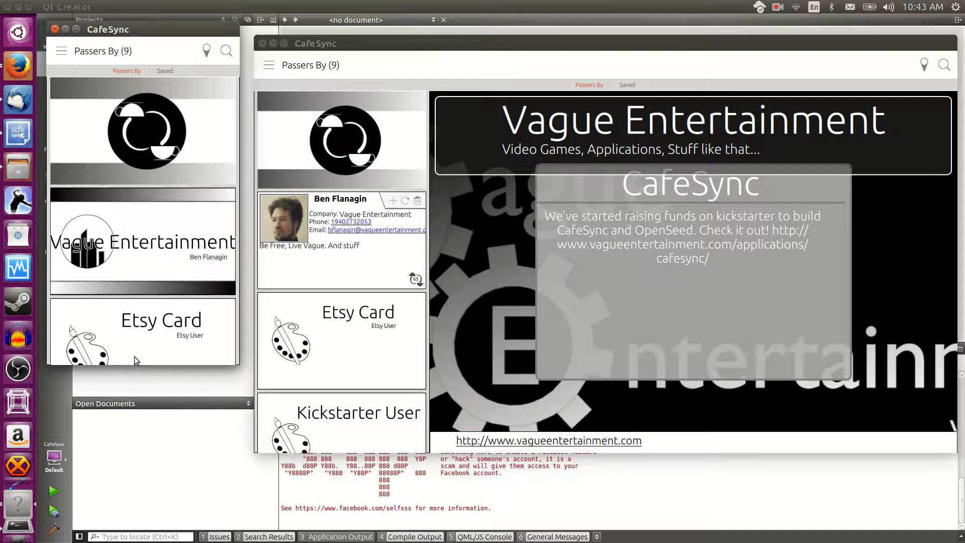
Step: Show the Vague Entertainment card full size in the small window
left_click(141, 240)
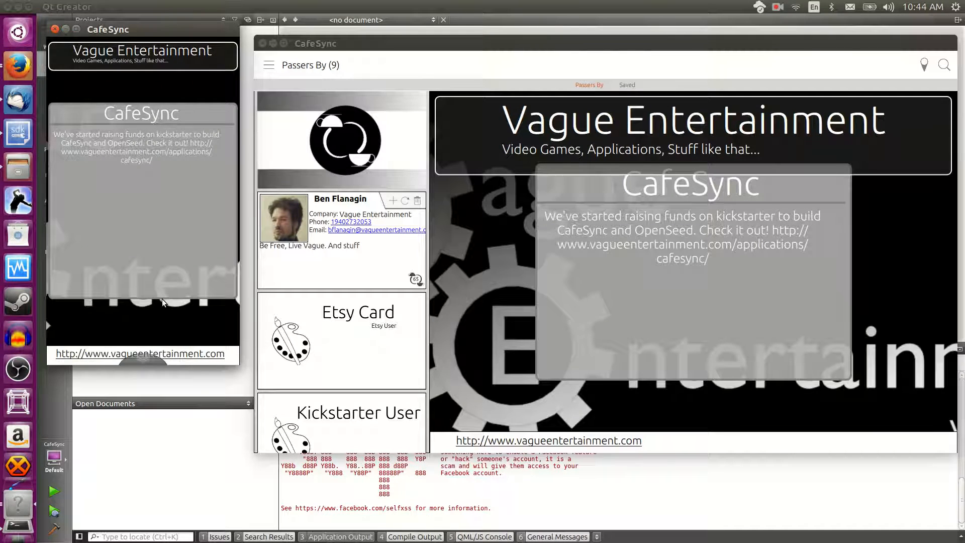
mouse_move(49, 246)
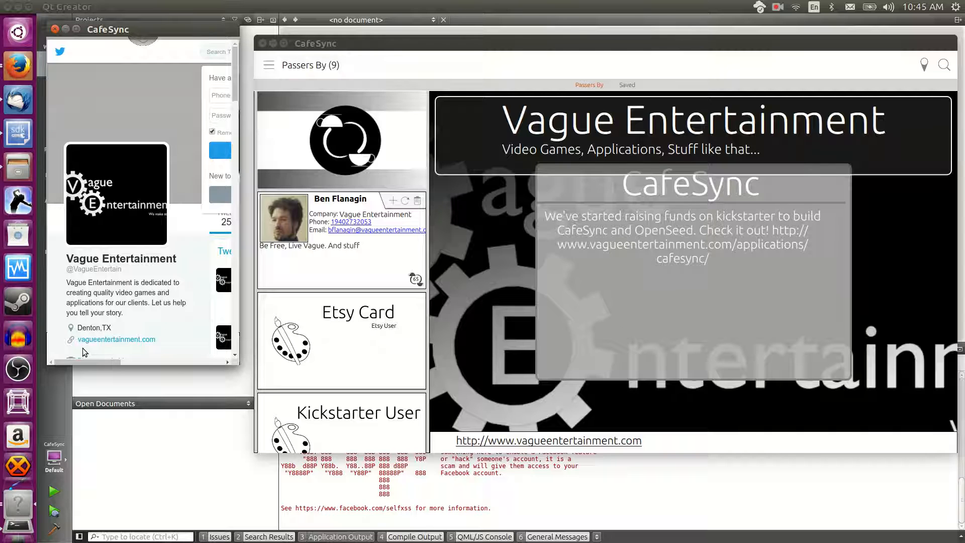
Step: Scroll the Twitter web preview inside the small window
scroll("down", 3)
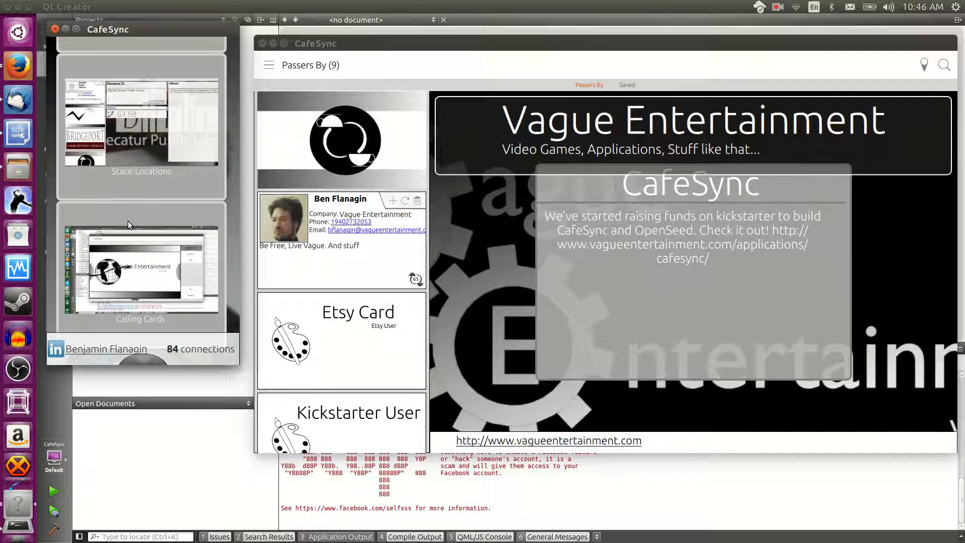
mouse_move(119, 313)
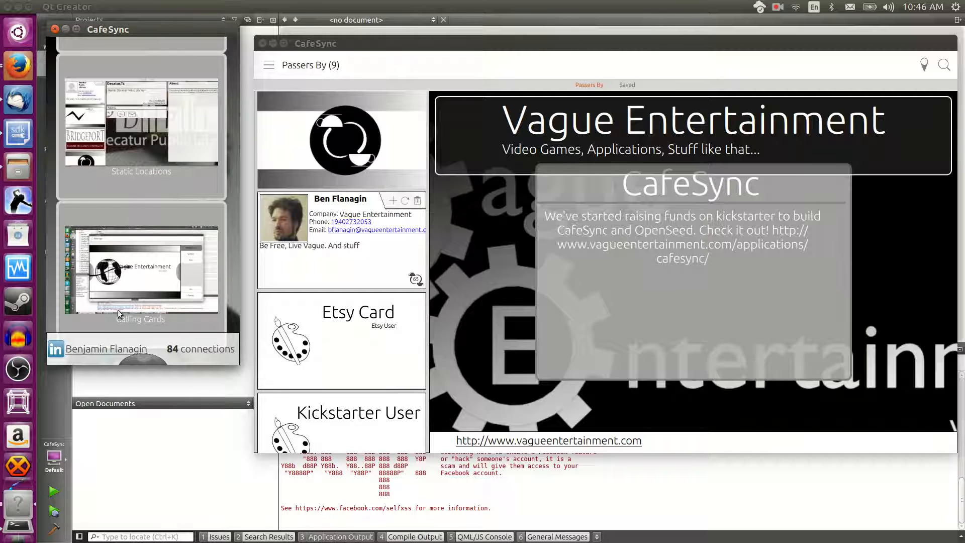
mouse_move(85, 354)
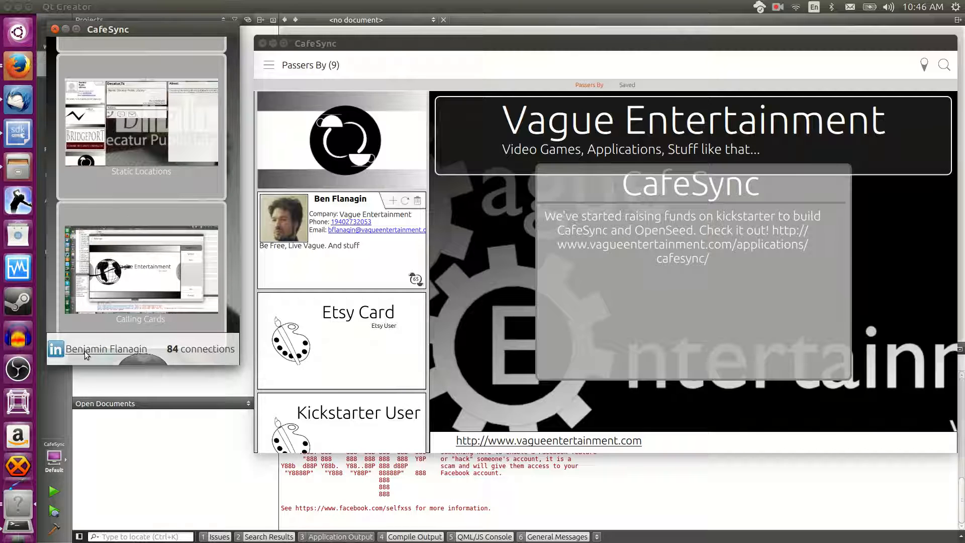
mouse_move(123, 359)
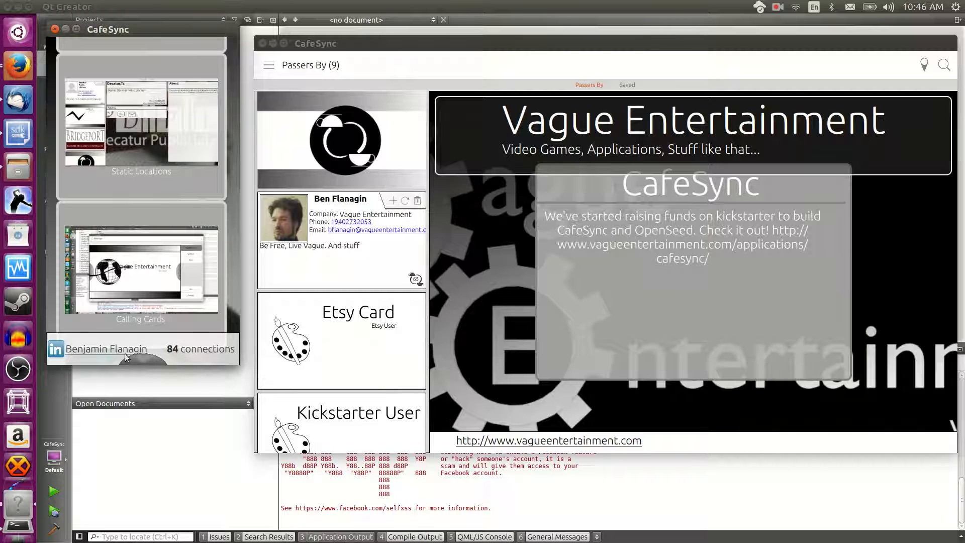
left_click(105, 349)
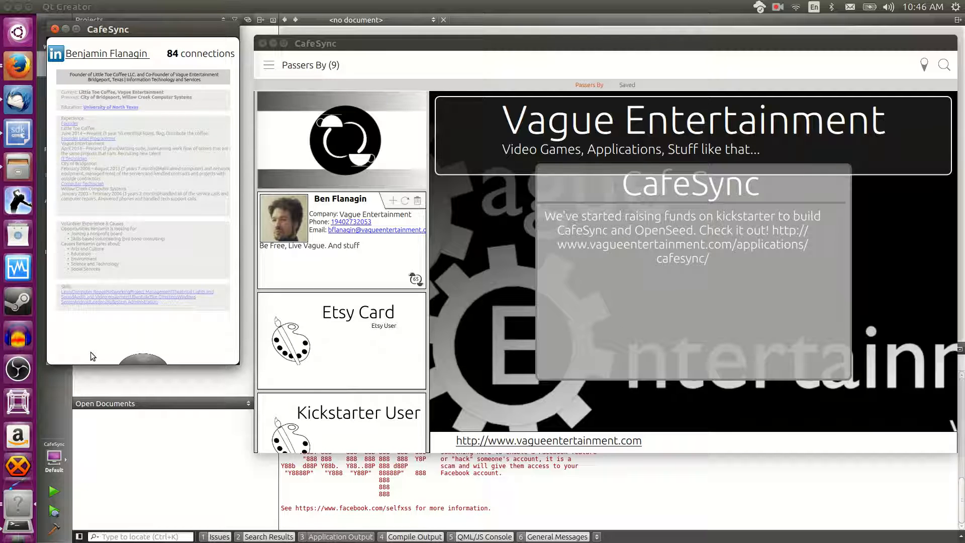
mouse_move(150, 191)
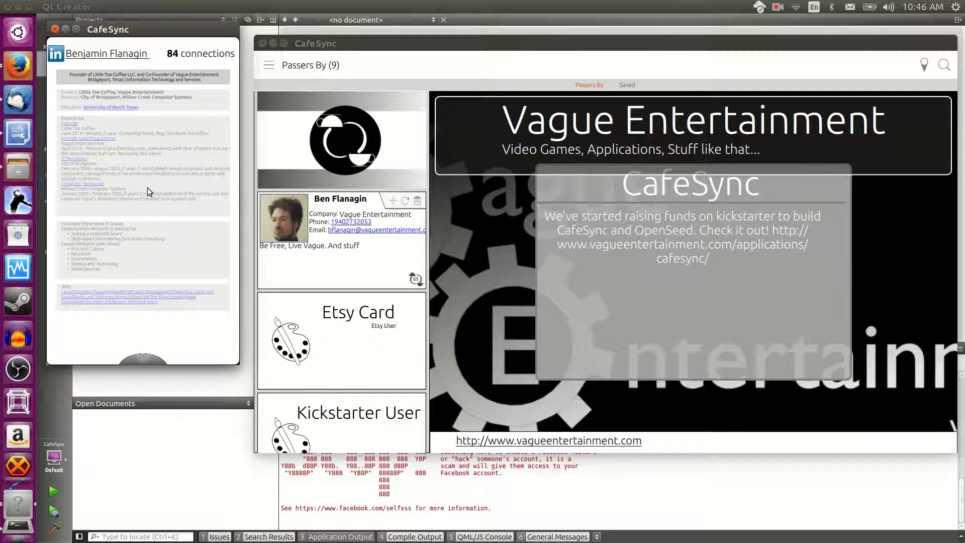
mouse_move(154, 168)
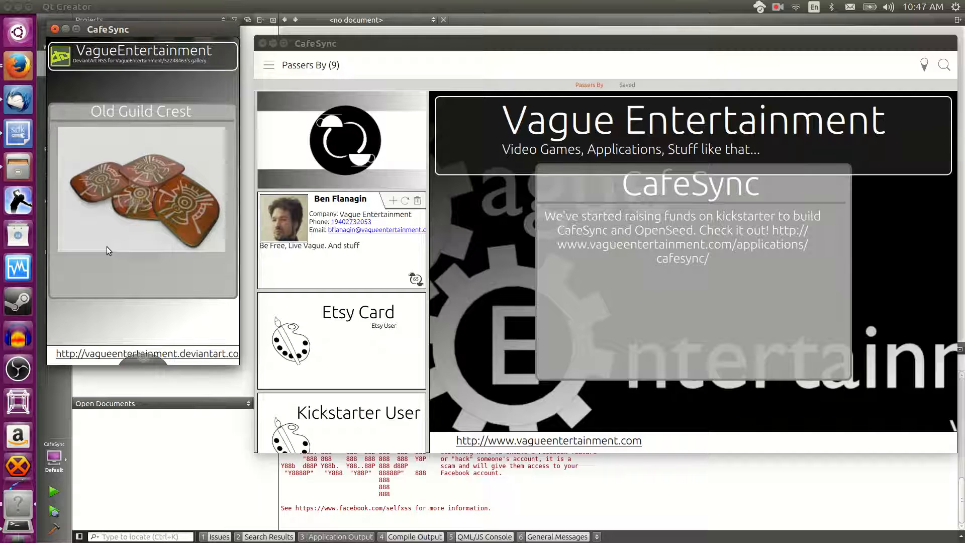
mouse_move(134, 209)
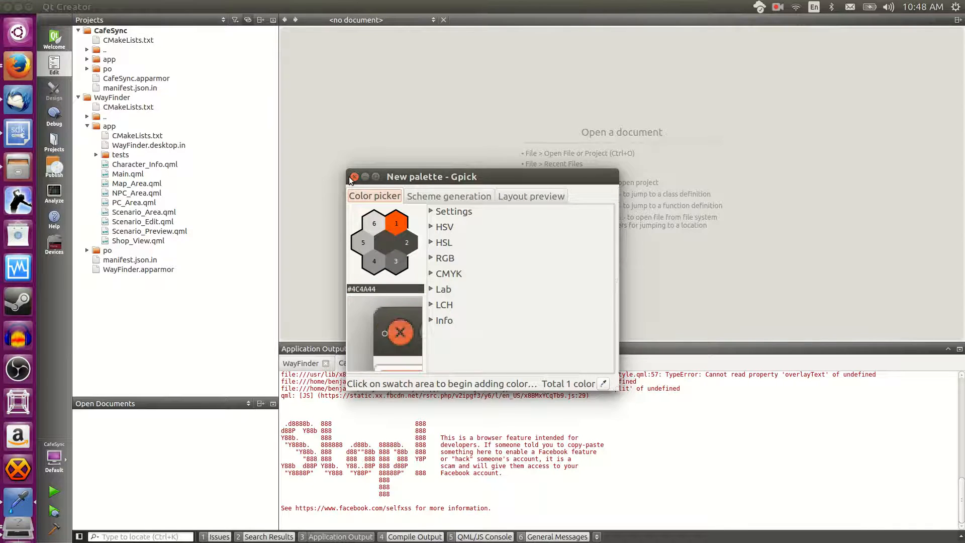
Step: Close the Gpick New palette window to reveal the CafeSync contact card
left_click(353, 177)
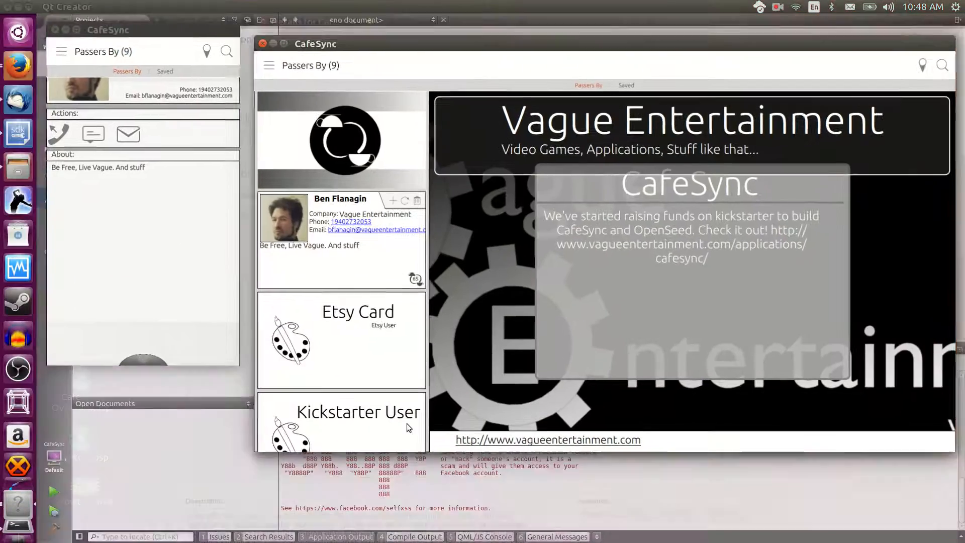
mouse_move(201, 316)
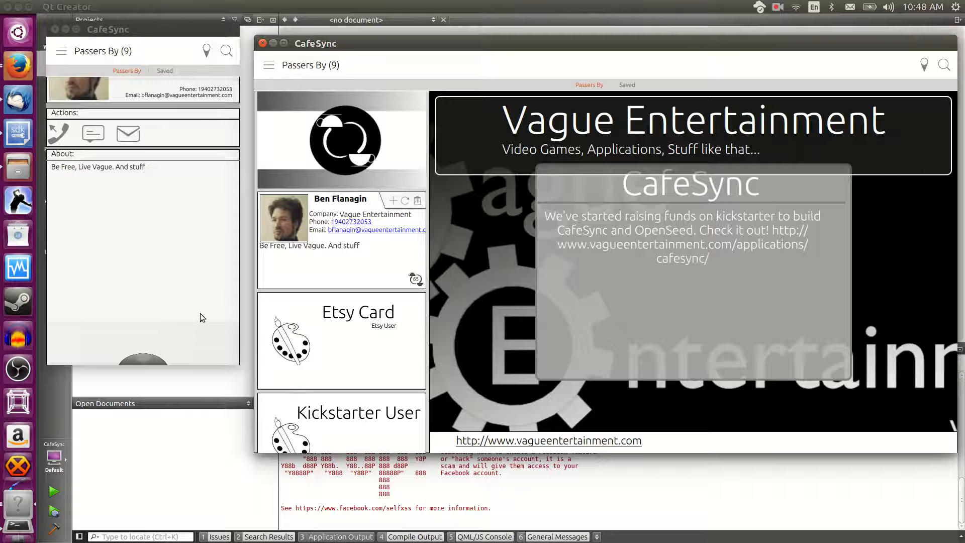
mouse_move(193, 301)
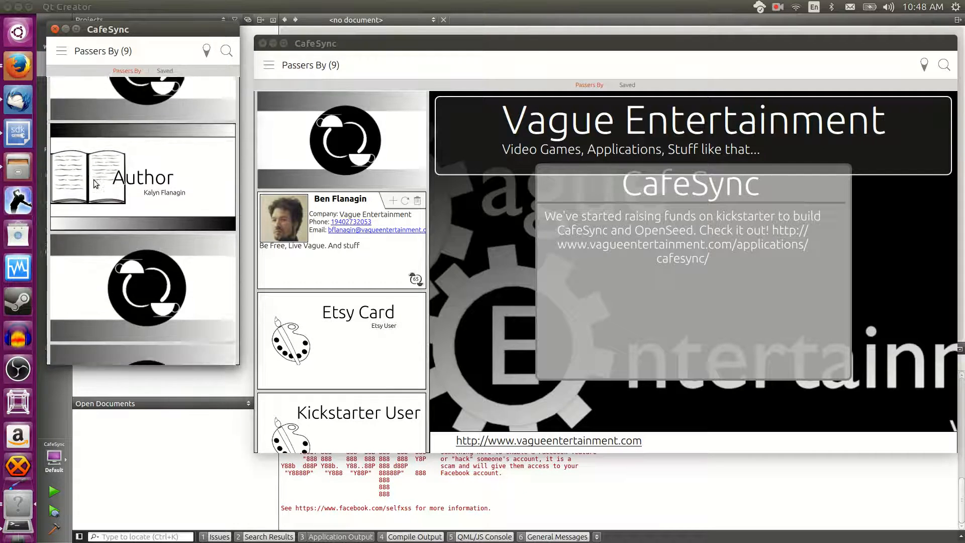
Step: Scroll the Passers By list to Mac Version and Author, and flip the Etsy User card
scroll("down", 3)
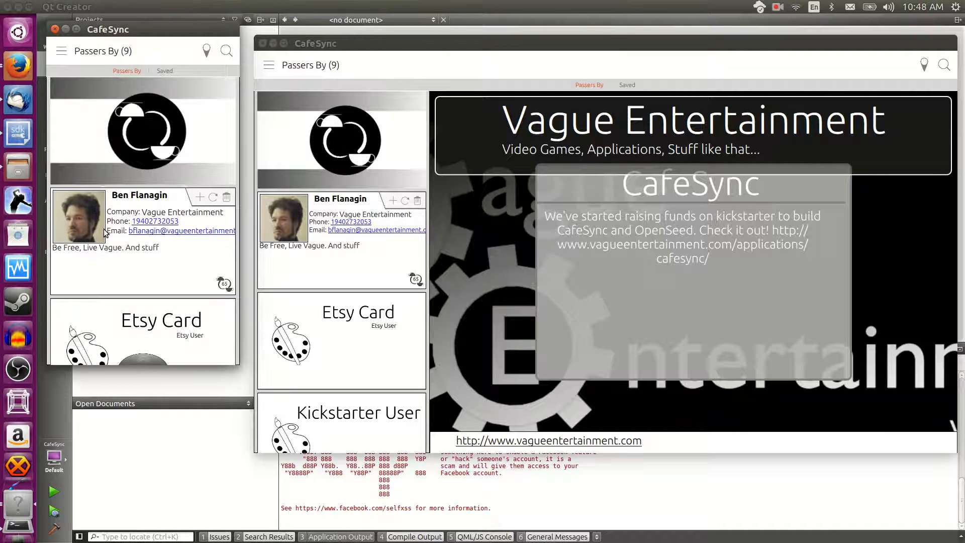
scroll("down", 3)
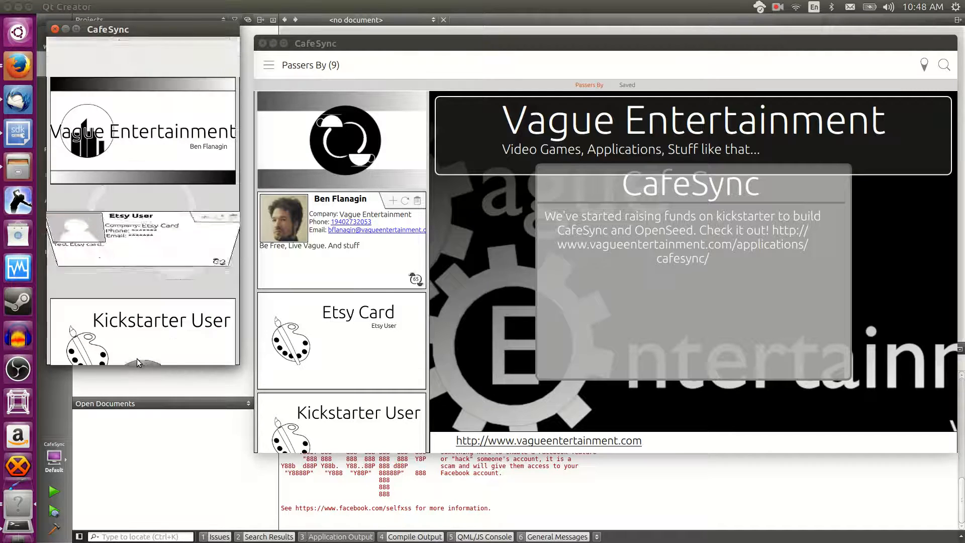
left_click(142, 237)
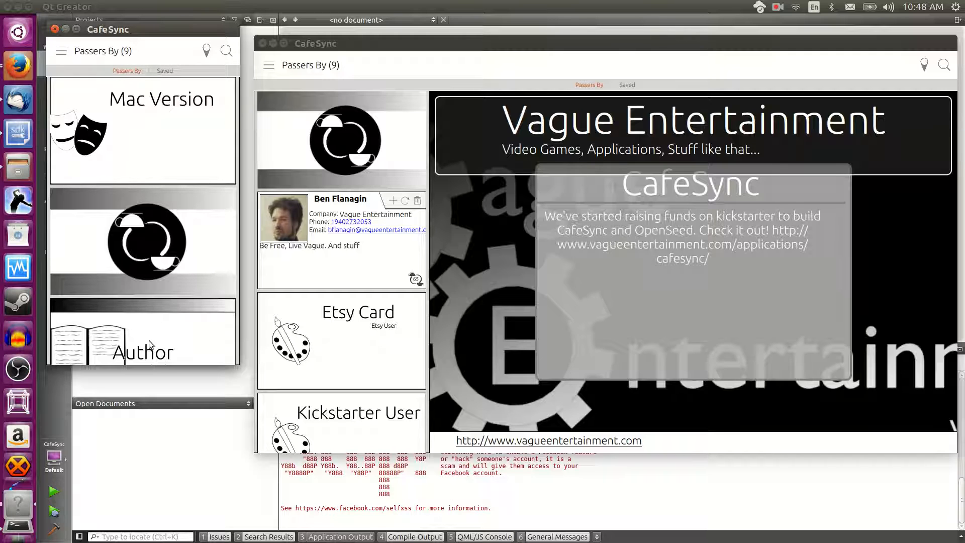
Step: Visit the Saved cards tab and return to Passers By, refreshing the main preview
left_click(164, 70)
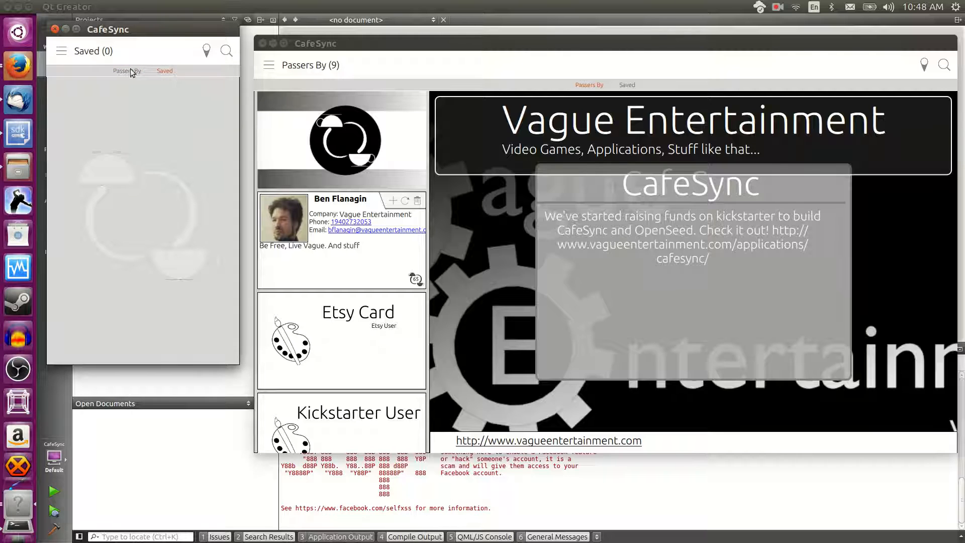
left_click(126, 70)
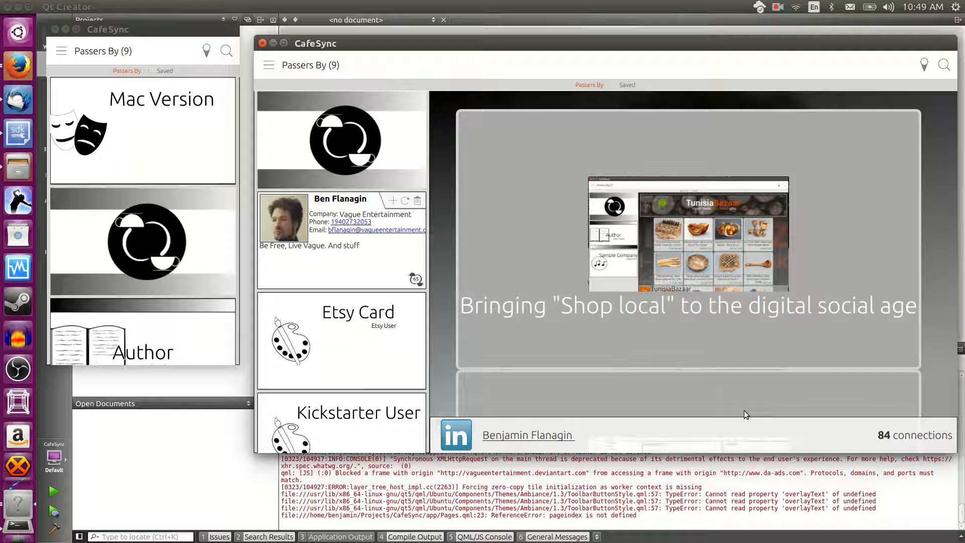
Step: Flip the Etsy User card and preview the EvesGardenInspired Etsy jewelry shop
left_click(342, 341)
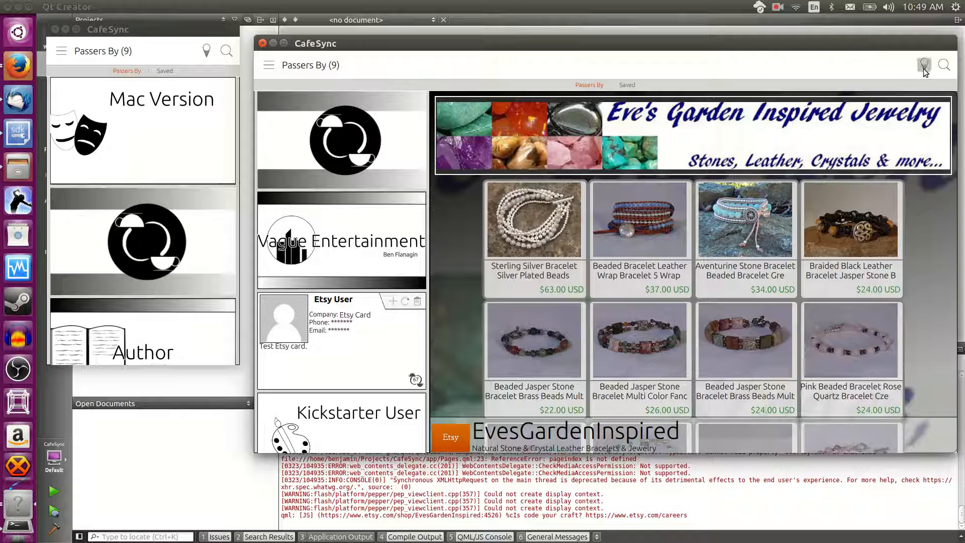
Step: Switch both windows to the Global card list and start a search across all cards
left_click(924, 65)
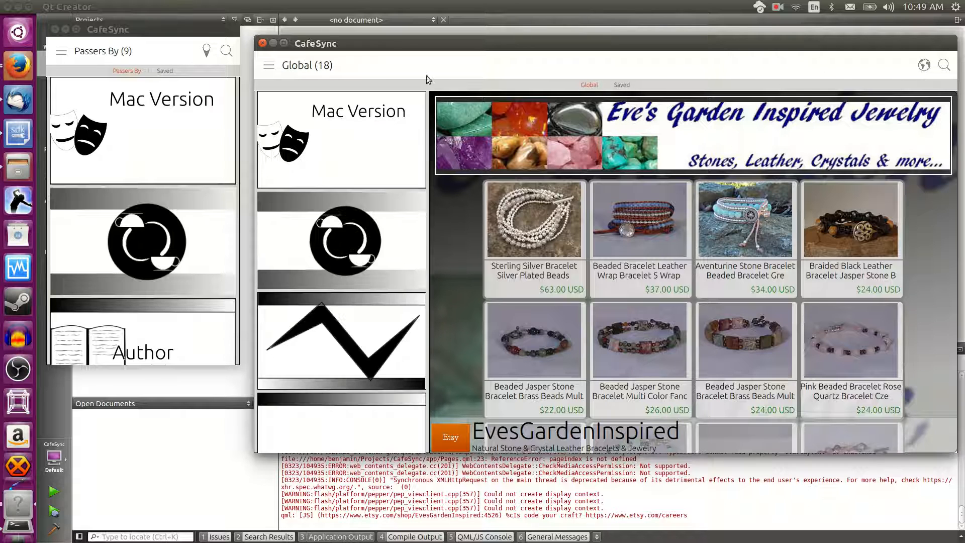
left_click(206, 50)
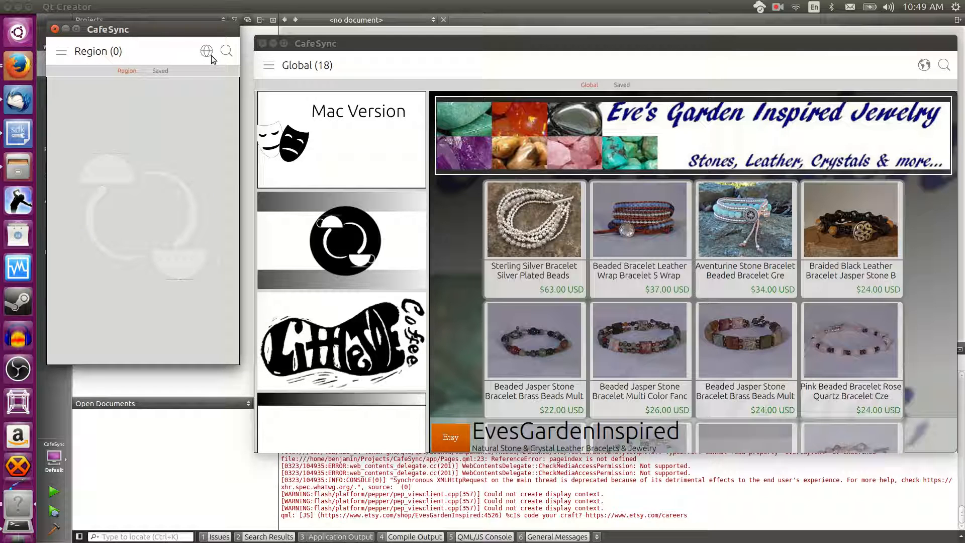
left_click(206, 51)
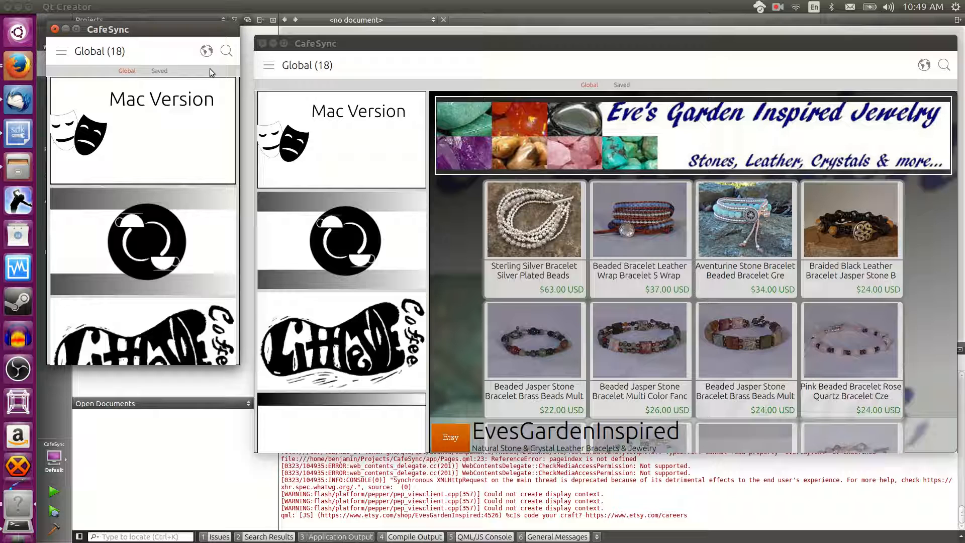
left_click(944, 64)
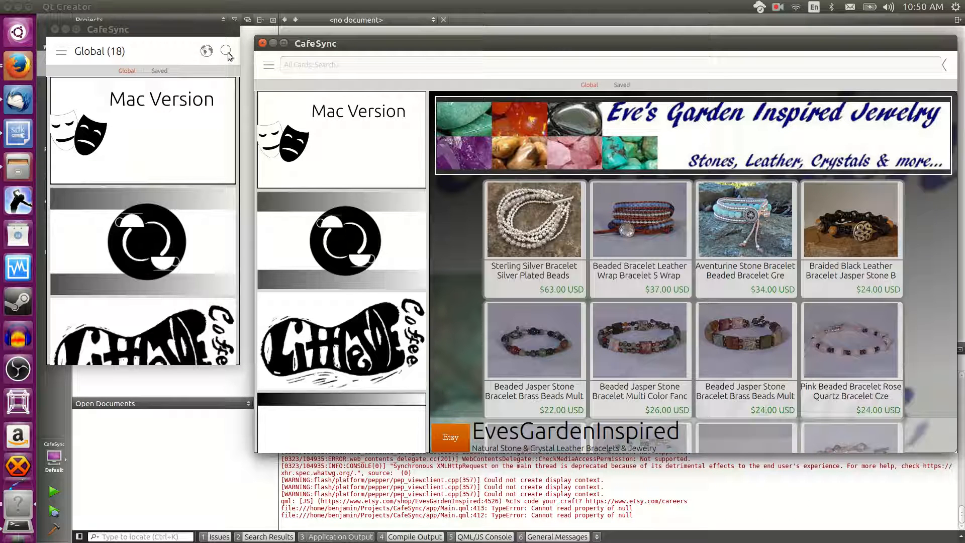
Step: Search for 'Hen' and bring up the Hen and the Cocks band card with its About text
left_click(227, 51)
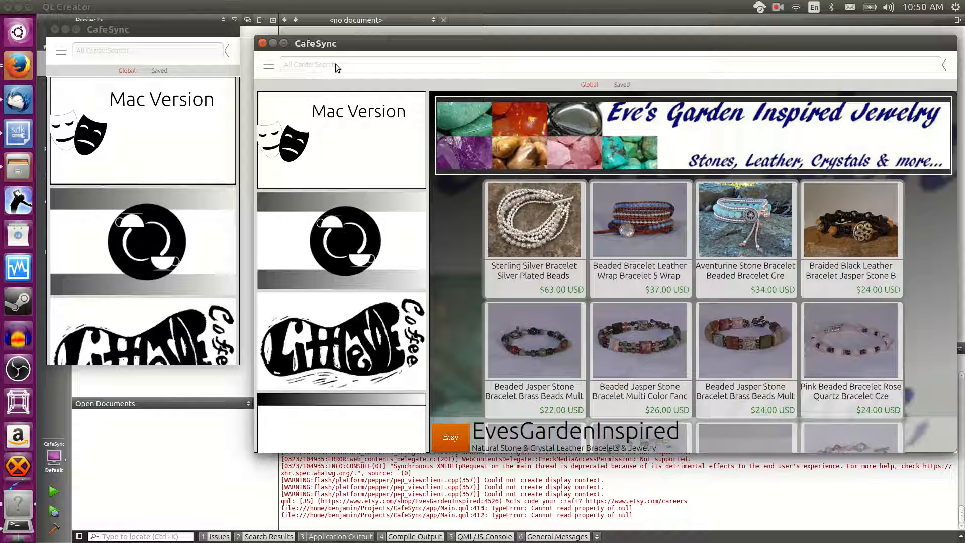
type("Hen")
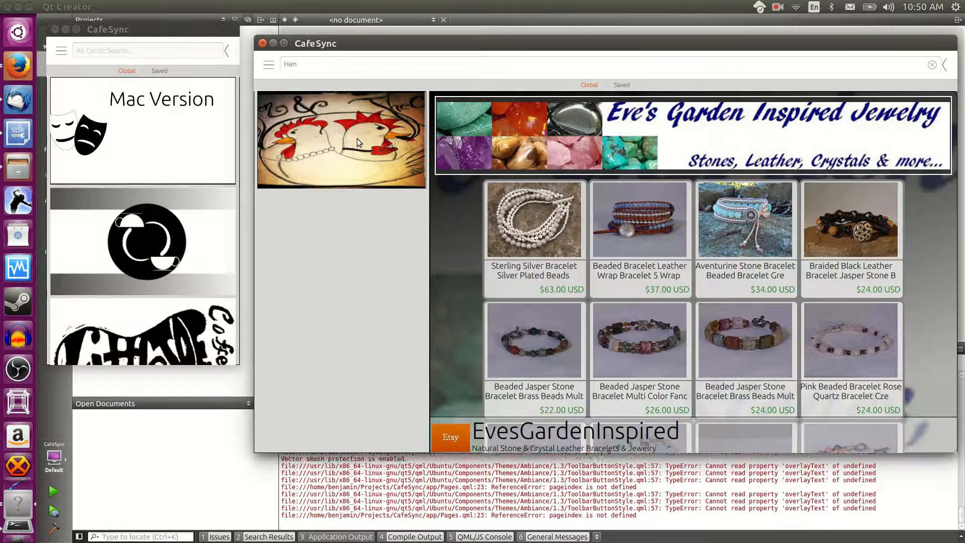
left_click(341, 138)
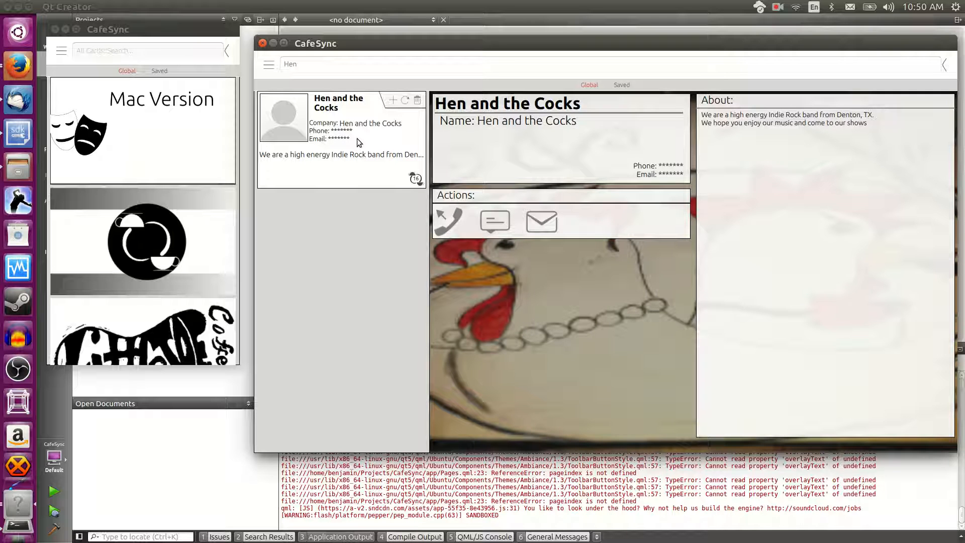
left_click(207, 52)
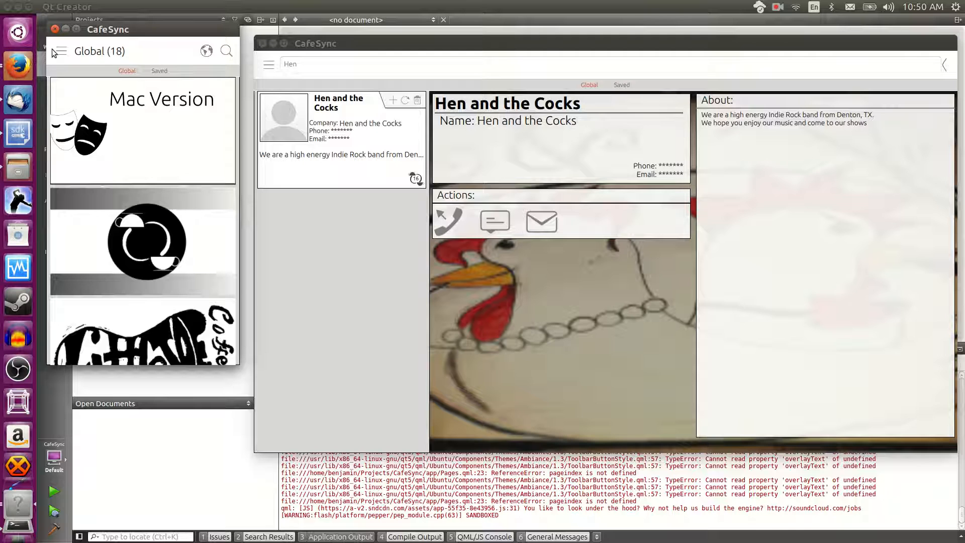
Step: Bring up the main menu over the small window's Global card list
left_click(60, 51)
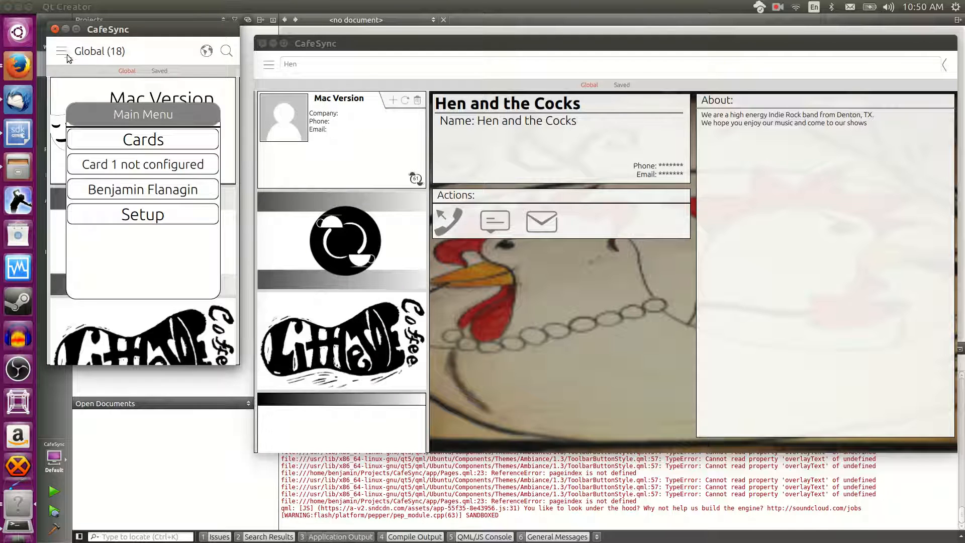
mouse_move(77, 80)
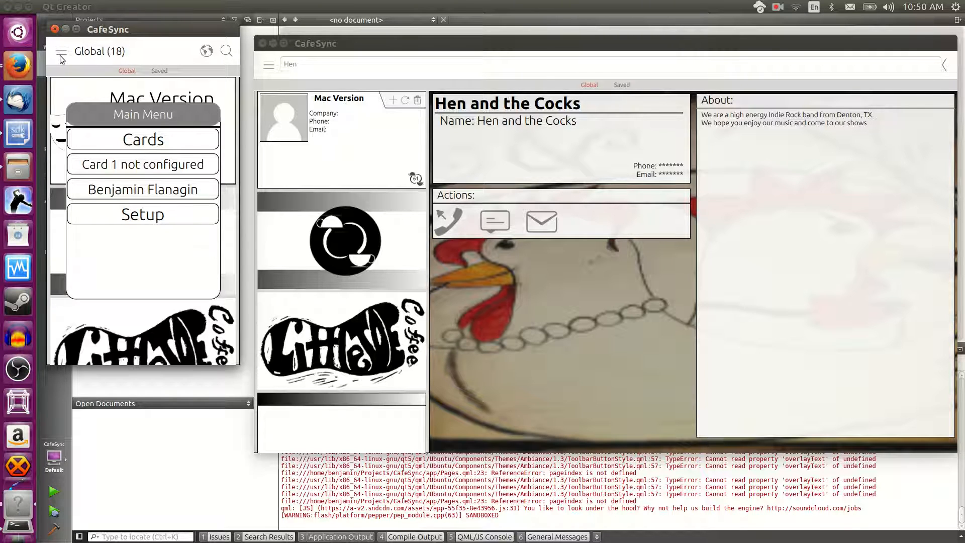
mouse_move(114, 150)
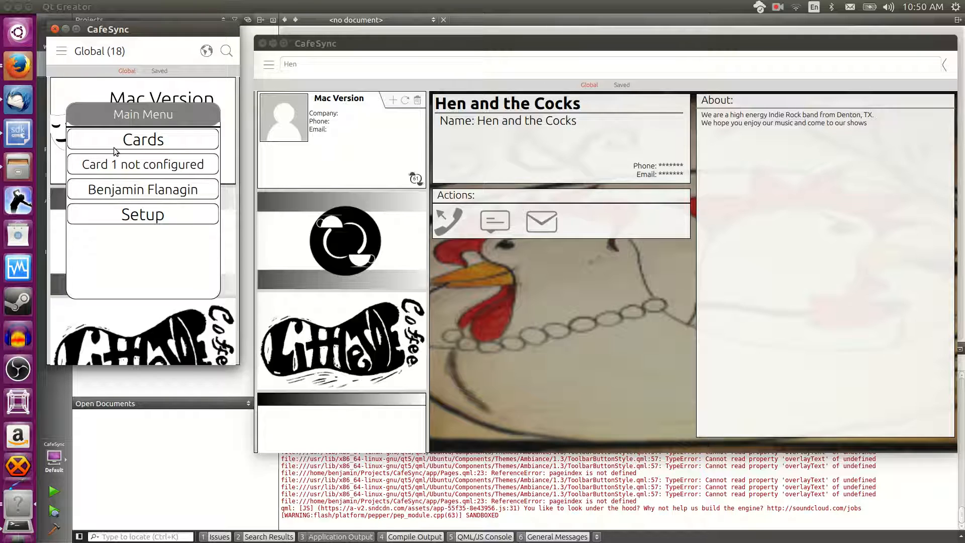
mouse_move(117, 194)
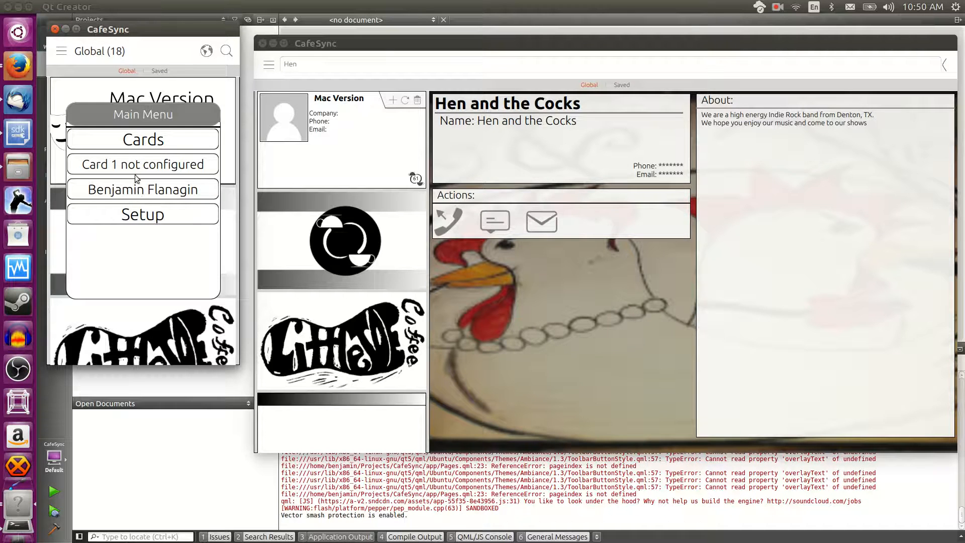
Step: Show Benjamin Flanagin's own card with phone, email, actions and About section
left_click(142, 189)
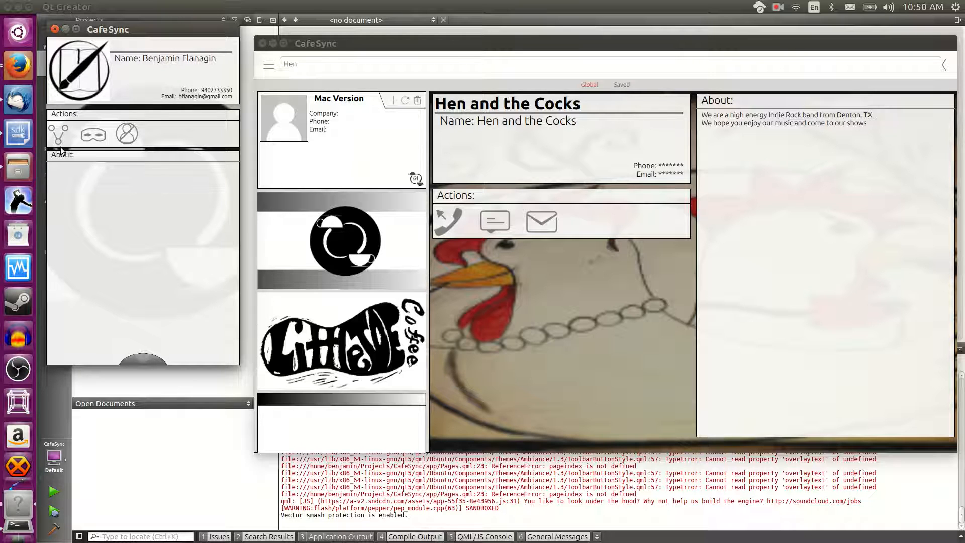
mouse_move(73, 150)
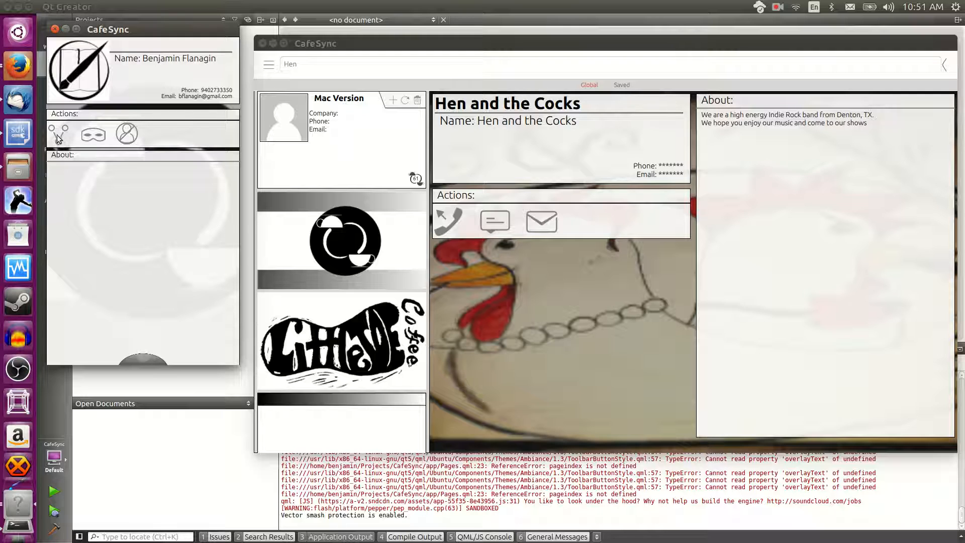
mouse_move(92, 140)
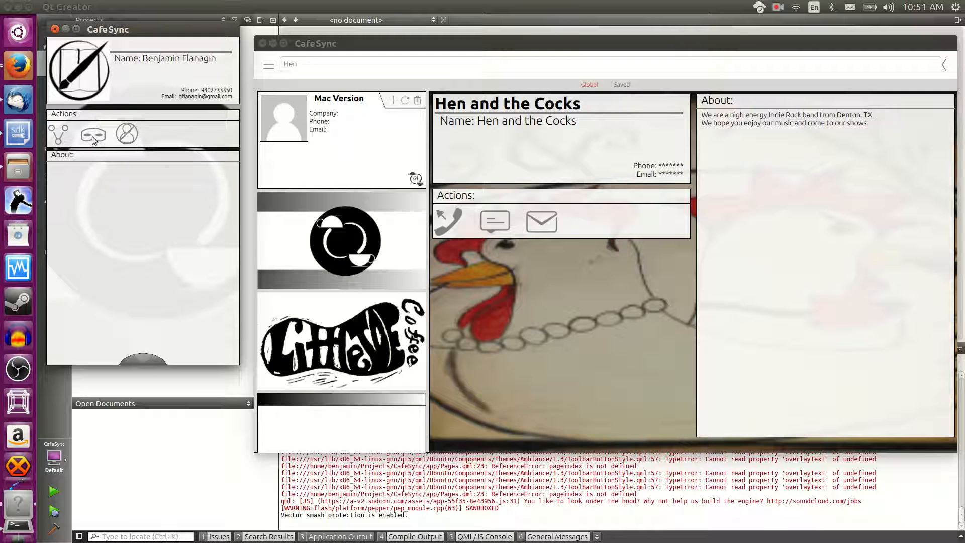
mouse_move(130, 142)
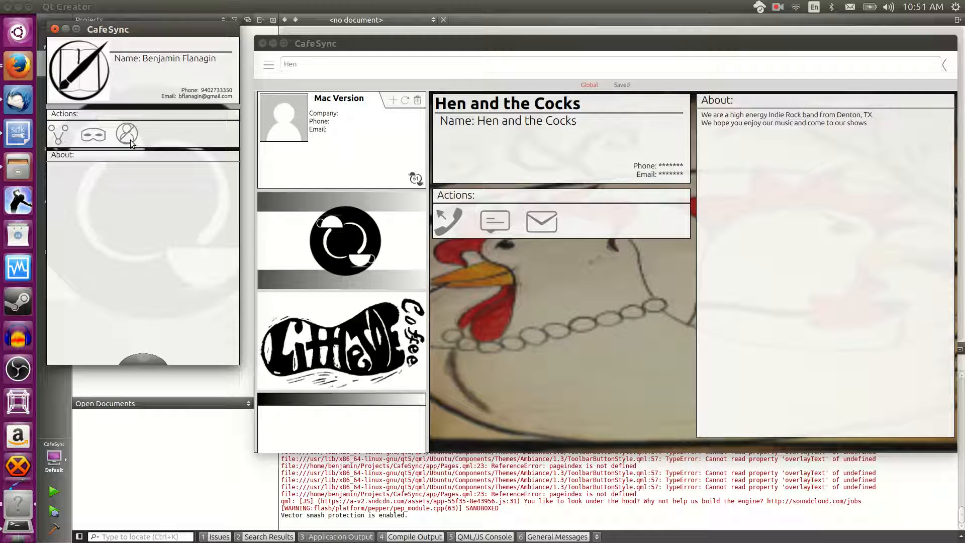
mouse_move(127, 139)
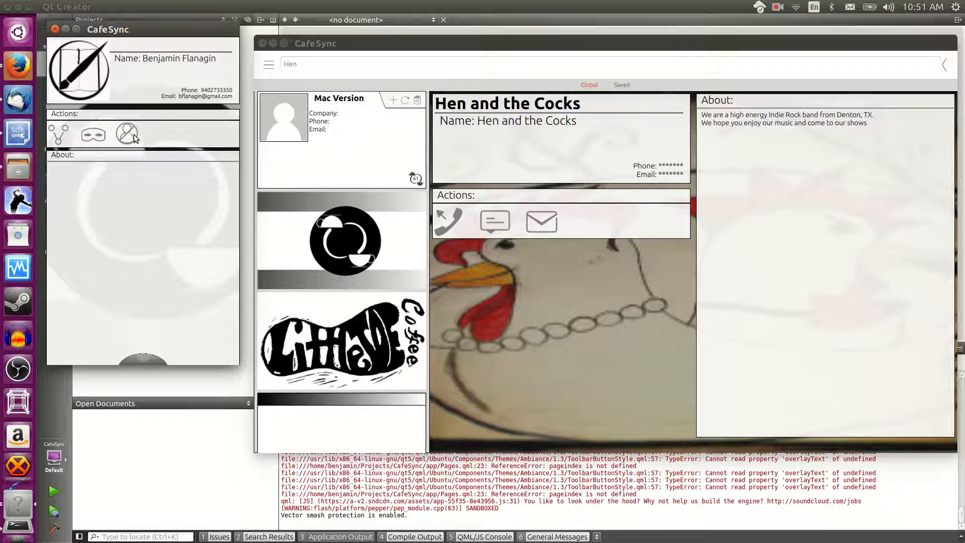
mouse_move(126, 133)
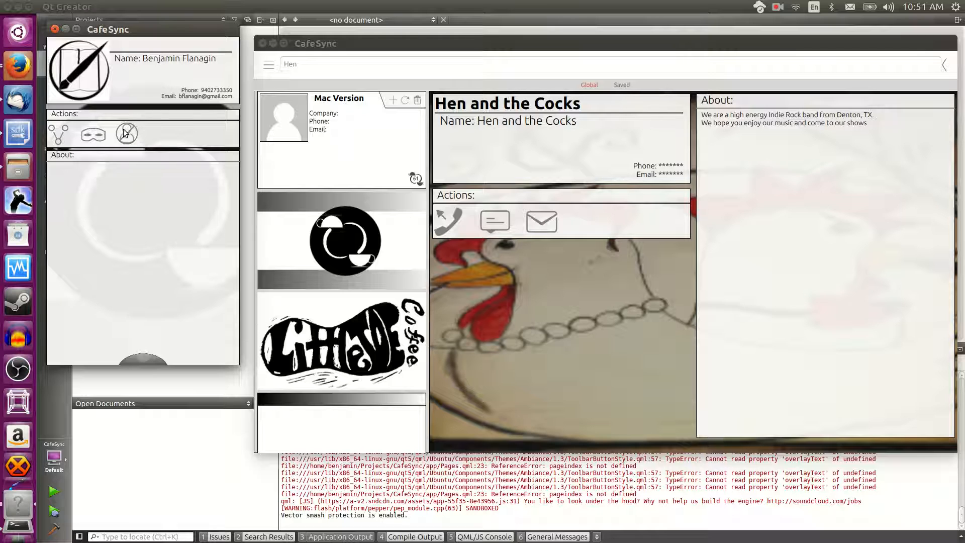
mouse_move(701, 173)
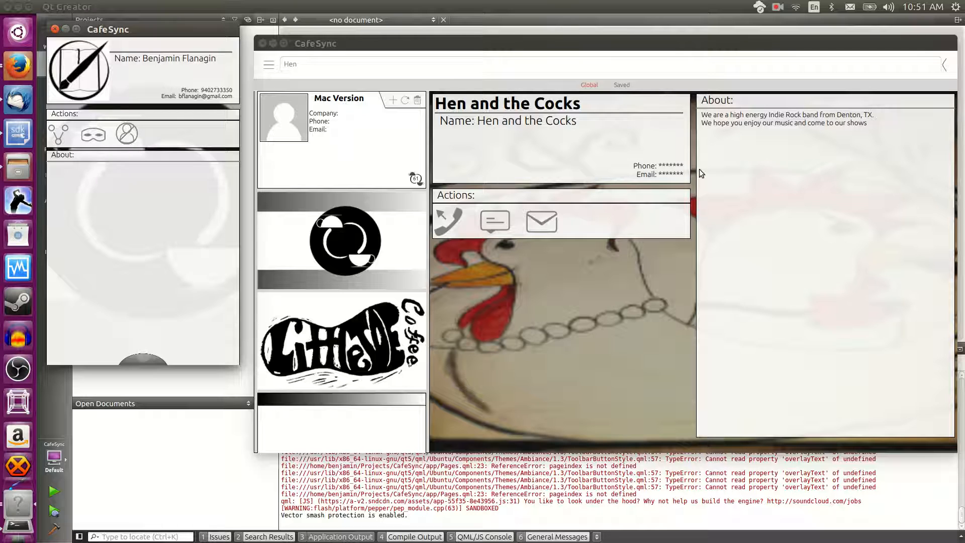
mouse_move(665, 171)
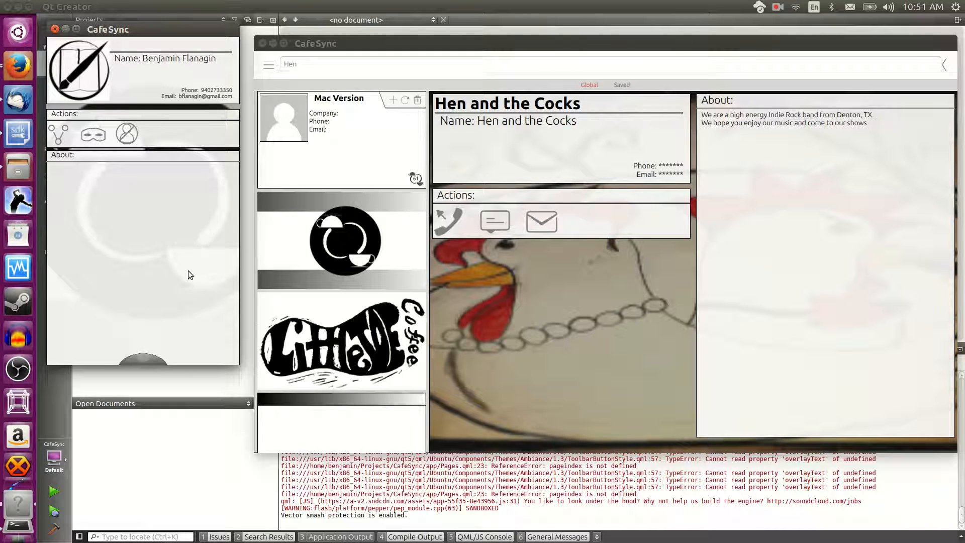
mouse_move(95, 151)
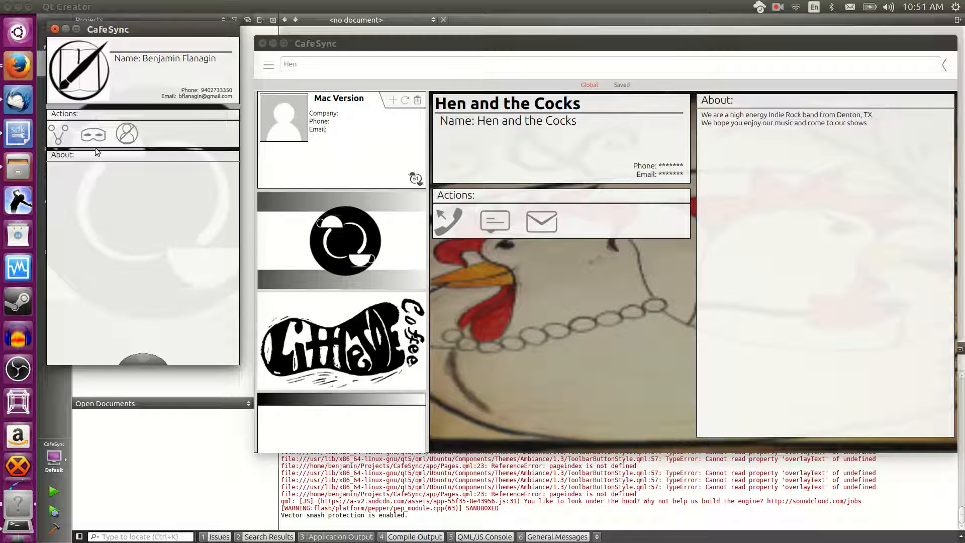
mouse_move(102, 152)
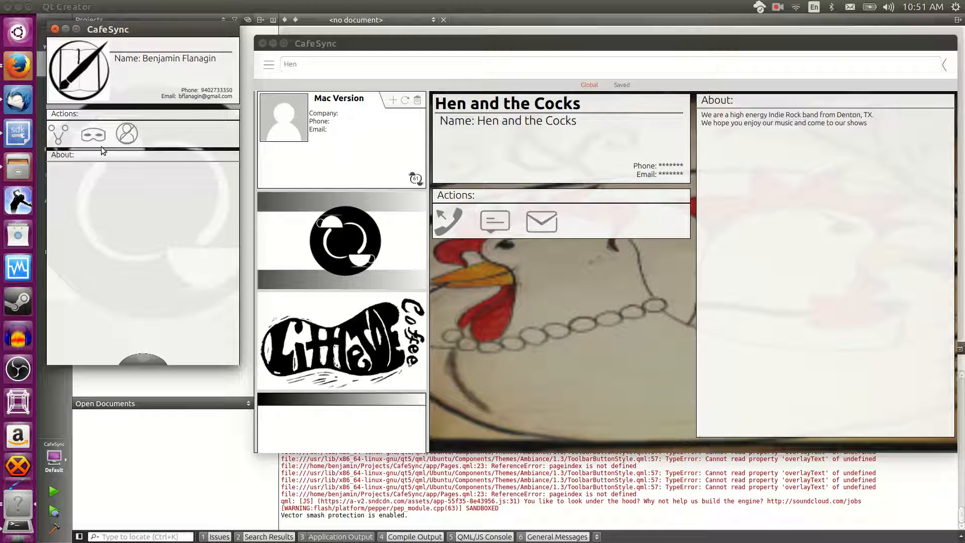
mouse_move(102, 161)
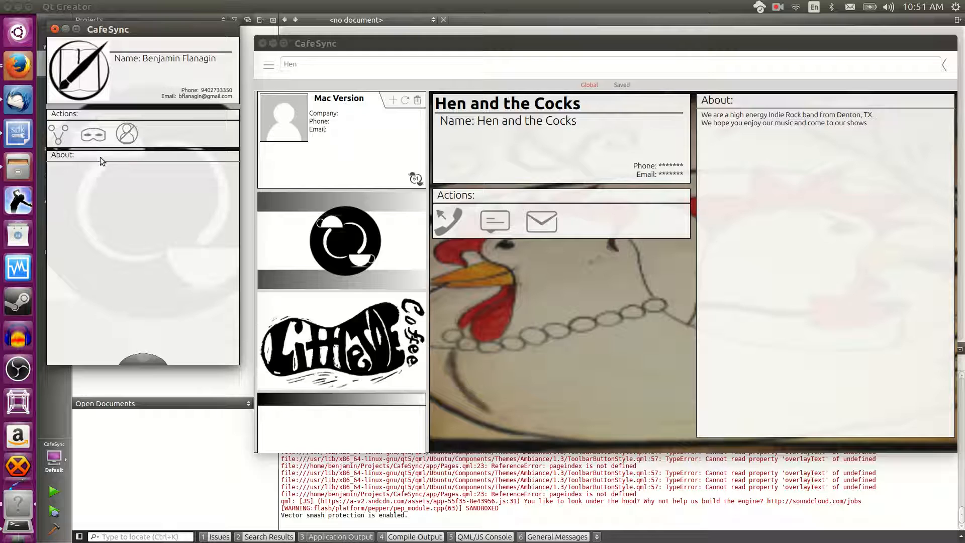
mouse_move(118, 238)
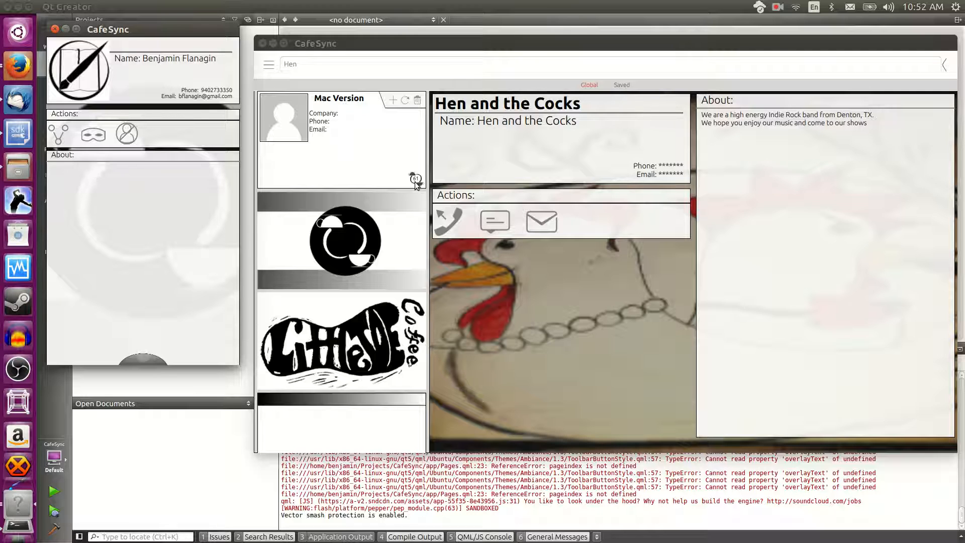
mouse_move(142, 318)
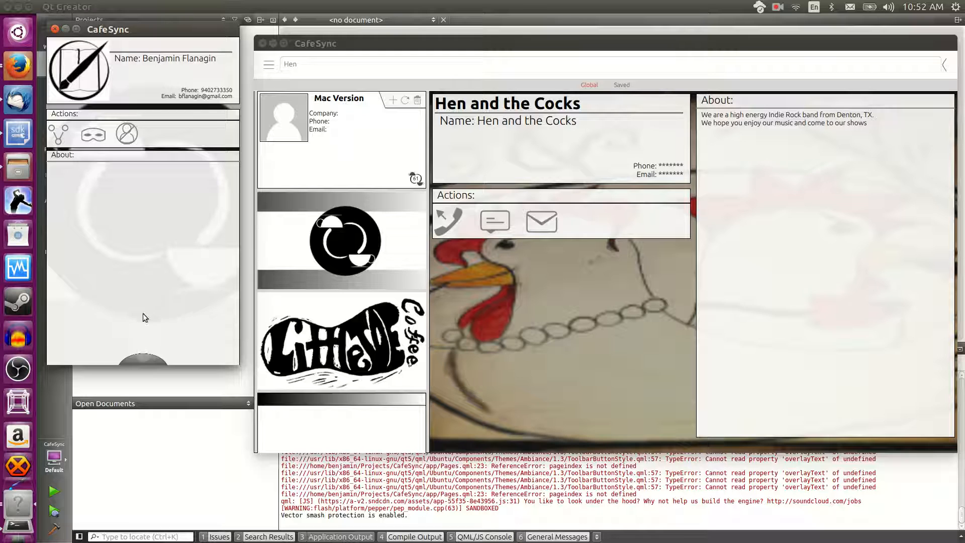
mouse_move(140, 360)
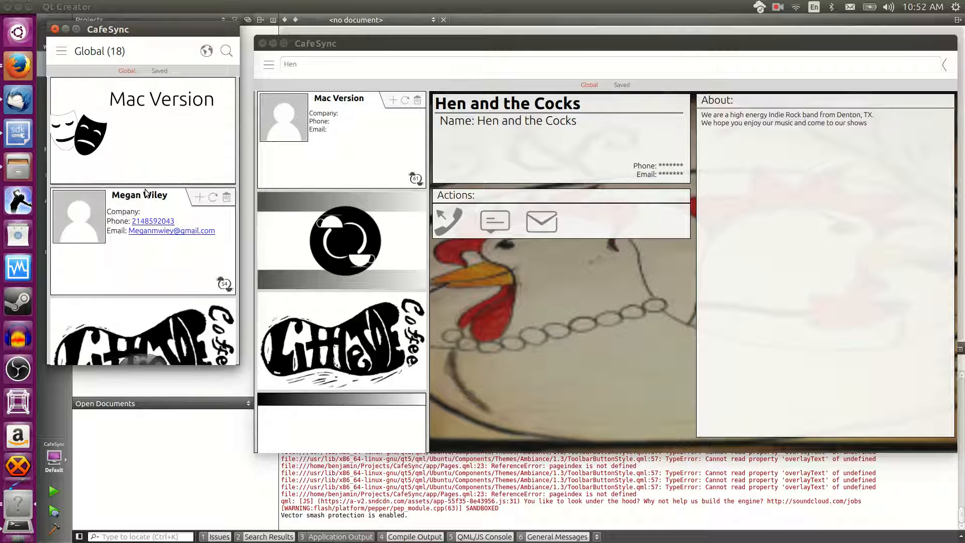
mouse_move(90, 78)
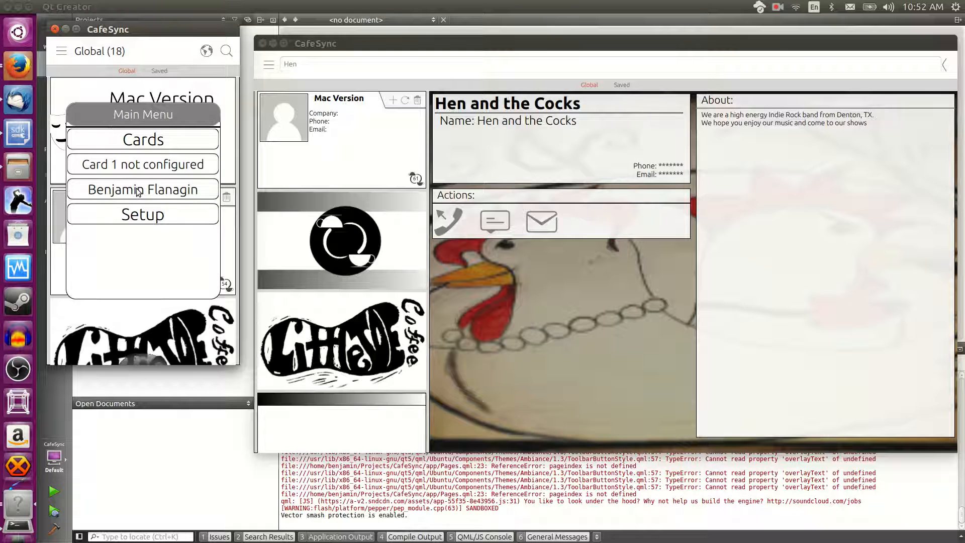
Step: Return the small window to the Global (18) card list with the menu closed
left_click(142, 189)
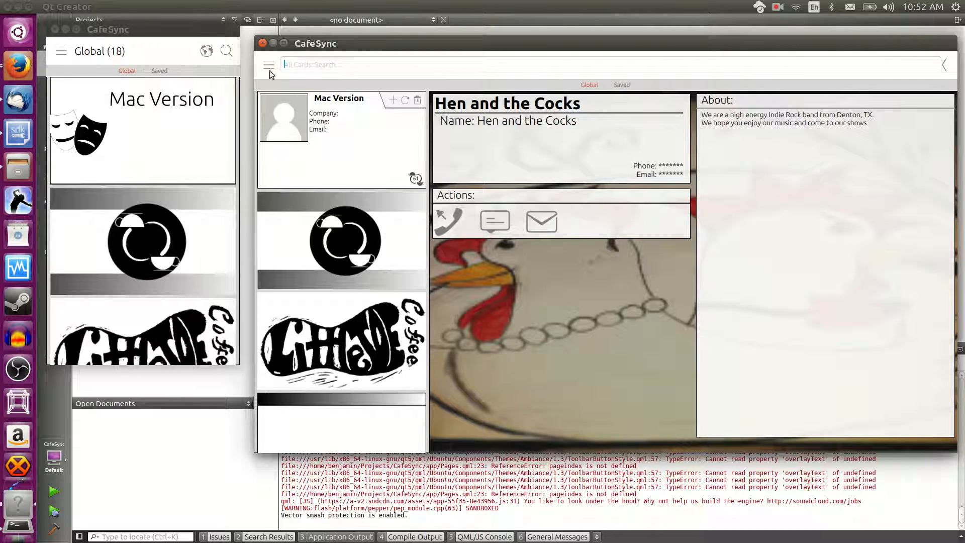
Step: Browse the Category list to filter the large window to Art cards with Megan Wiley's site preview
left_click(268, 64)
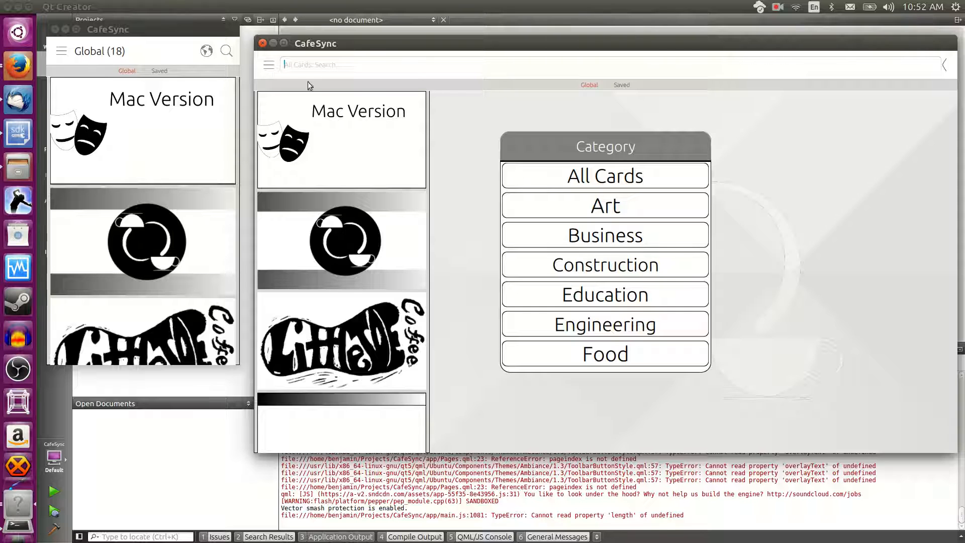
scroll("down", 3)
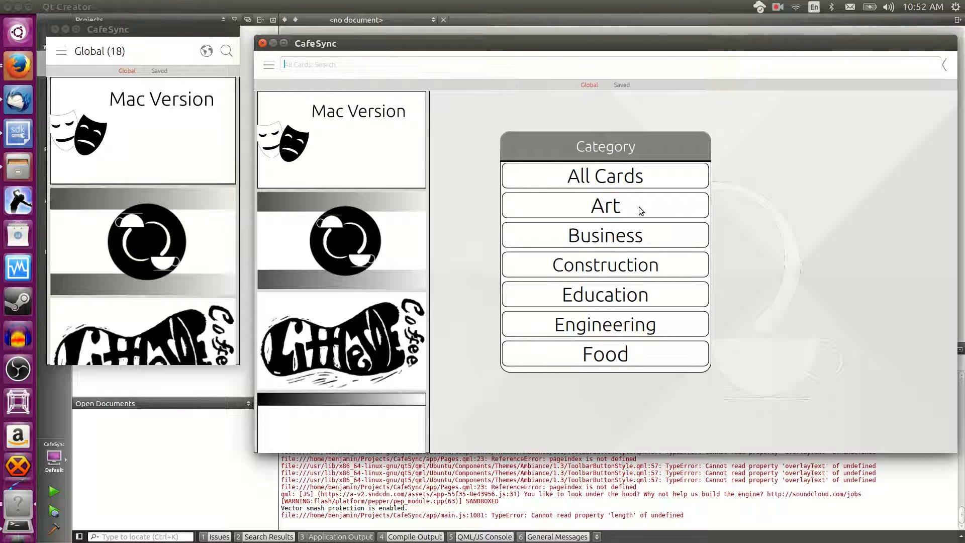
scroll("down", 3)
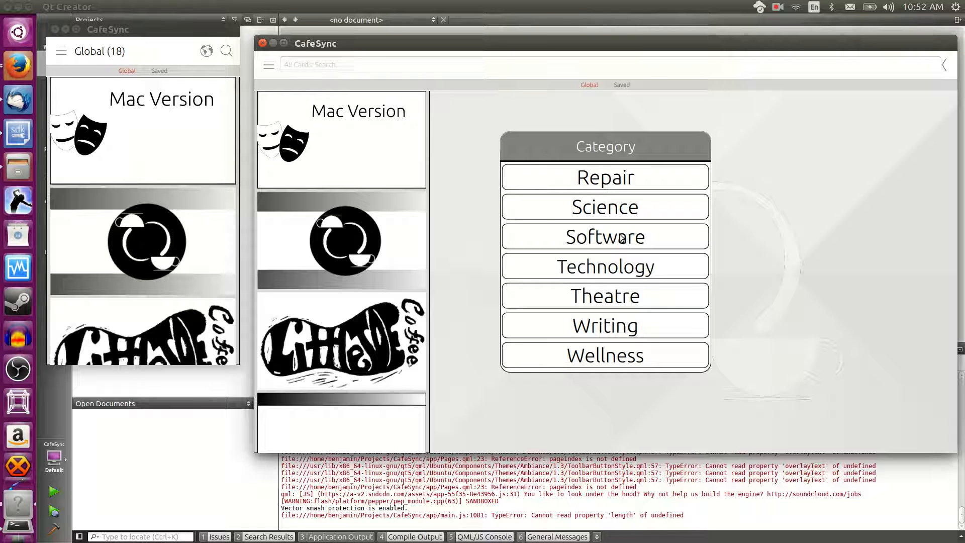
scroll("up", 3)
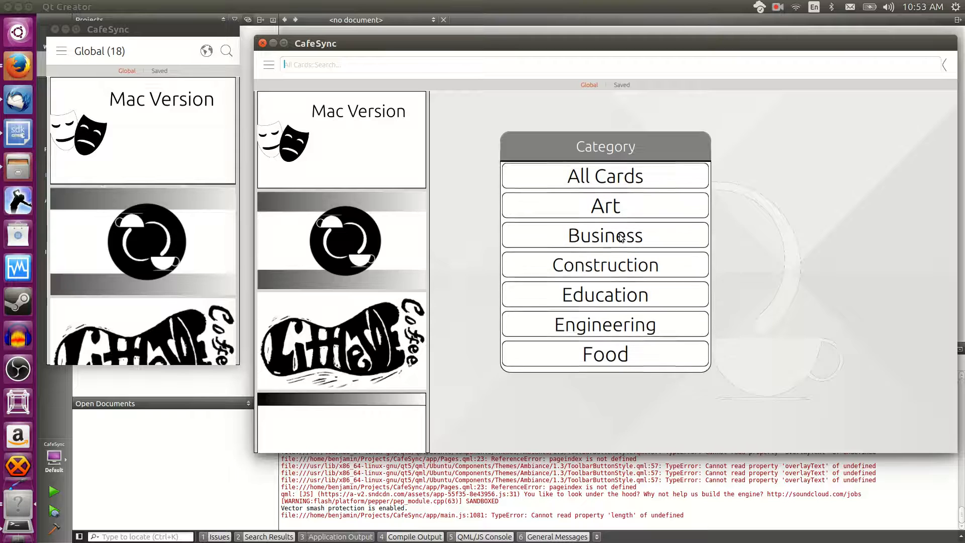
scroll("down", 3)
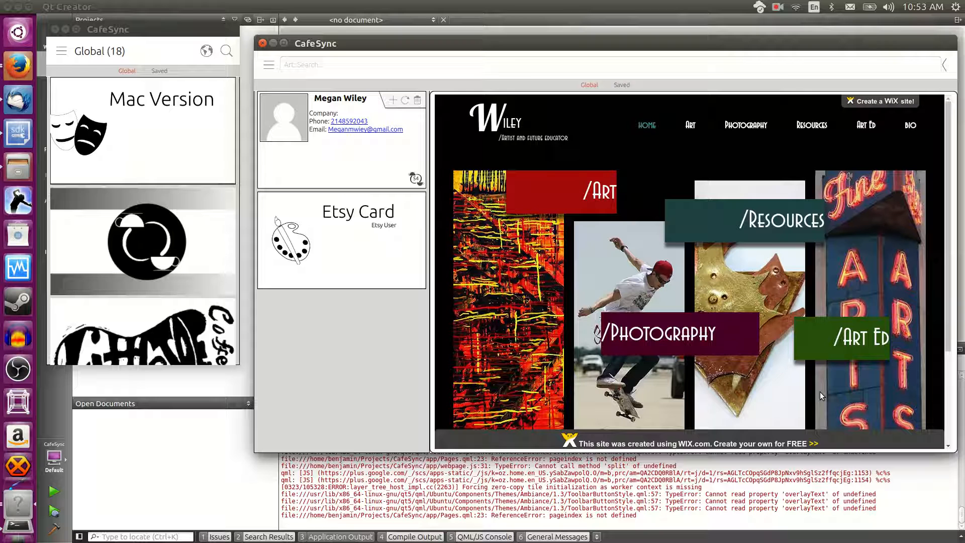
Step: Set the large window's category filter back to All Cards
left_click(270, 65)
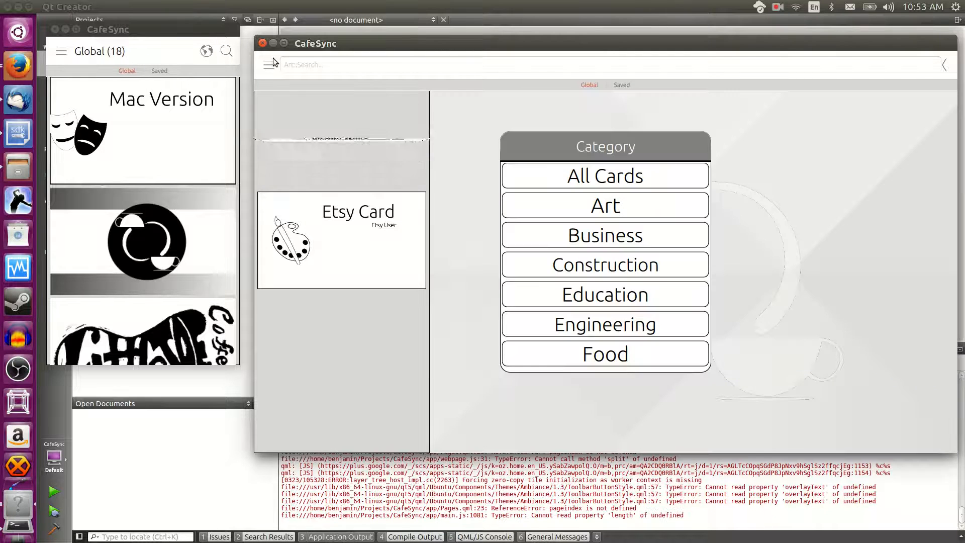
left_click(604, 176)
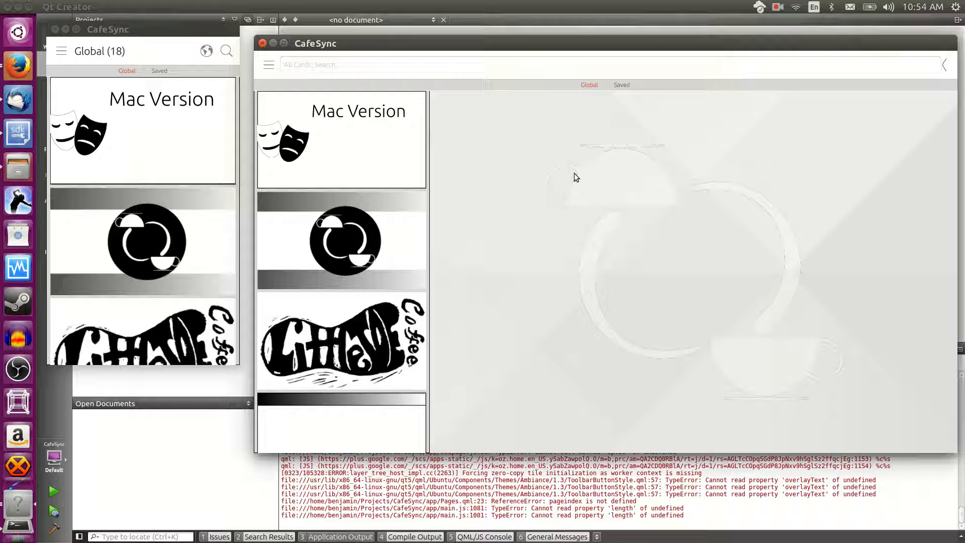
mouse_move(174, 37)
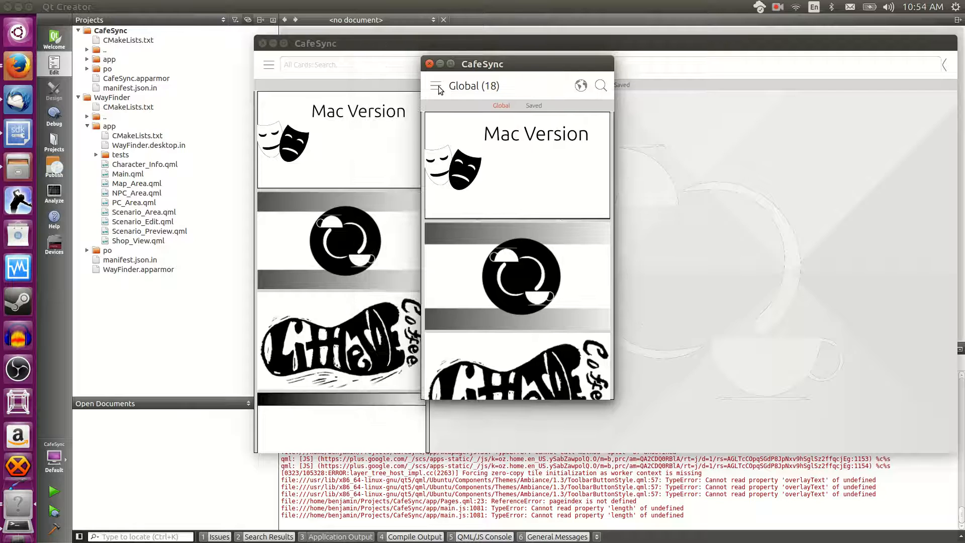
left_click(438, 85)
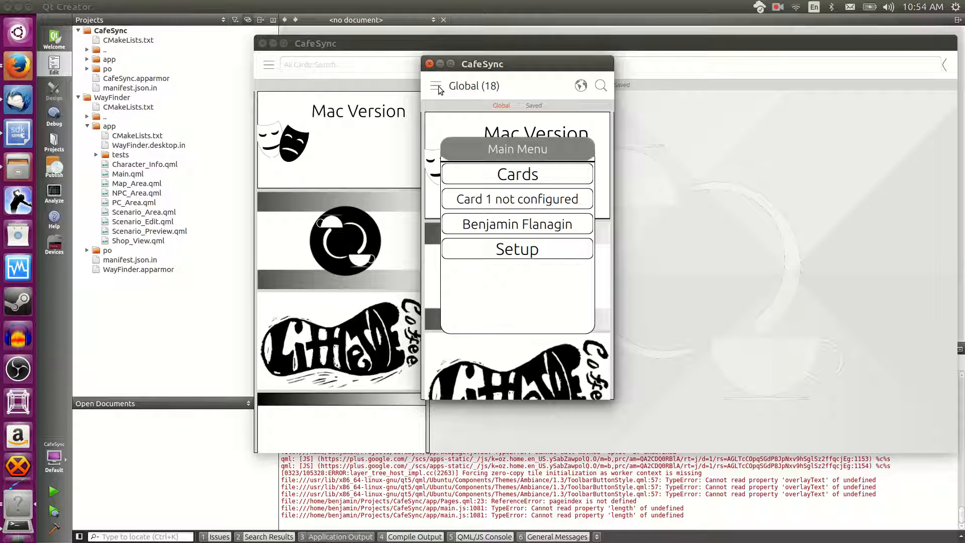
mouse_move(481, 199)
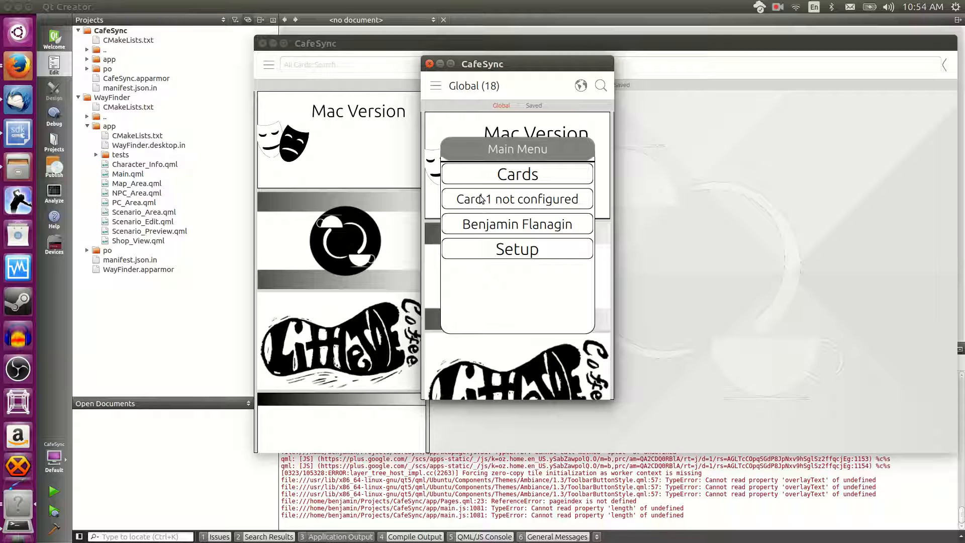
mouse_move(517, 255)
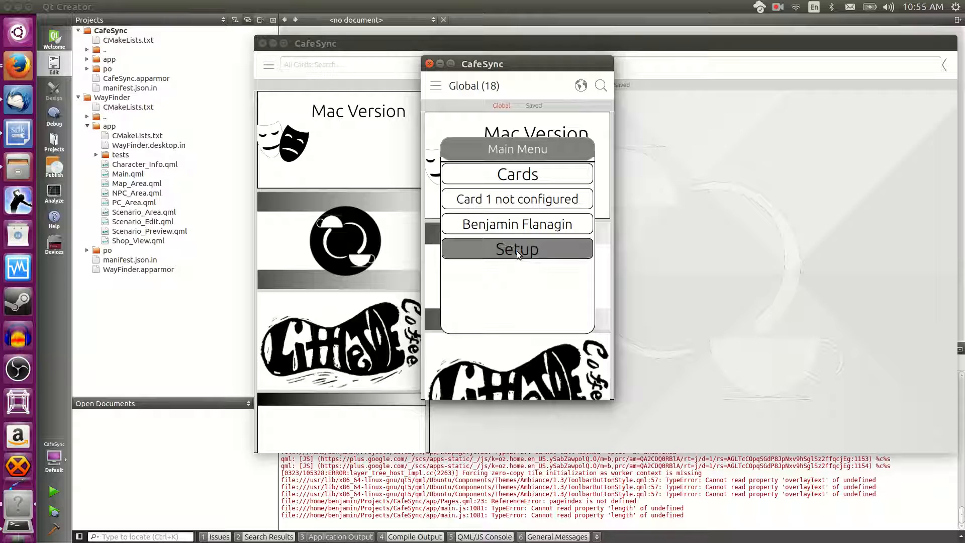
Step: Go to the Settings page for Card1 with its contact details and Personal category
left_click(517, 249)
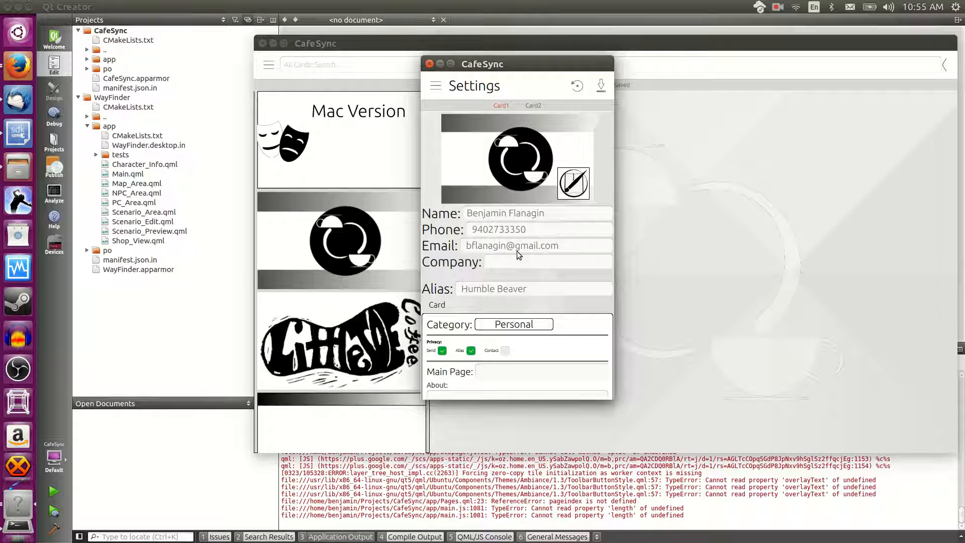
mouse_move(531, 221)
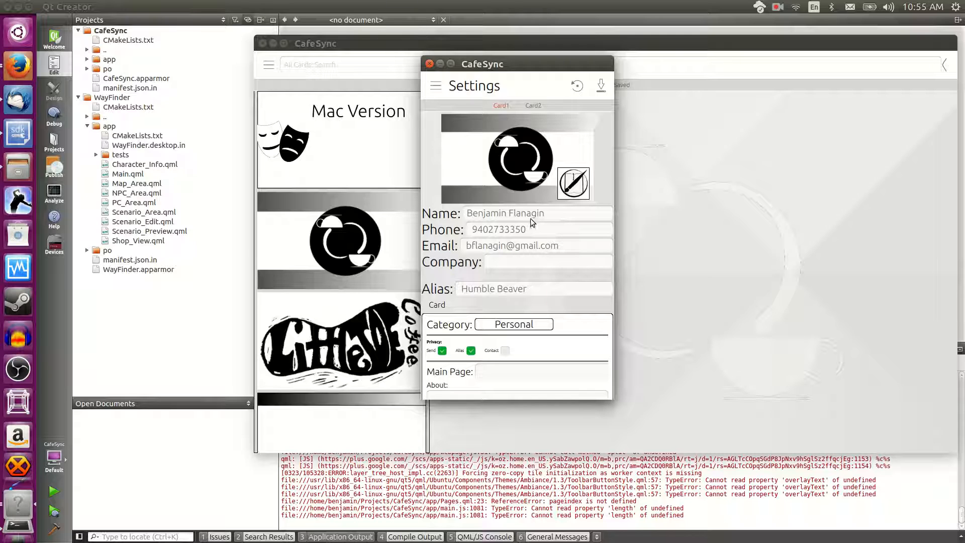
mouse_move(532, 267)
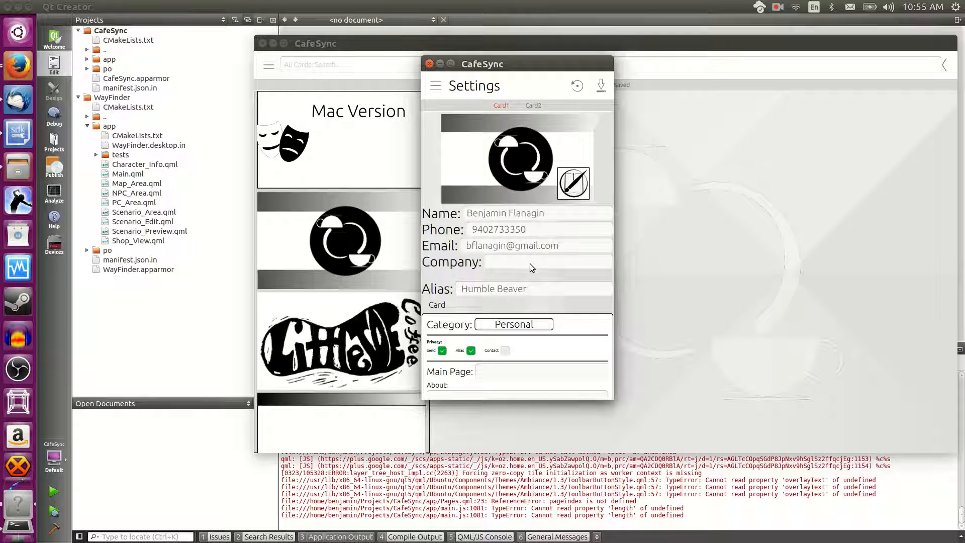
mouse_move(521, 333)
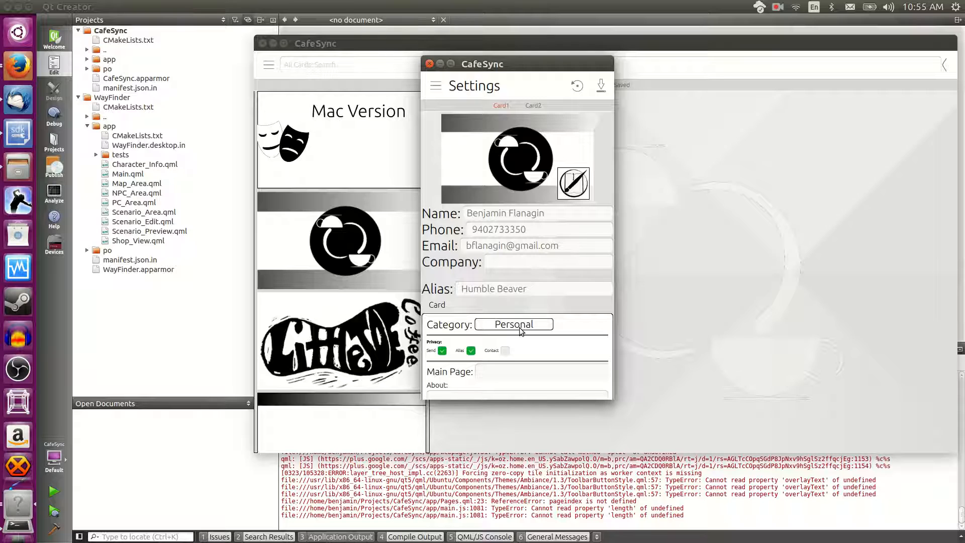
left_click(513, 325)
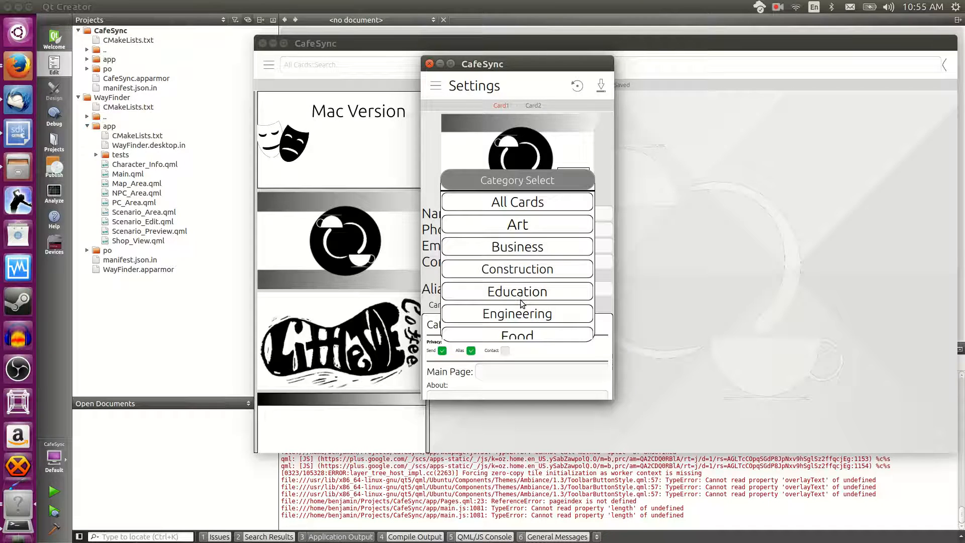
scroll("down", 3)
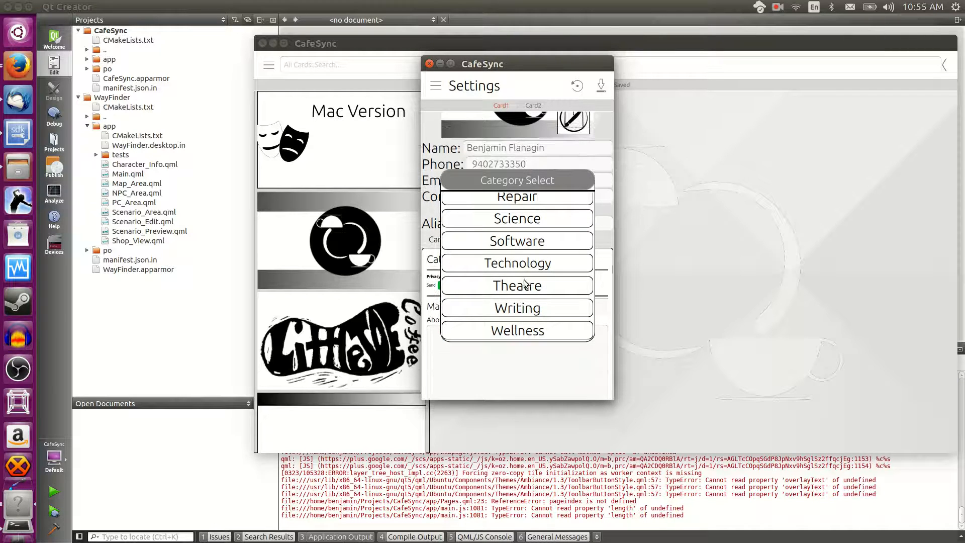
scroll("up", 3)
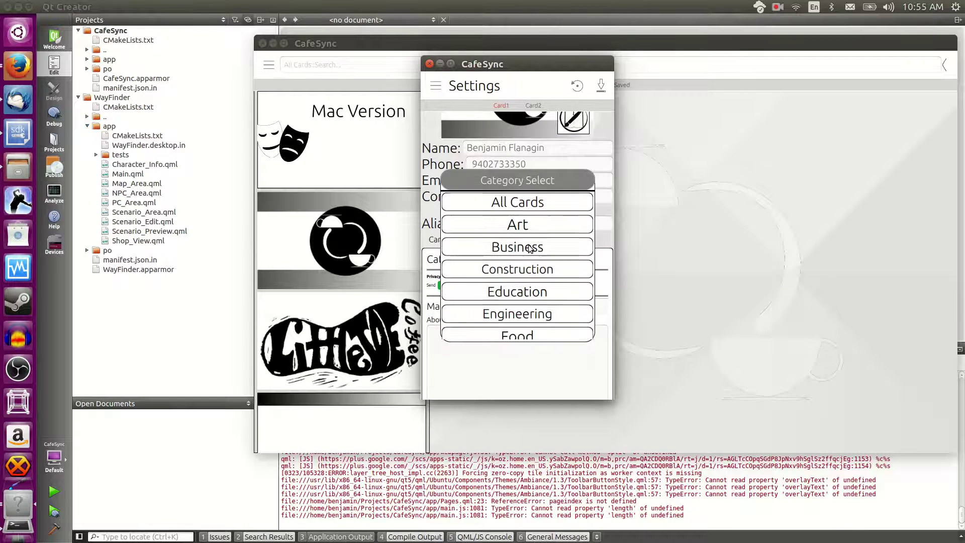
scroll("down", 3)
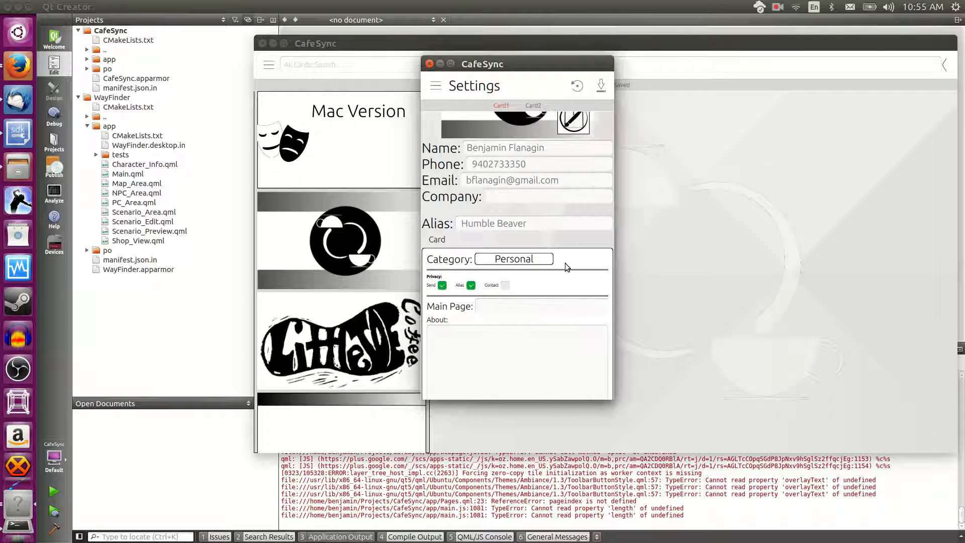
mouse_move(446, 265)
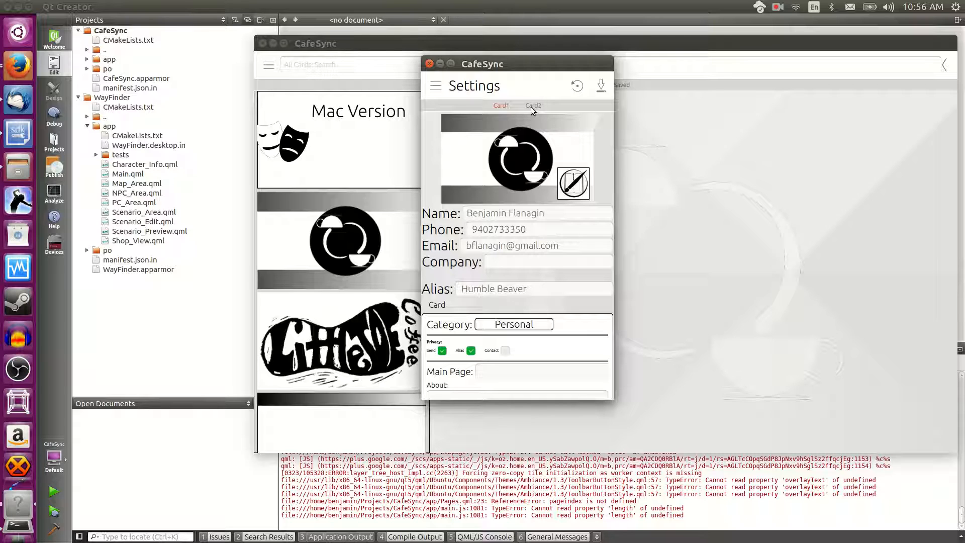
Step: Flip between Card1 and Card2 settings, ending on Card2 with the same contact details
left_click(533, 106)
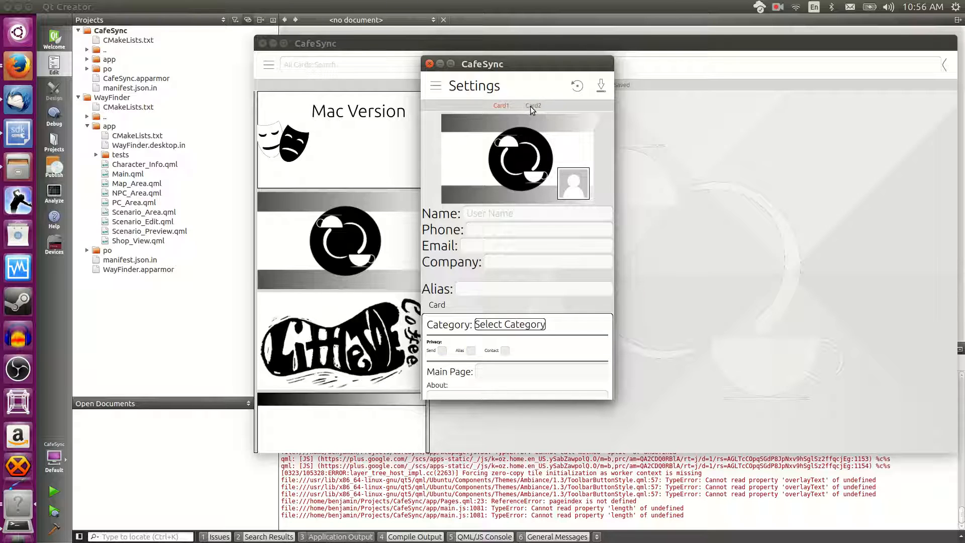
left_click(501, 106)
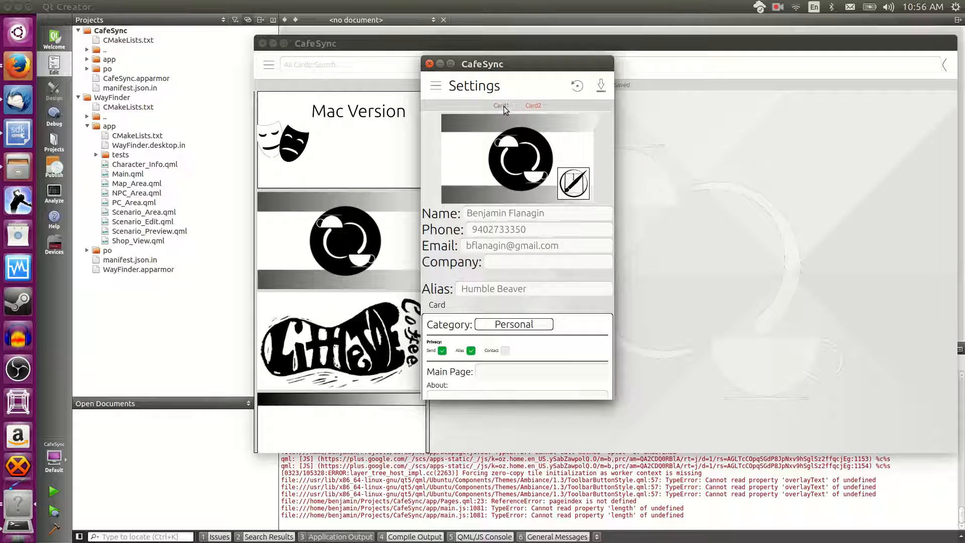
left_click(533, 106)
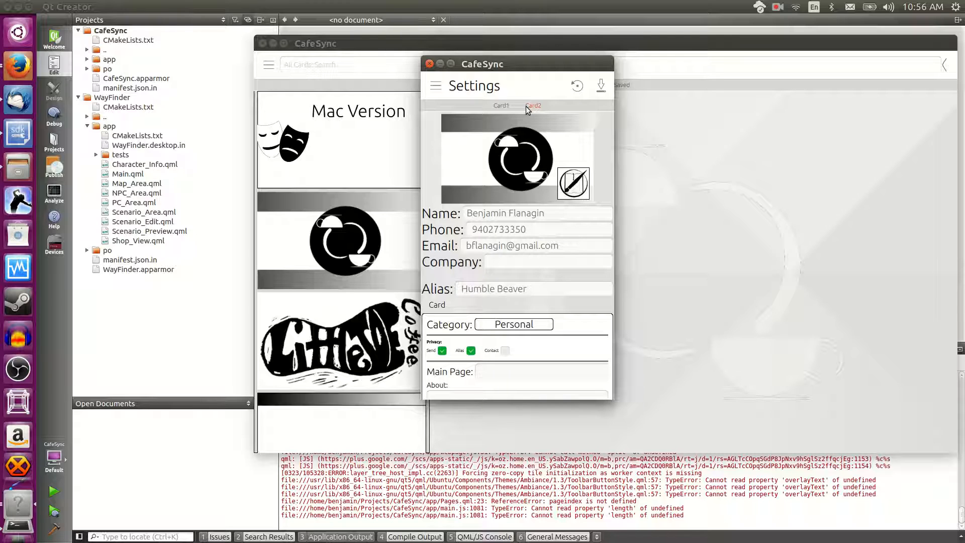
mouse_move(440, 221)
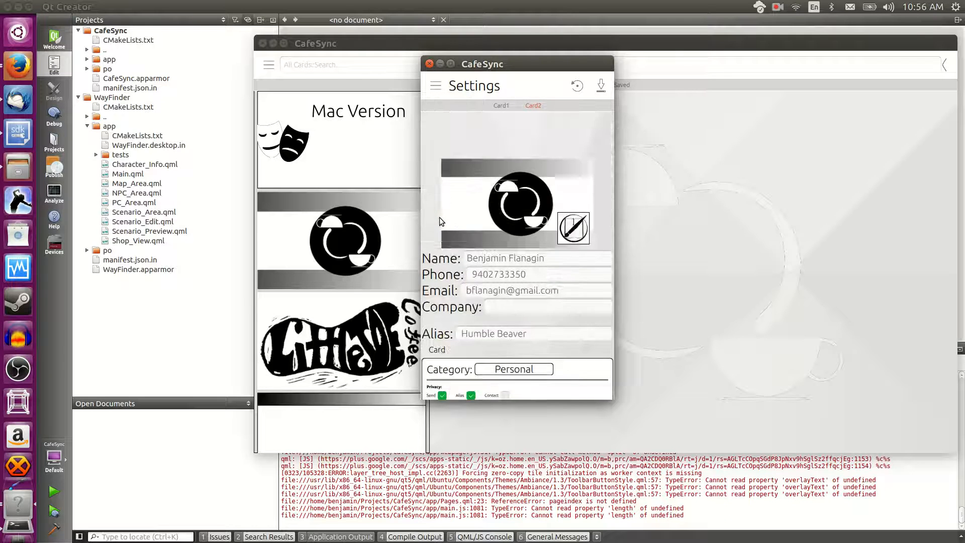
mouse_move(464, 217)
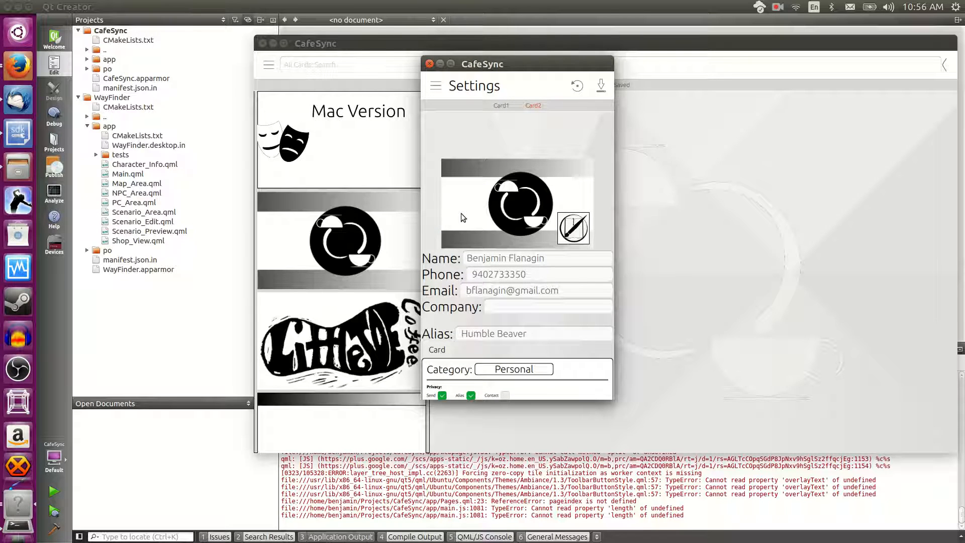
Step: Scroll Card2's settings to the Other Sites web fields and Misc About, Credits, Contribute entries
scroll("down", 3)
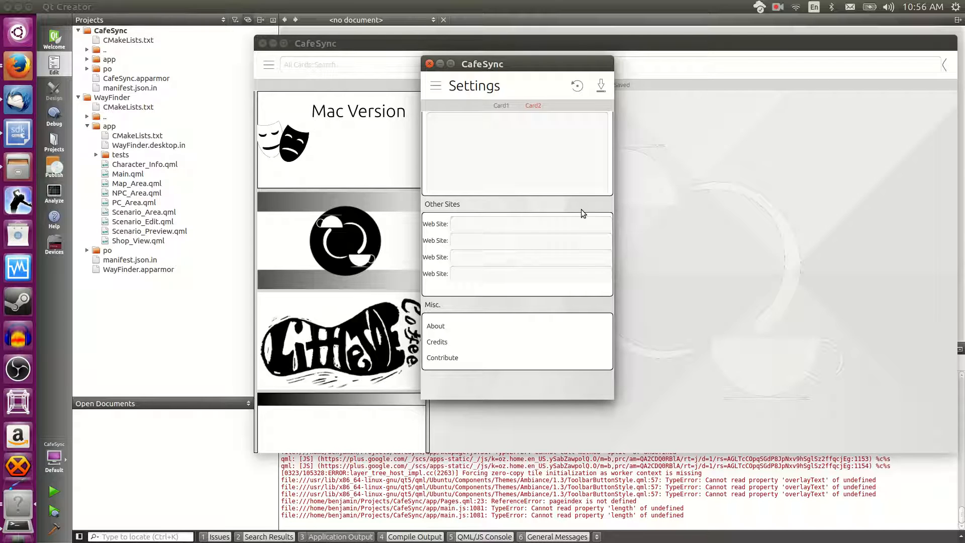
scroll("up", 3)
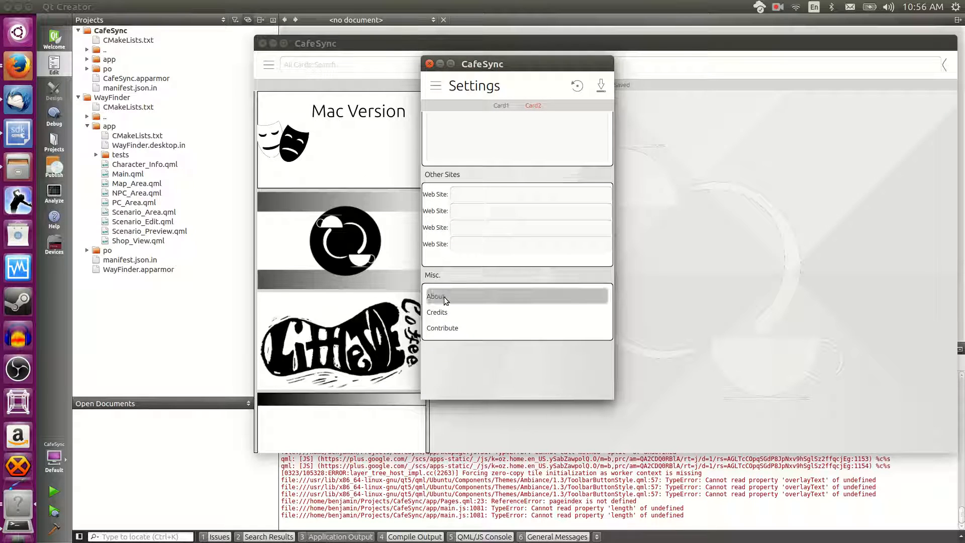
left_click(435, 296)
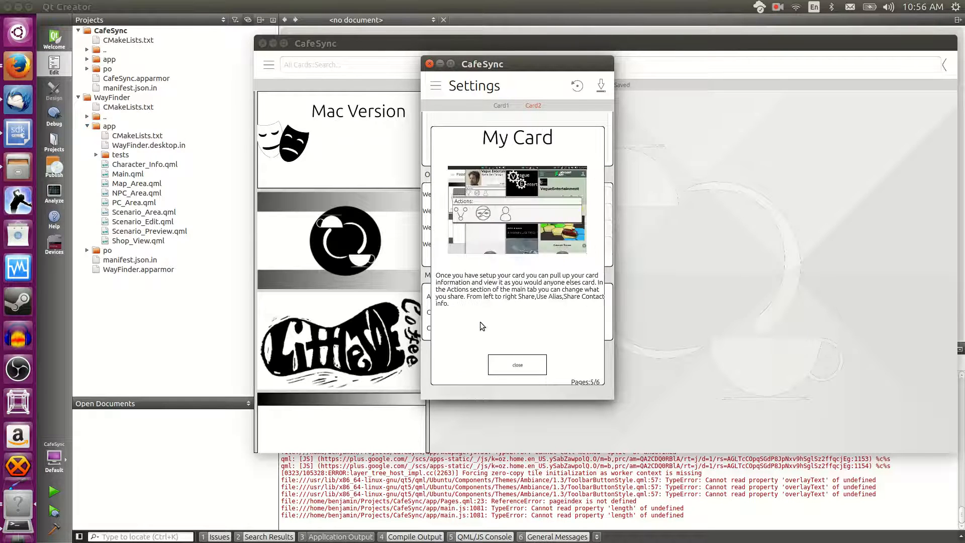
left_click(517, 364)
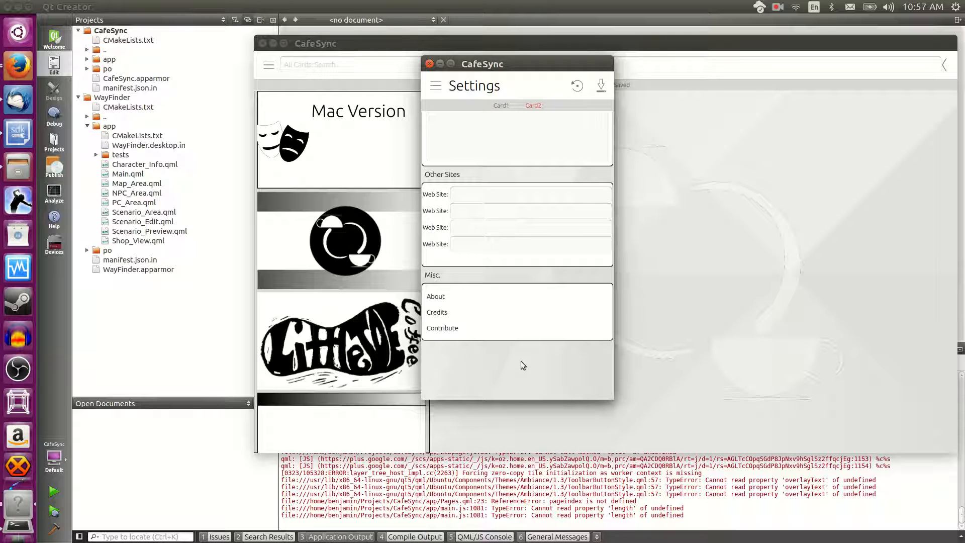
Step: Scroll the Card2 Settings page back up to the card image and contact details
scroll("up", 3)
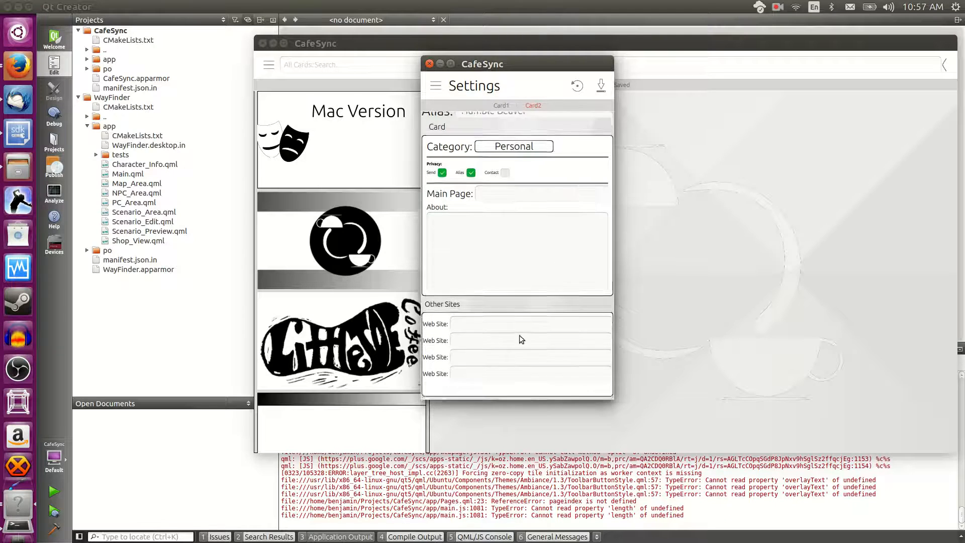
scroll("up", 3)
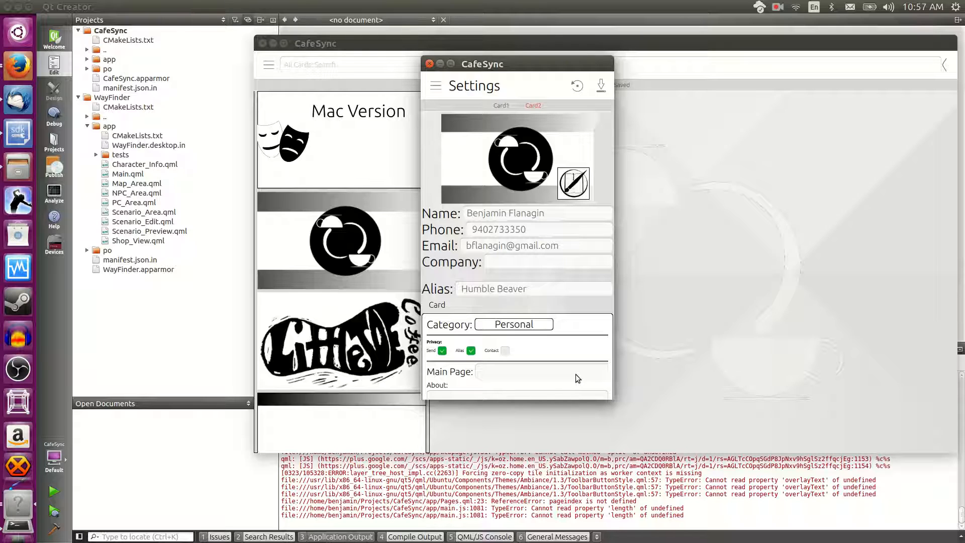
mouse_move(583, 298)
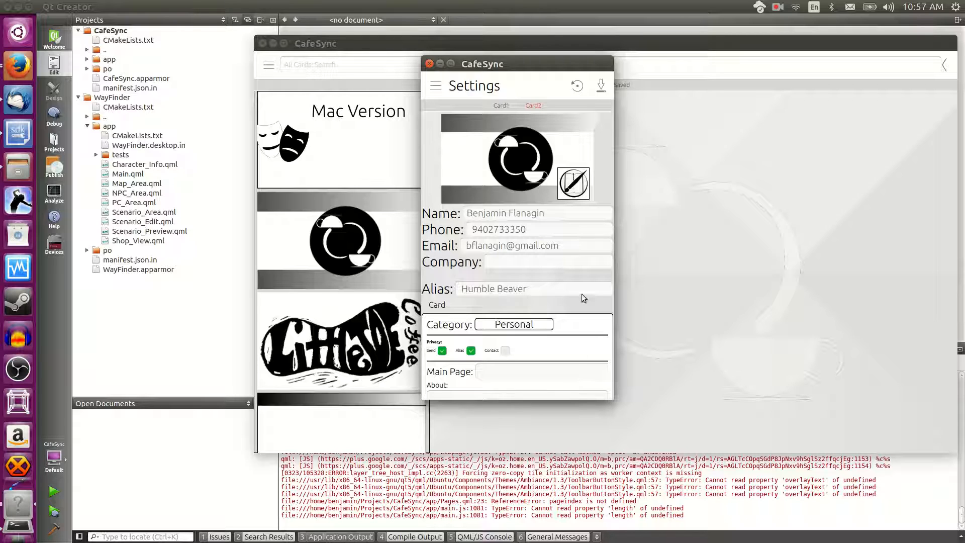
mouse_move(599, 108)
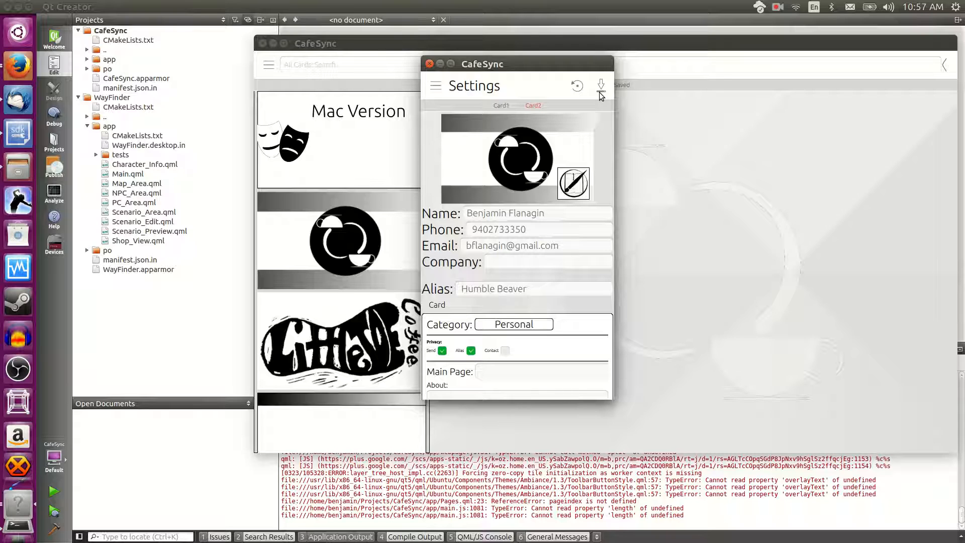
mouse_move(575, 95)
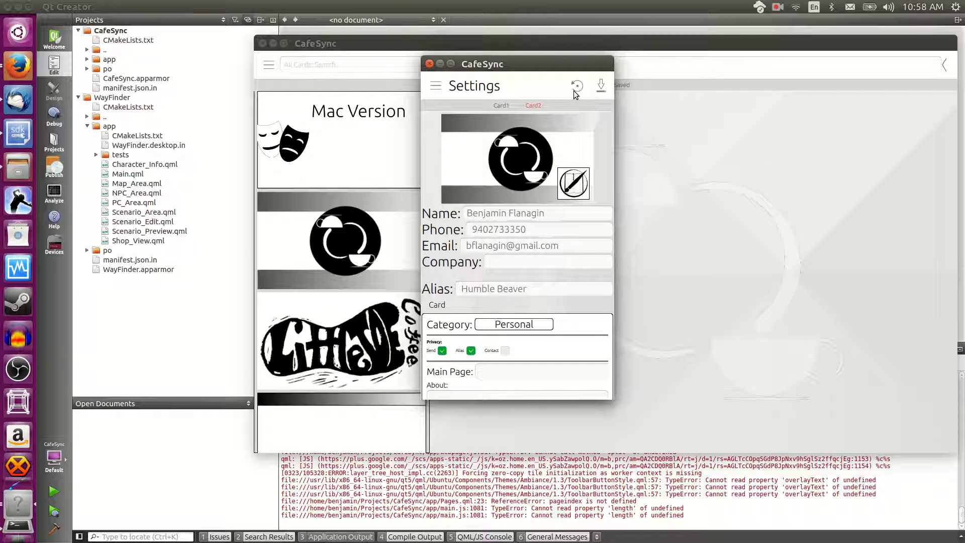
mouse_move(513, 157)
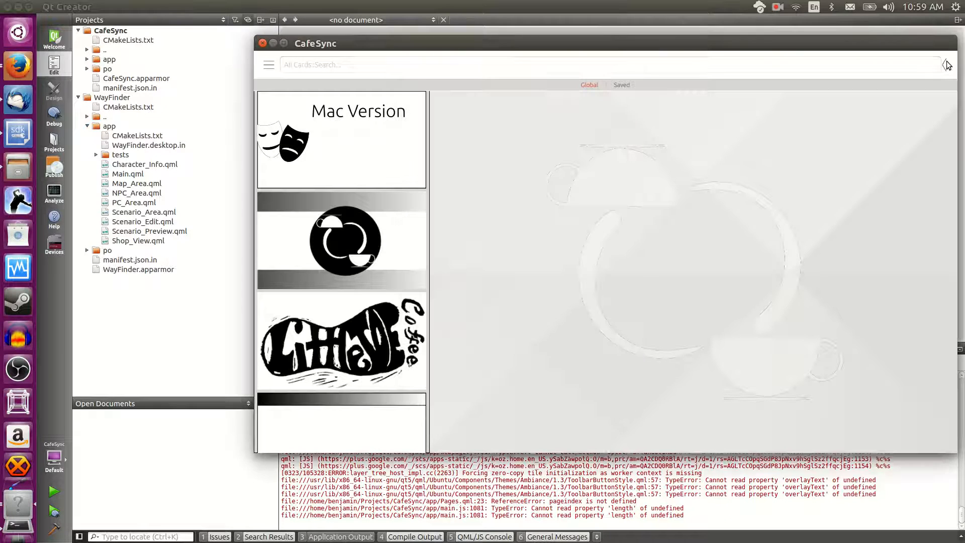
Step: Choose Setup from the Main Menu to show the Card1 card designer
left_click(268, 65)
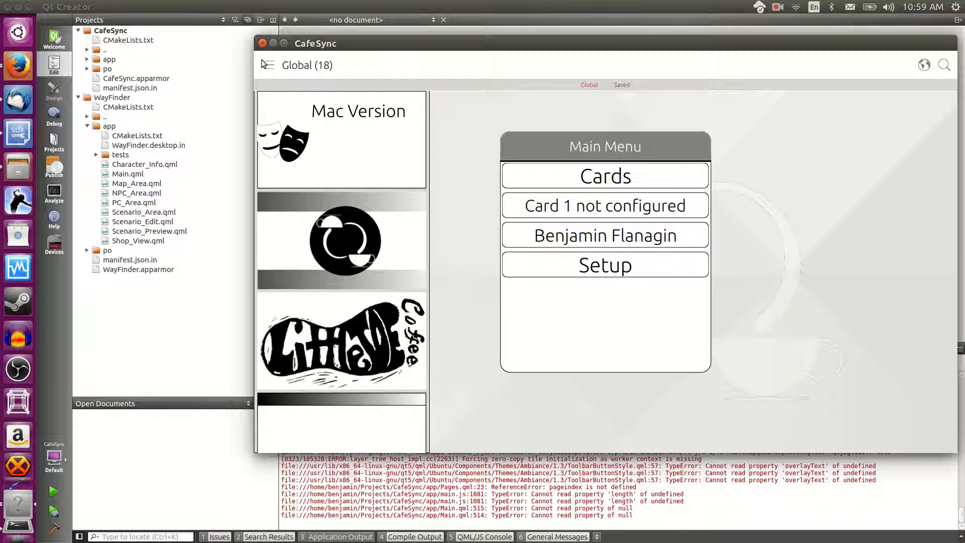
left_click(604, 265)
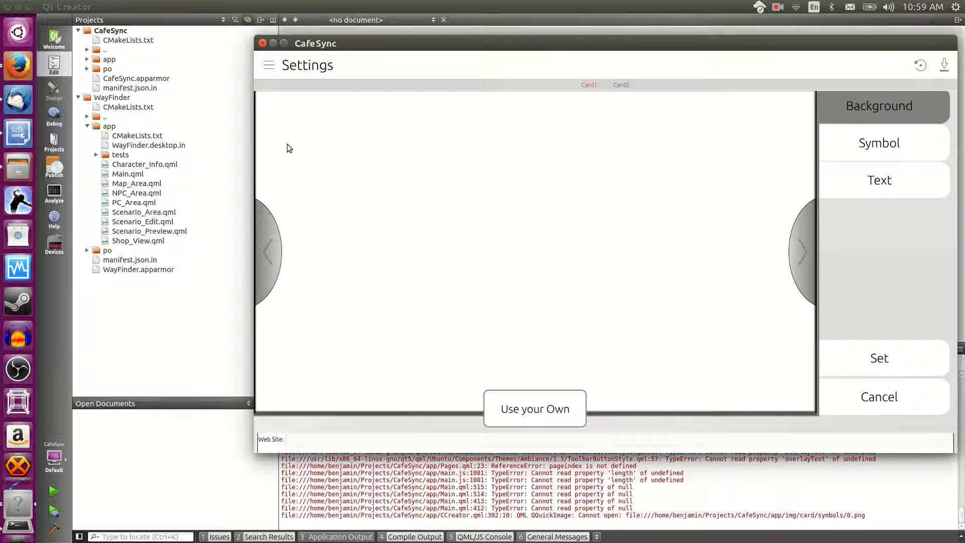
Step: Switch to Card2 and start its card designer with an empty preview
left_click(621, 85)
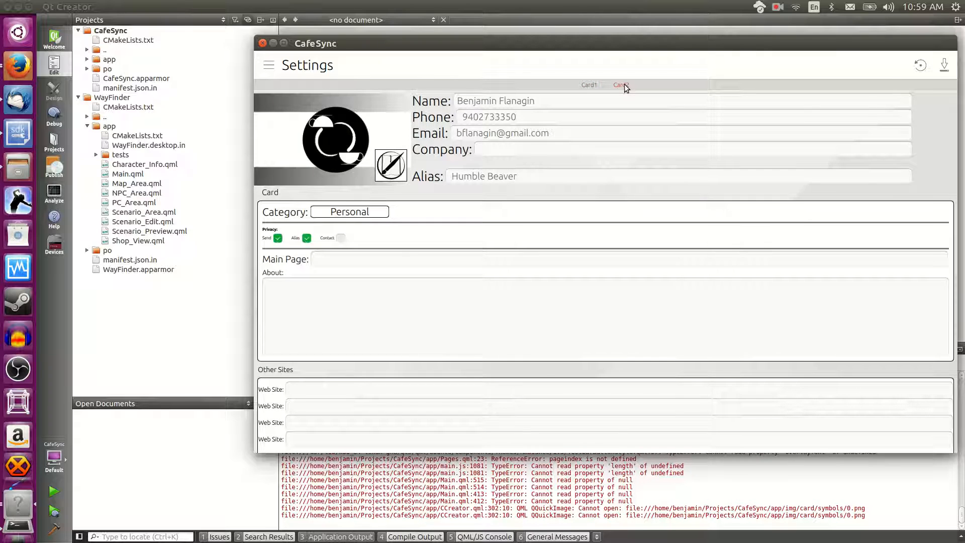
left_click(620, 84)
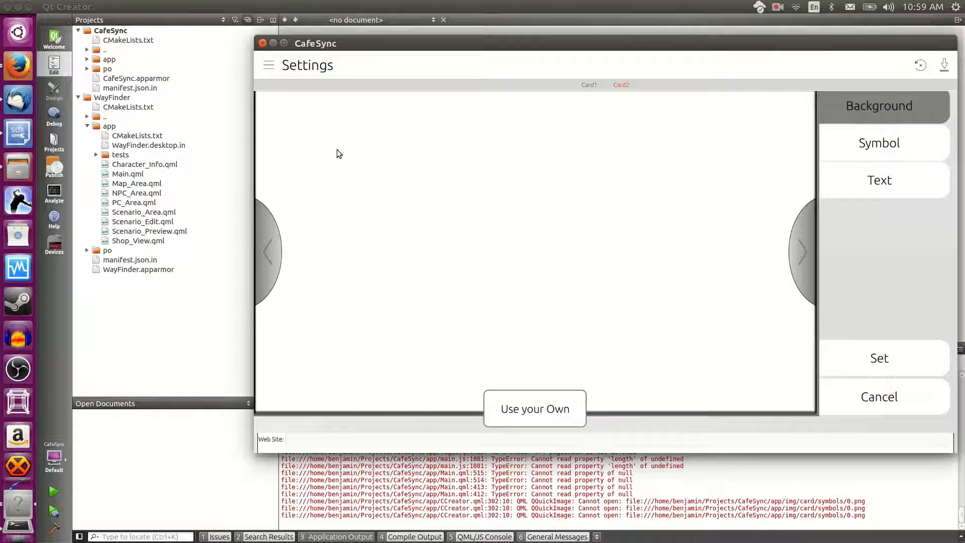
mouse_move(866, 140)
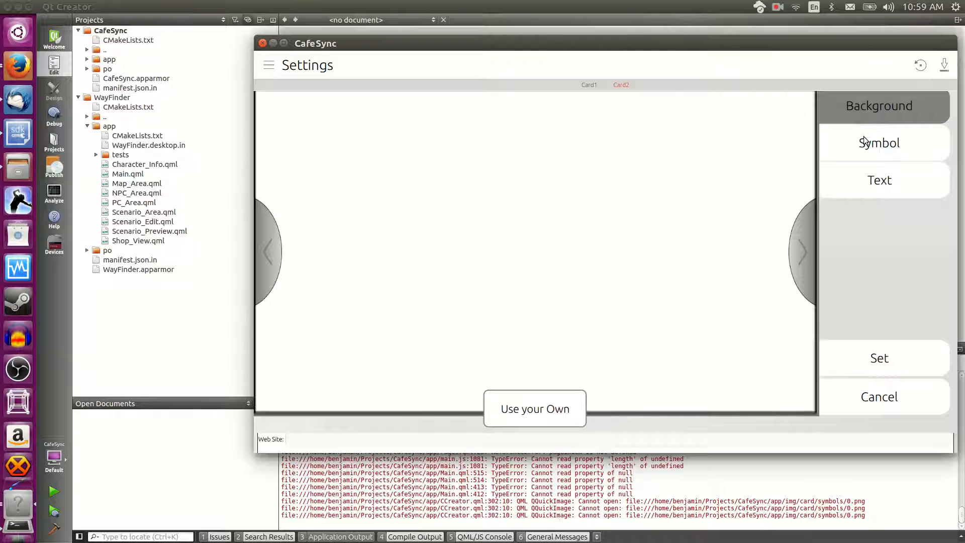
mouse_move(780, 238)
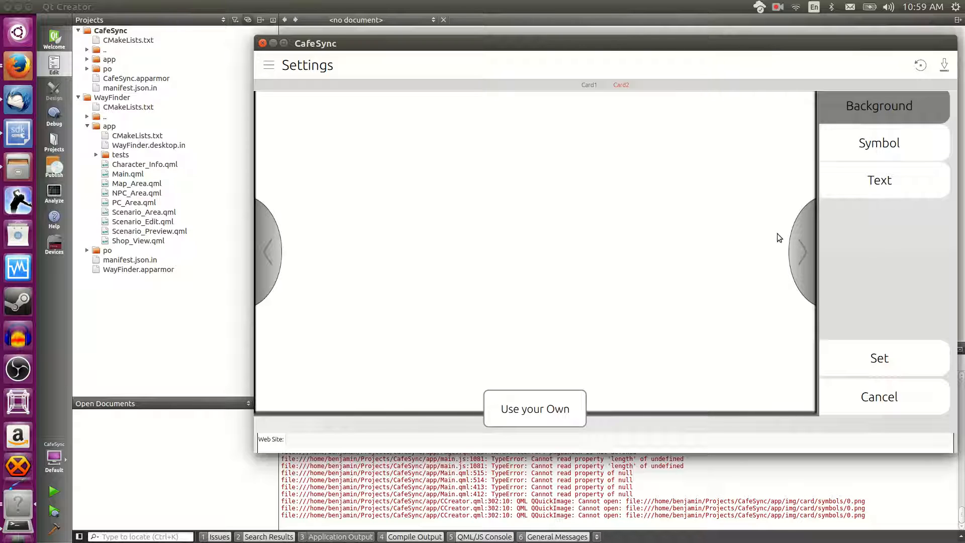
mouse_move(329, 275)
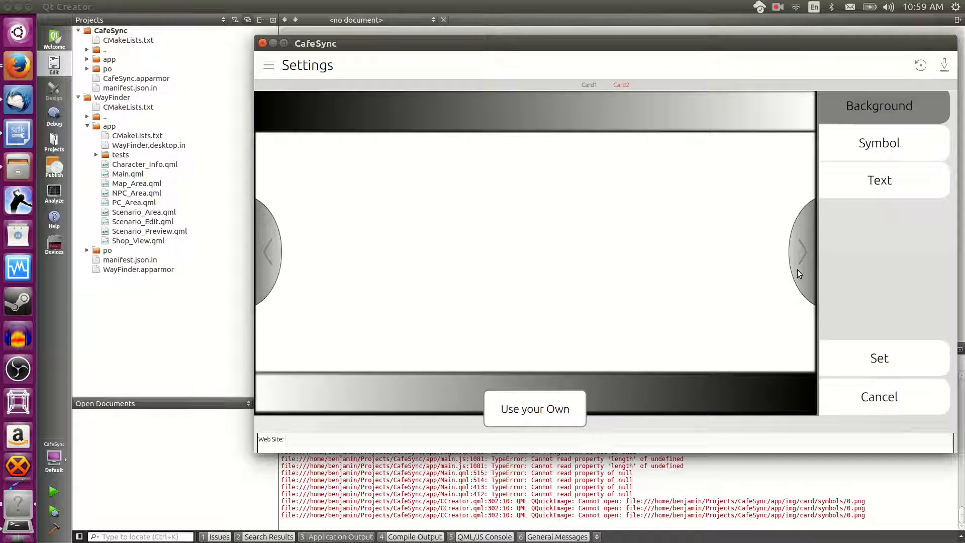
left_click(879, 142)
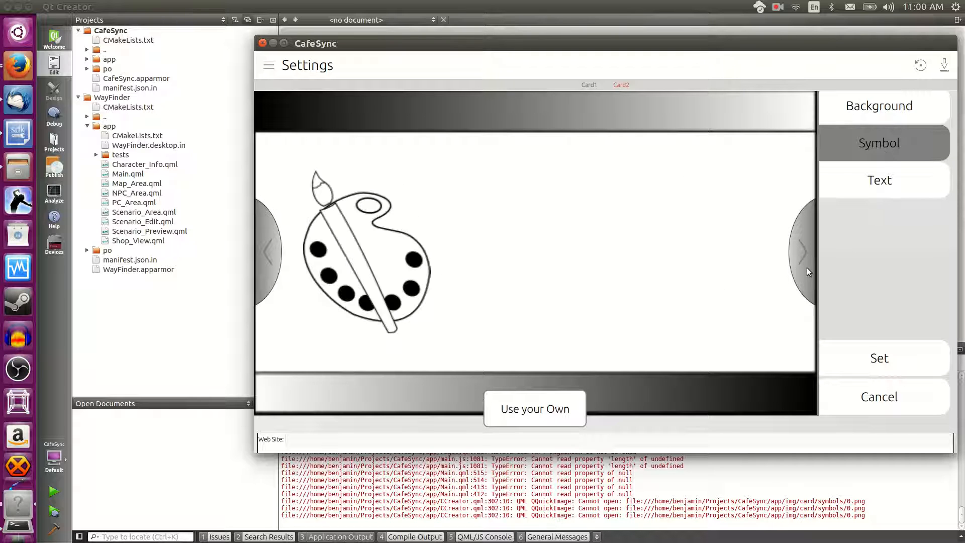
left_click(803, 251)
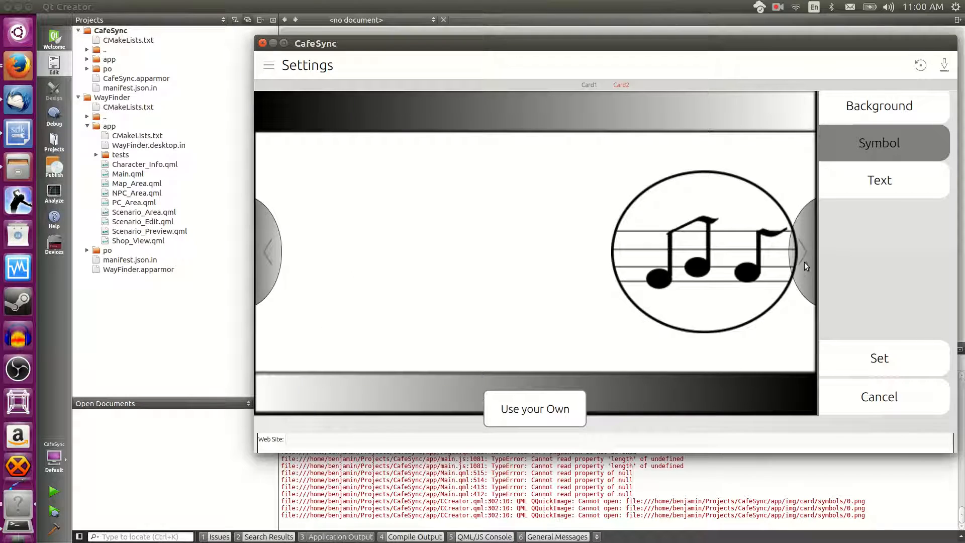
left_click(804, 251)
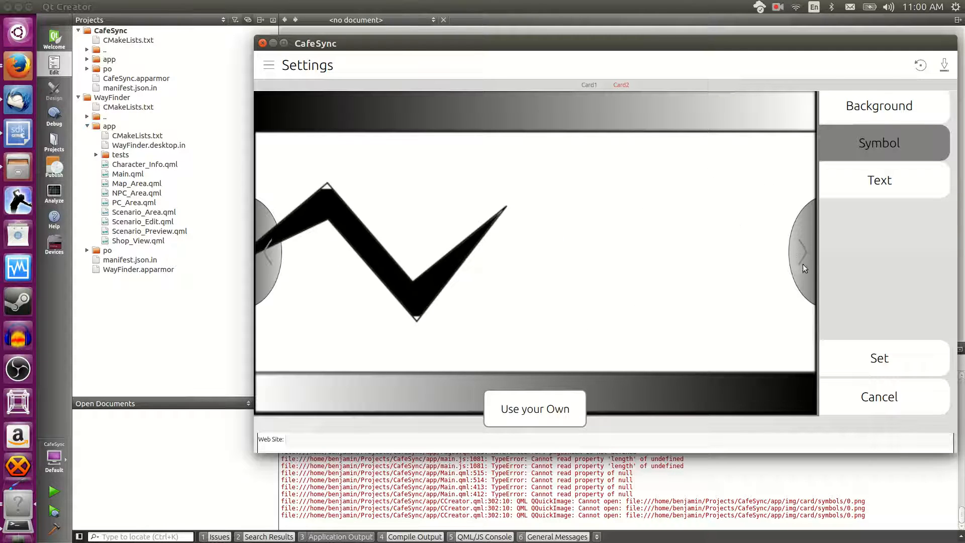
left_click(803, 251)
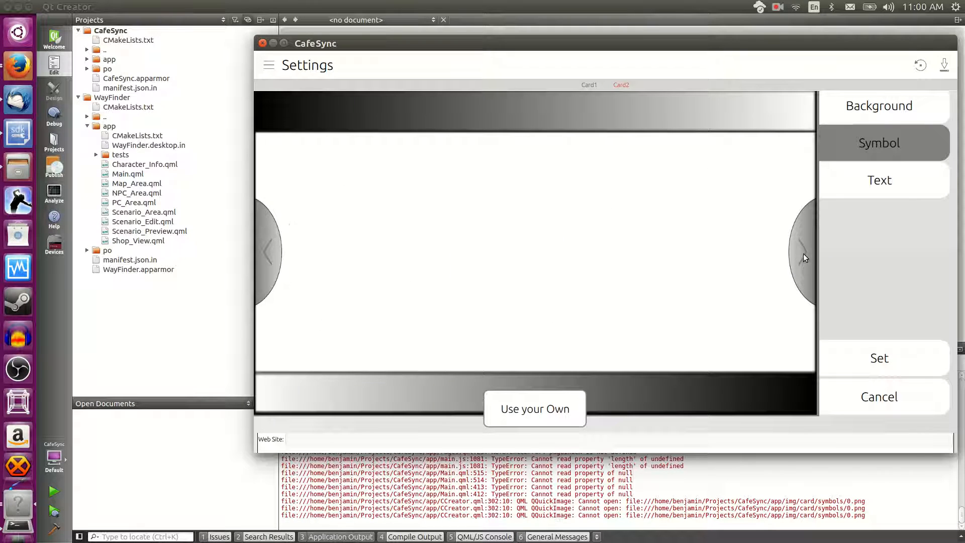
left_click(801, 252)
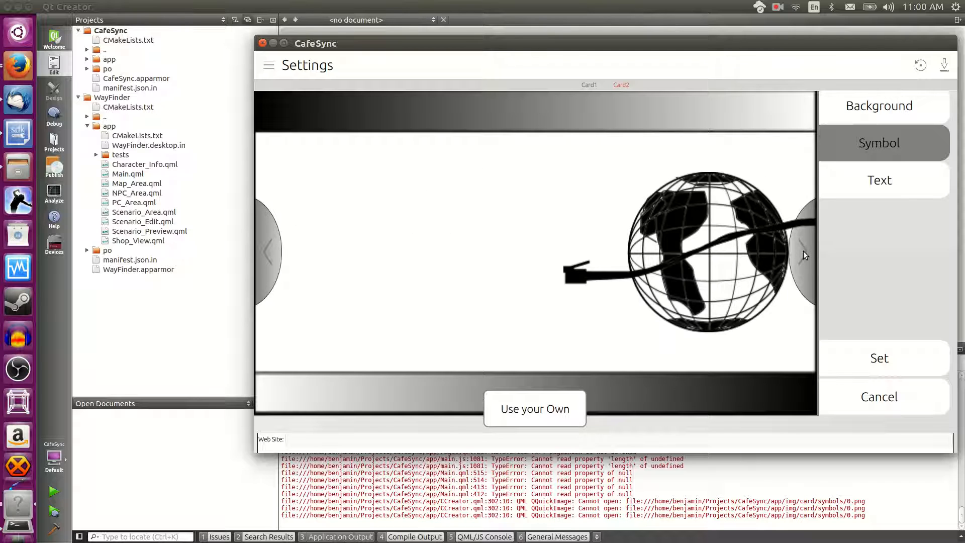
left_click(800, 253)
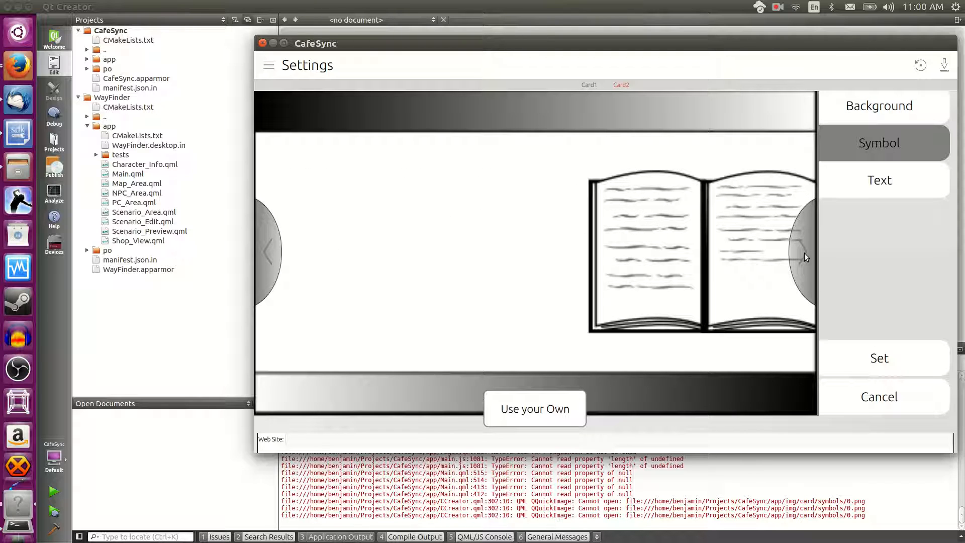
left_click(803, 252)
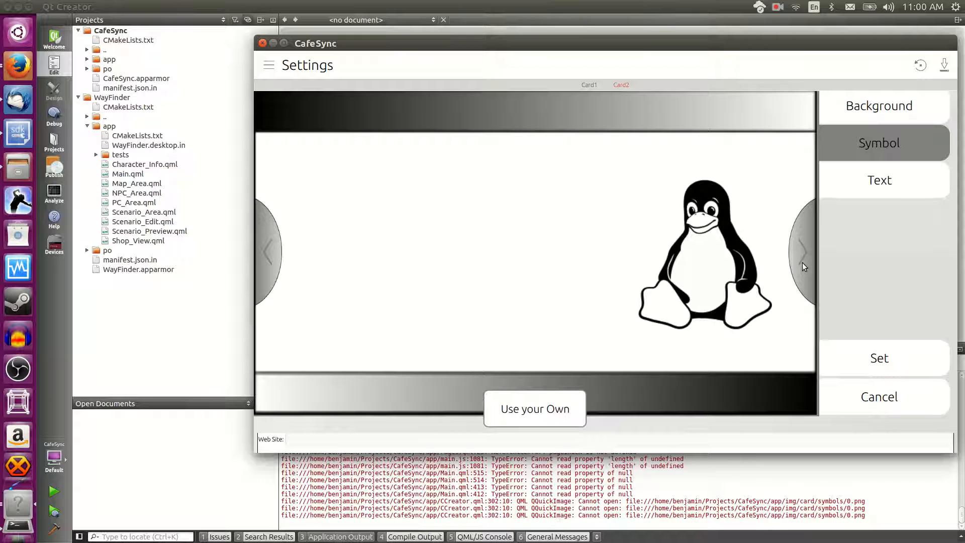
left_click(803, 252)
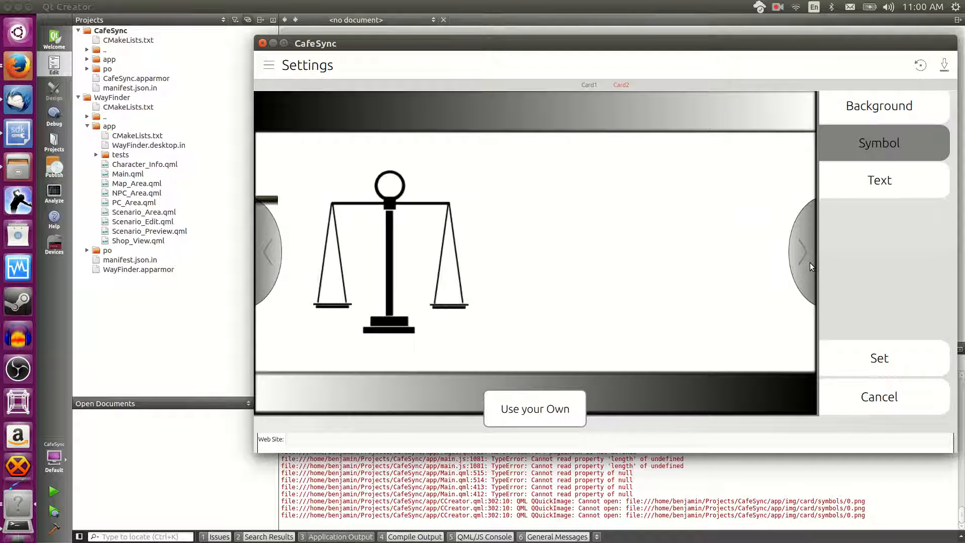
left_click(803, 251)
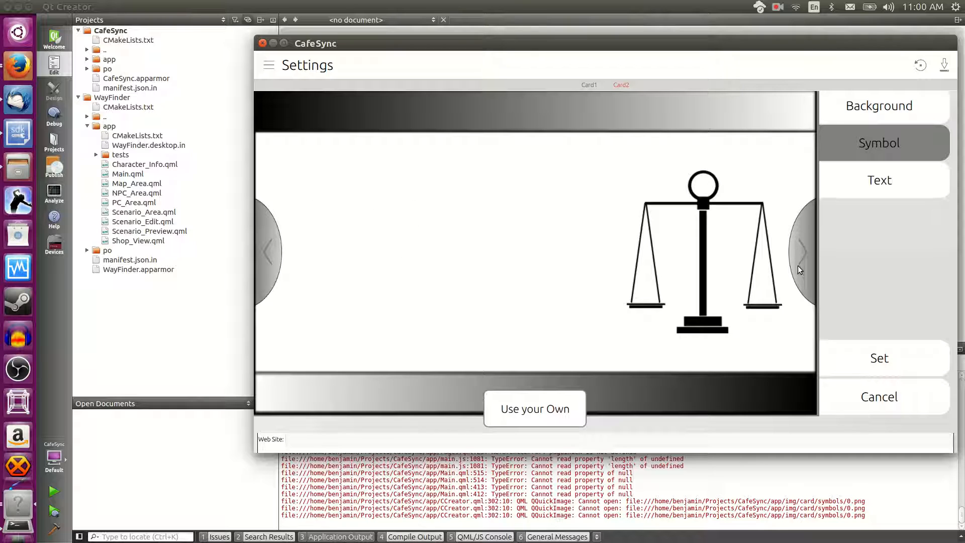
left_click(804, 252)
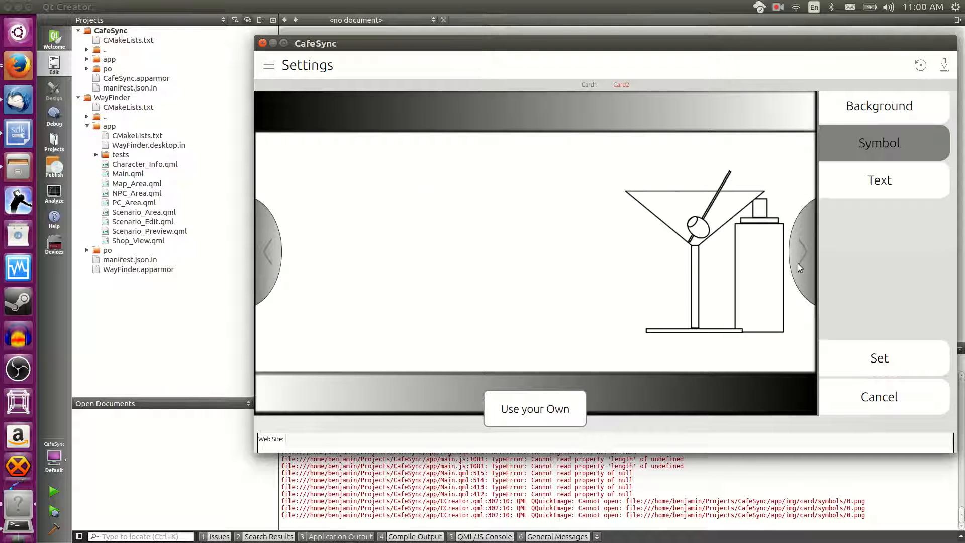
left_click(269, 252)
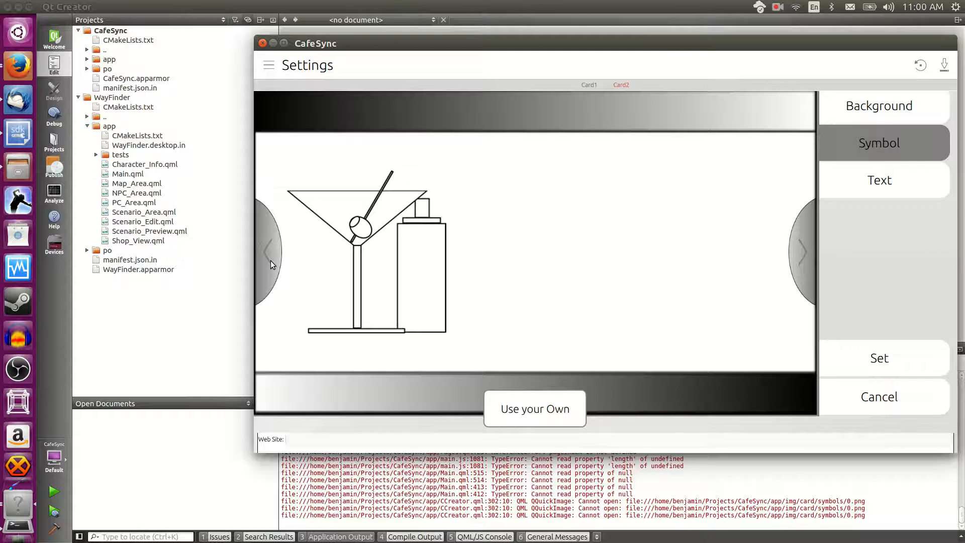
left_click(879, 180)
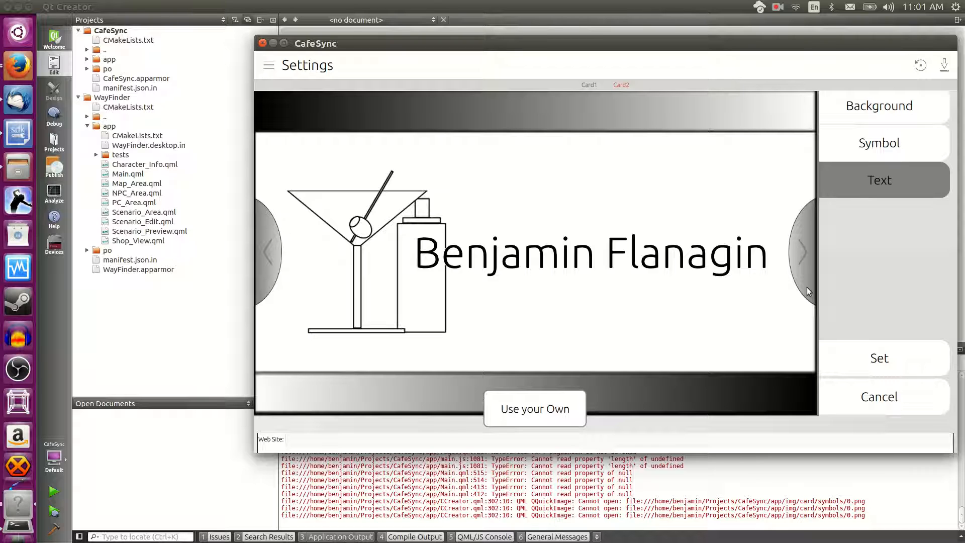
mouse_move(487, 340)
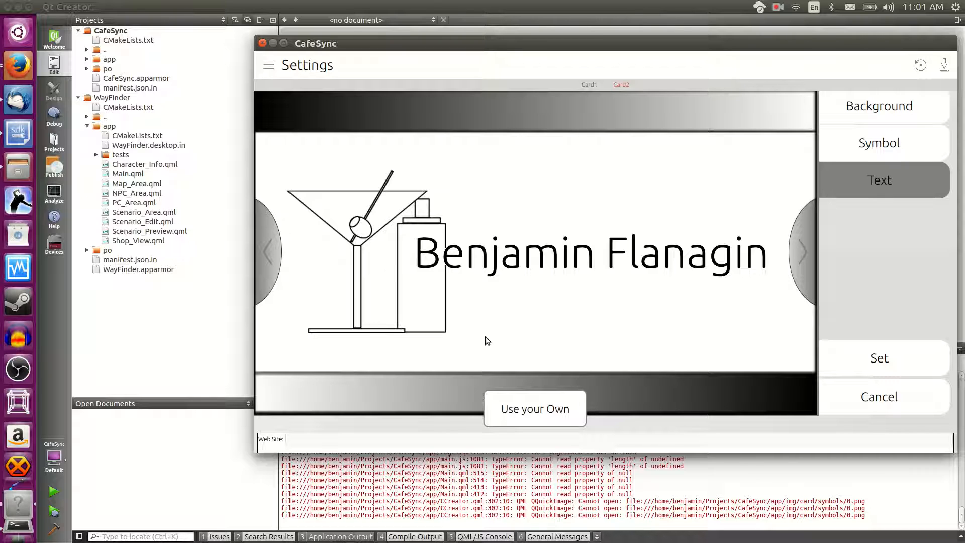
mouse_move(867, 145)
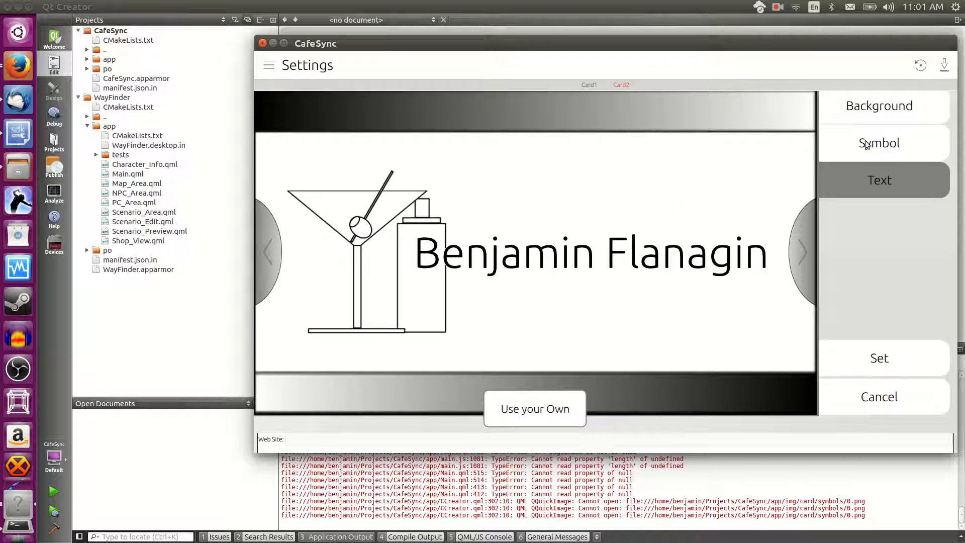
Step: Shift the martini-glass symbol's position and leave it at the left behind the name
left_click(879, 143)
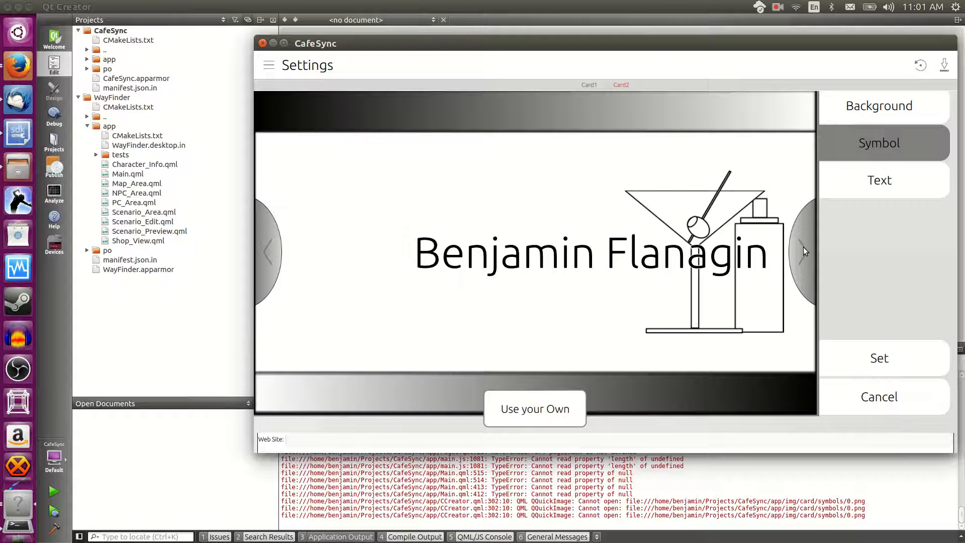
left_click(803, 251)
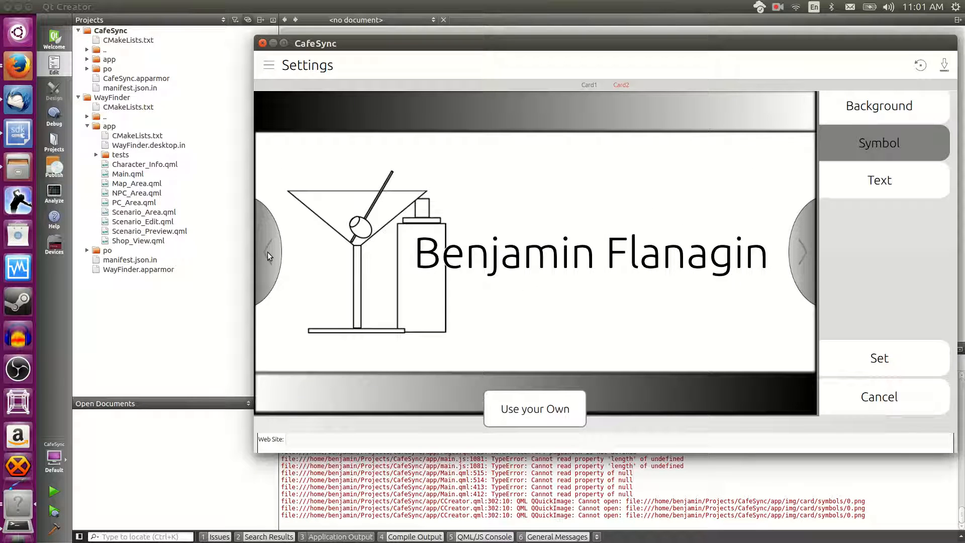
mouse_move(414, 363)
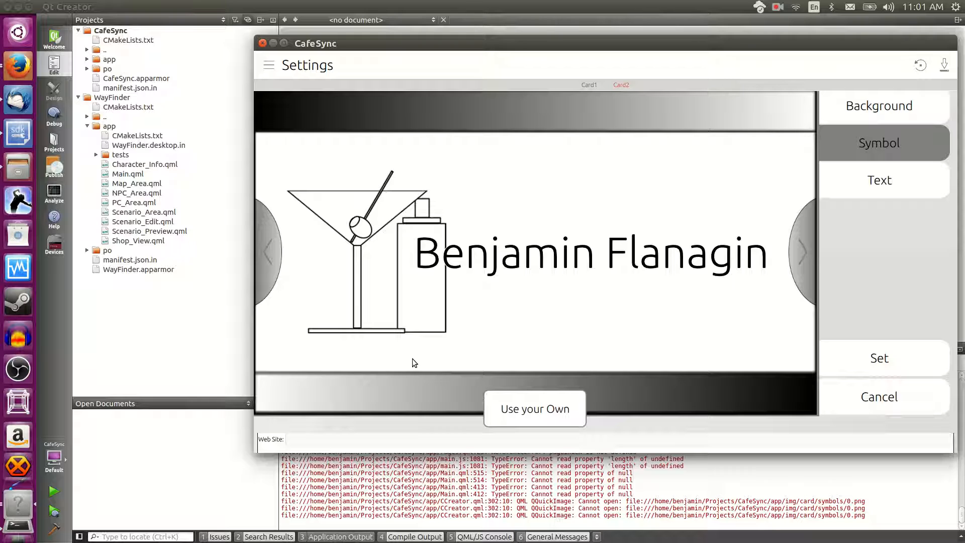
mouse_move(534, 409)
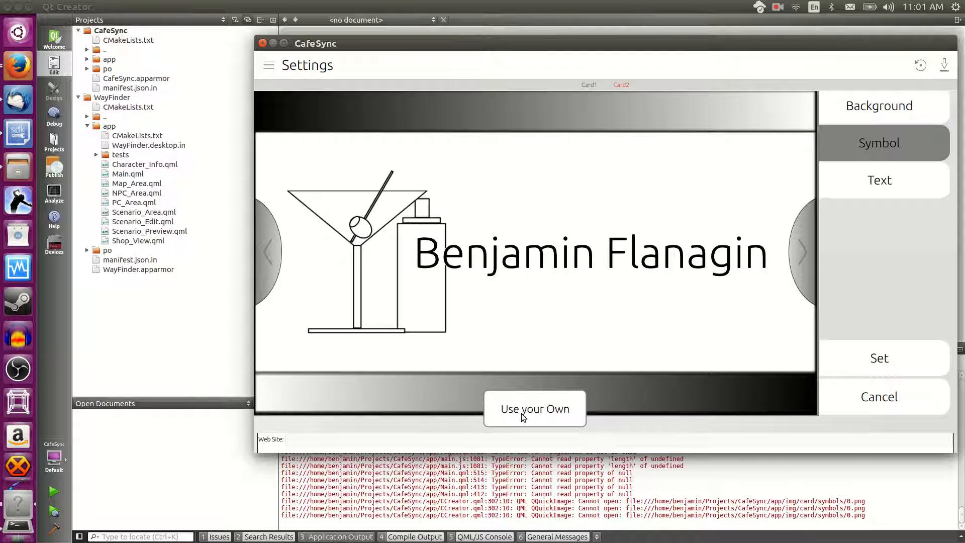
Step: Choose PayPal from the Use your Own payment options, then return to Card2's Settings form
left_click(533, 409)
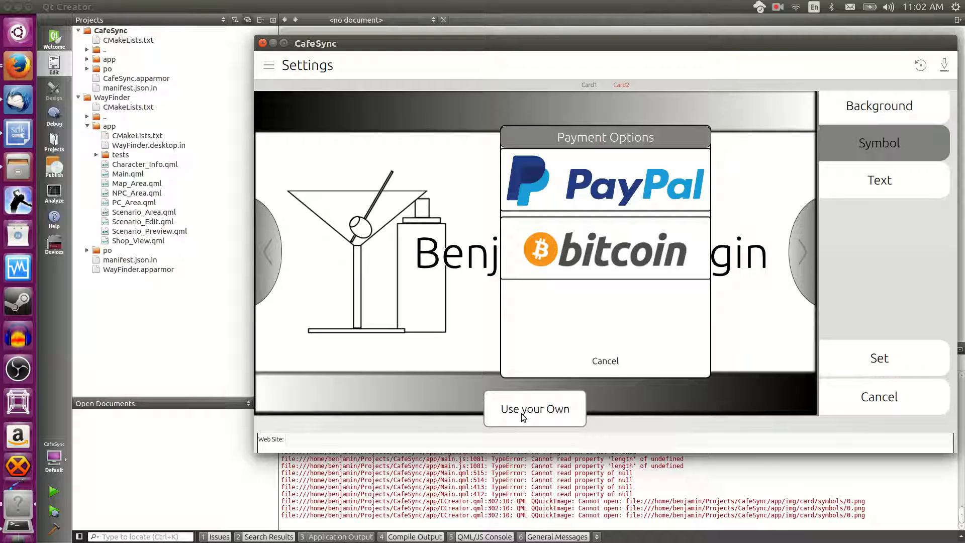
left_click(604, 180)
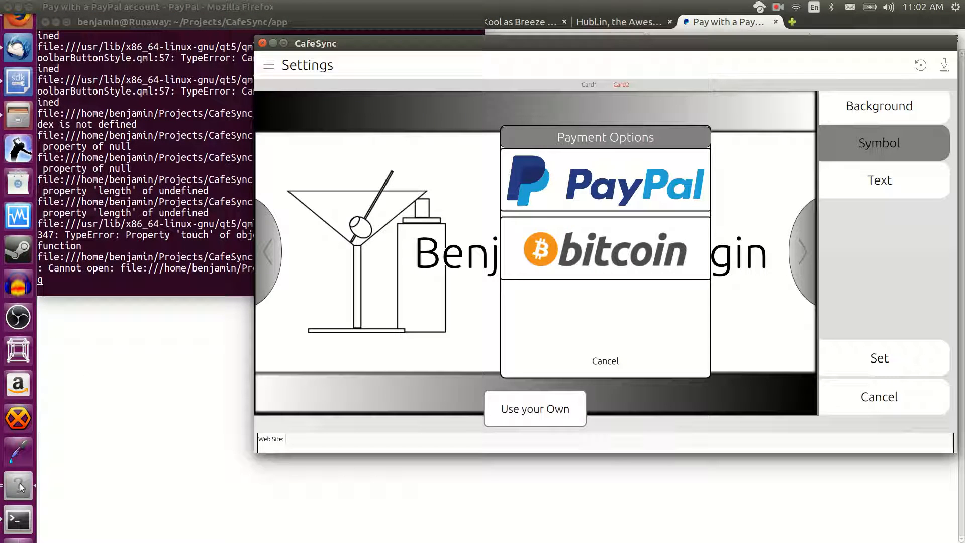
left_click(604, 361)
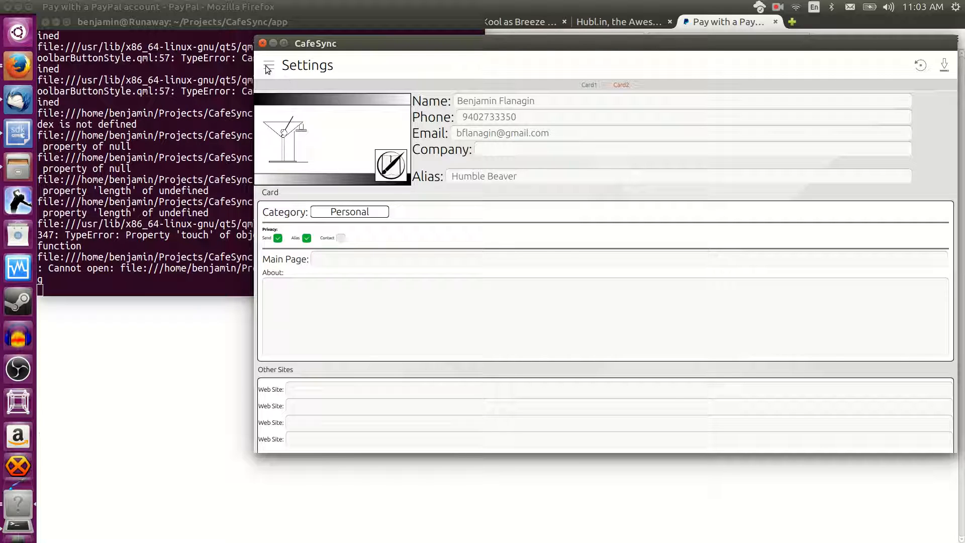
Step: Go to Cards from the Main Menu and leave Settings for the Global (18) card list
left_click(267, 65)
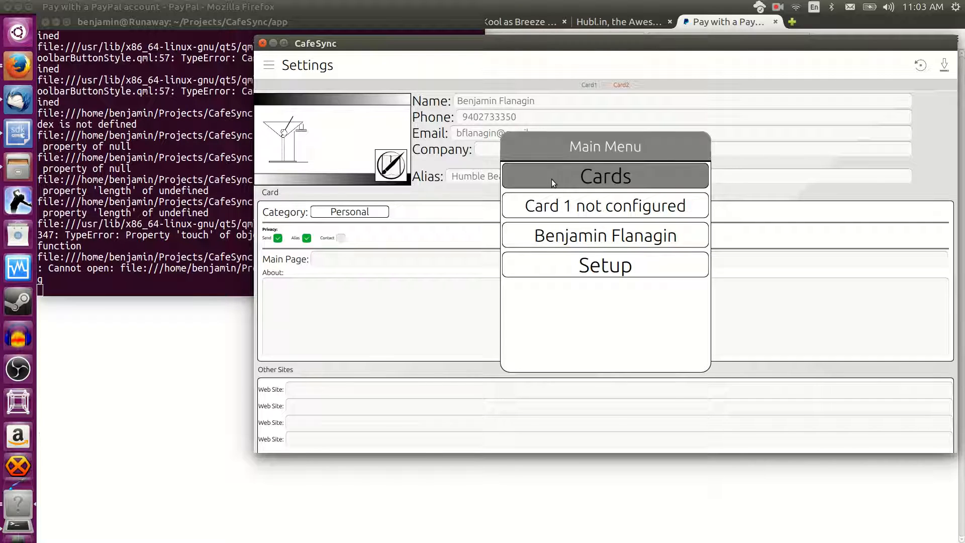
left_click(604, 176)
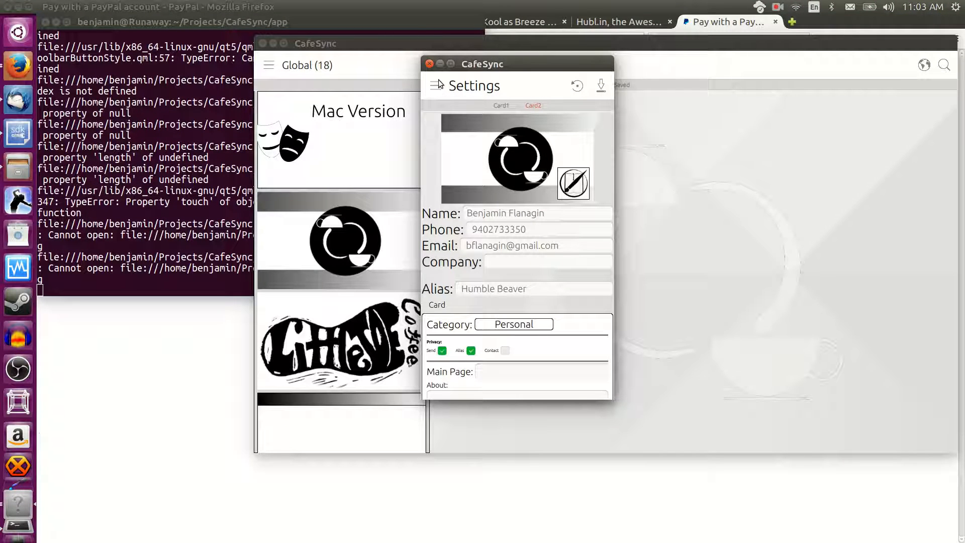
left_click(434, 86)
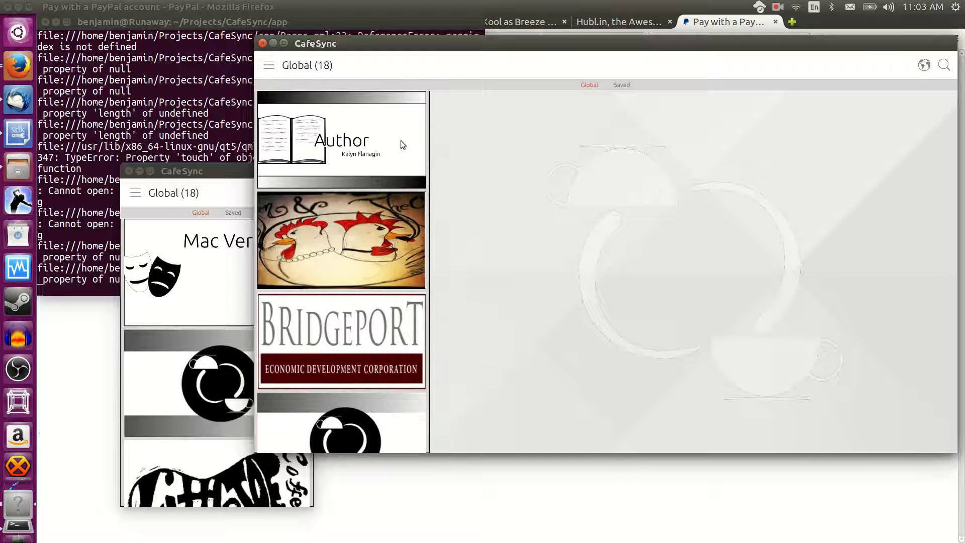
Step: Browse the Hen and the Cocks SoundCloud page, play a demo track, and return to its card preview
left_click(341, 241)
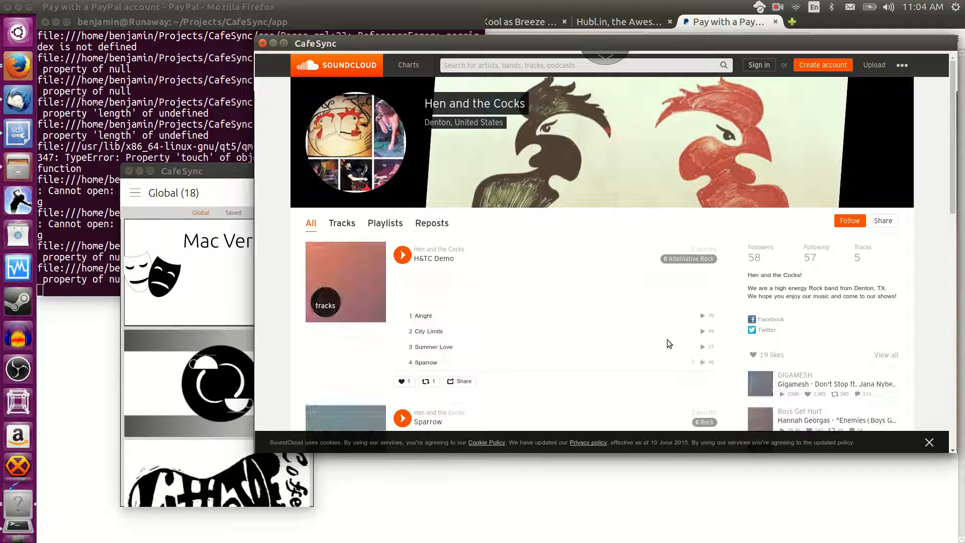
left_click(402, 254)
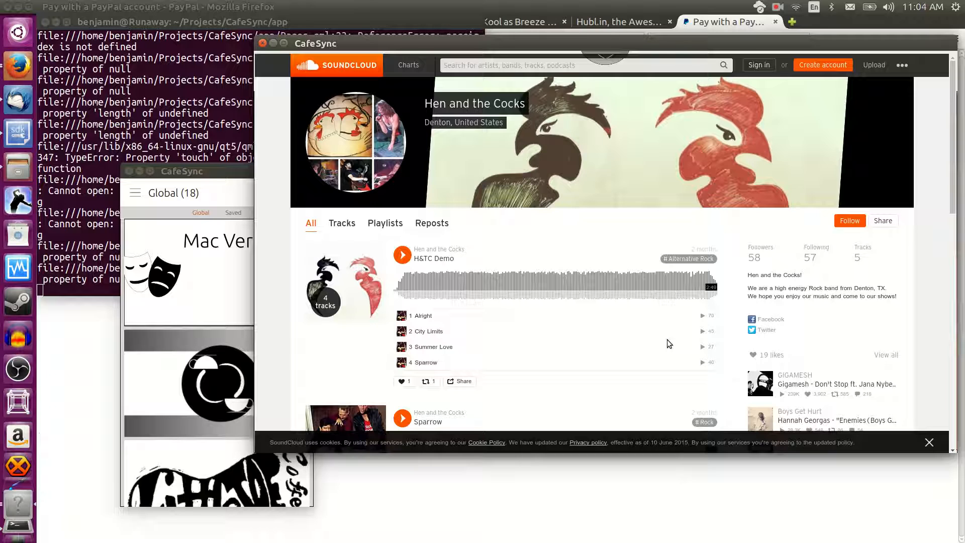
scroll("down", 3)
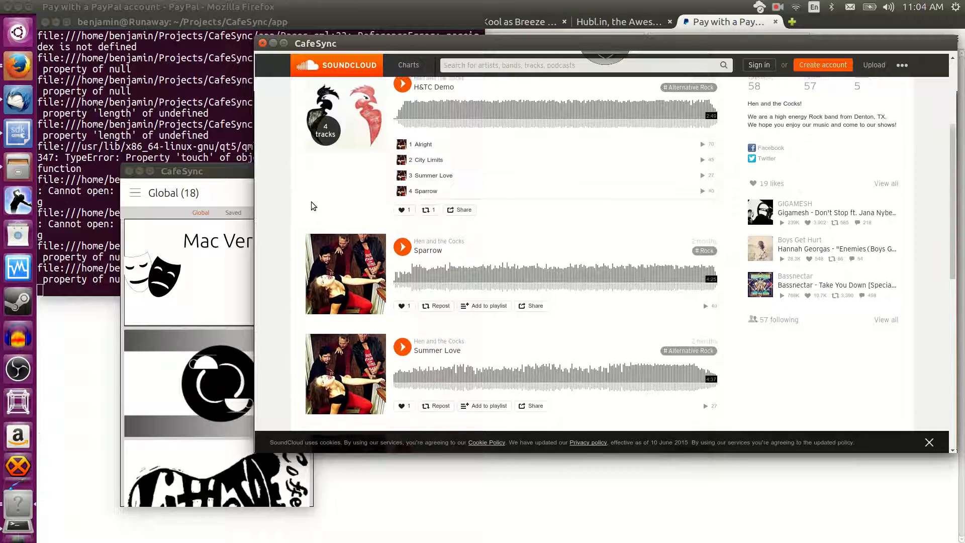
scroll("down", 3)
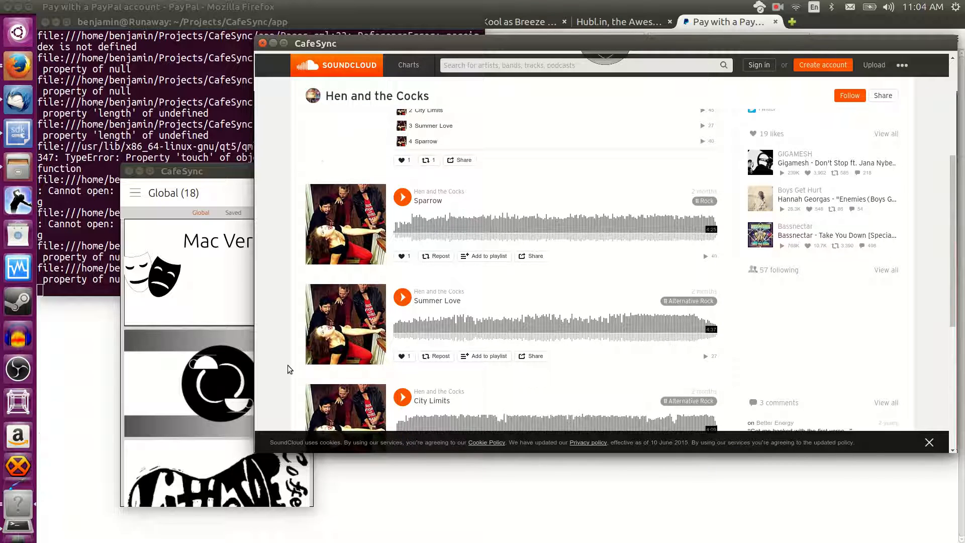
scroll("down", 3)
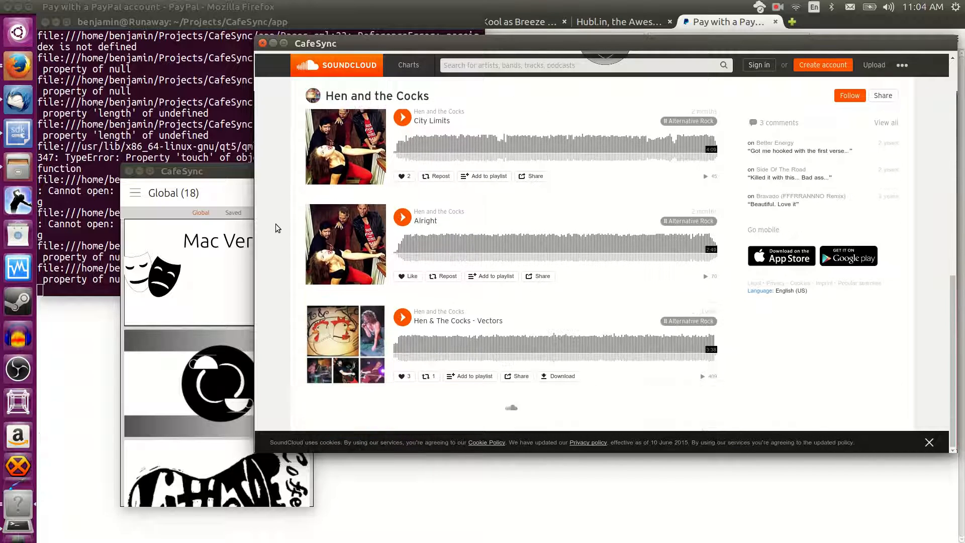
scroll("down", 3)
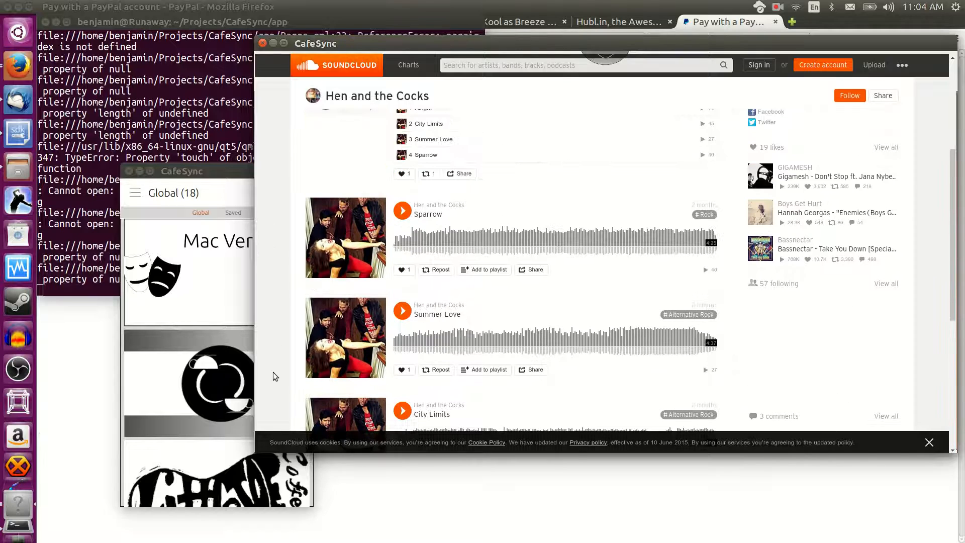
scroll("up", 3)
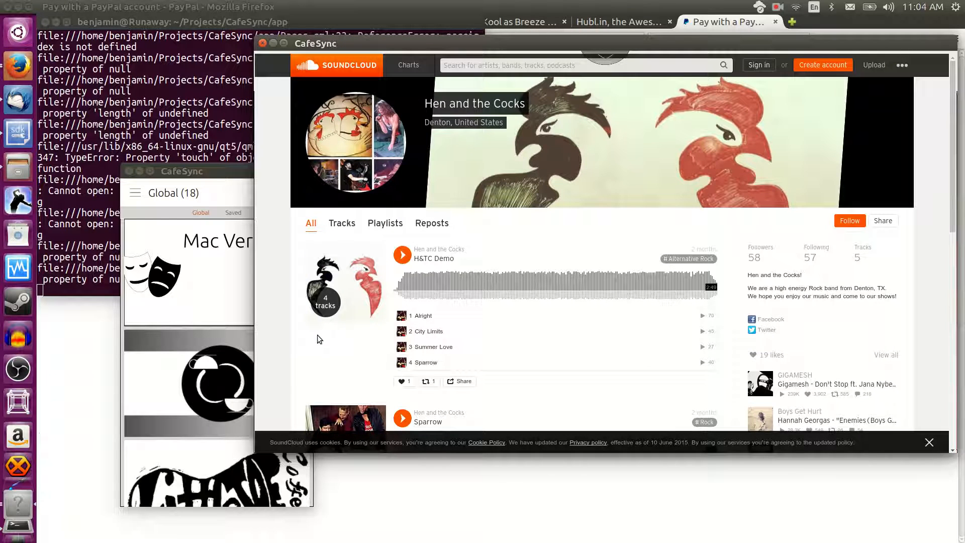
left_click(402, 254)
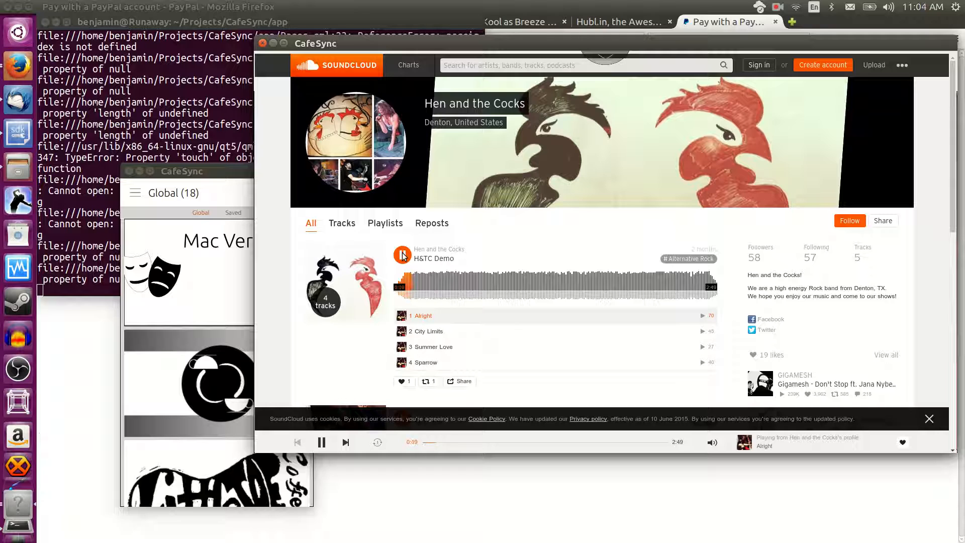
left_click(321, 443)
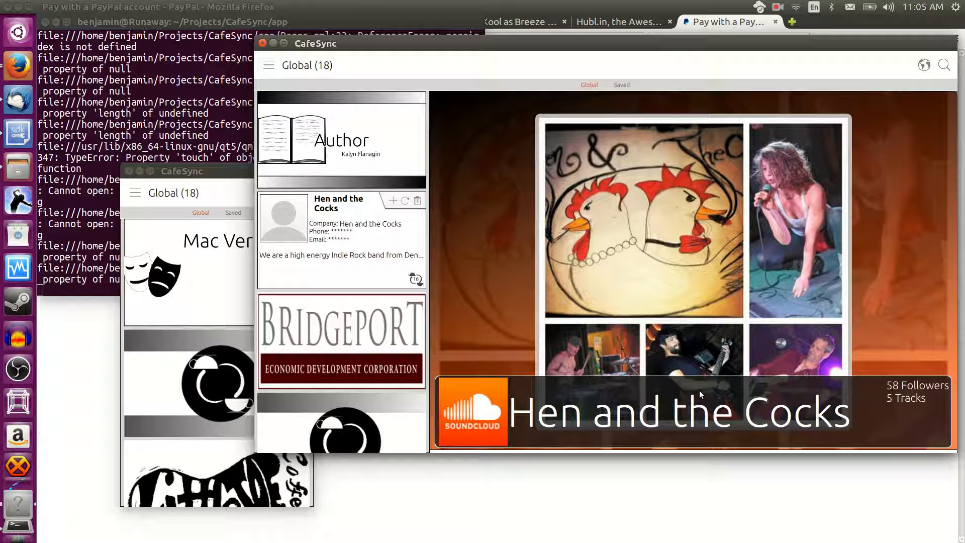
Step: View the Bridgeport card's details, then show Vague Entertainment's Twitter feed preview
left_click(341, 339)
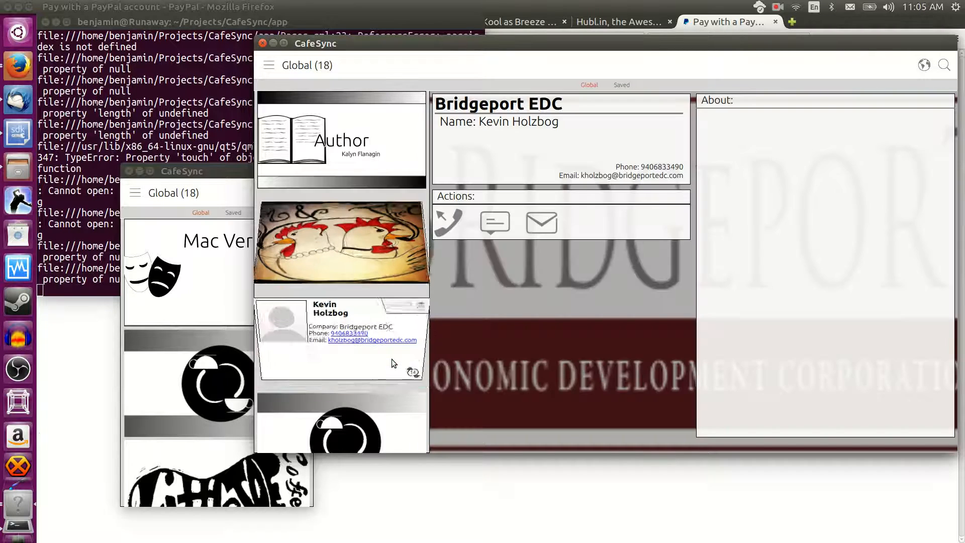
left_click(924, 65)
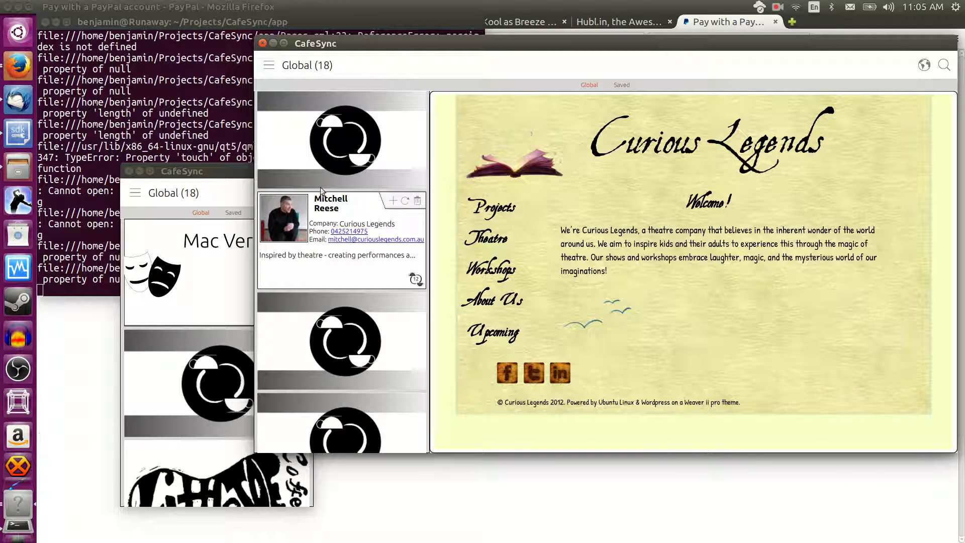
mouse_move(394, 369)
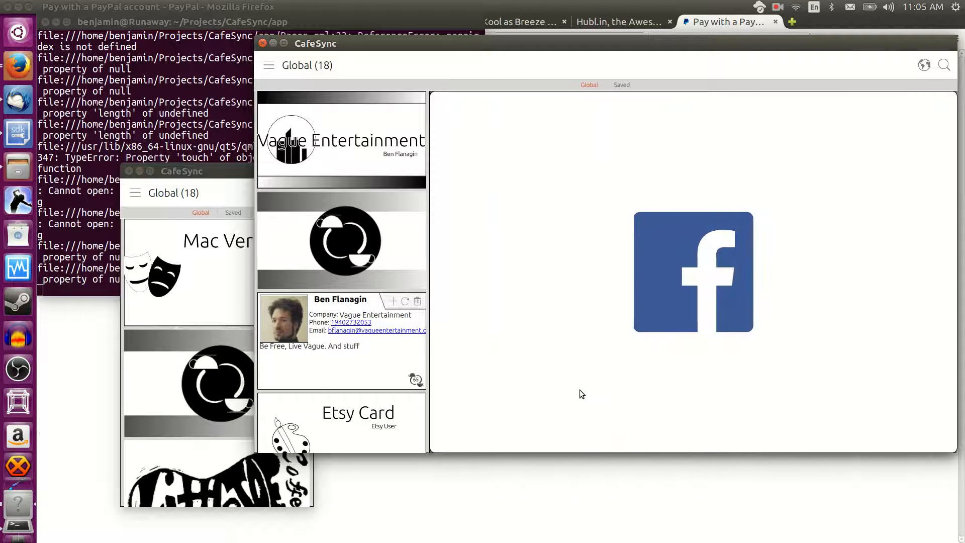
left_click(340, 138)
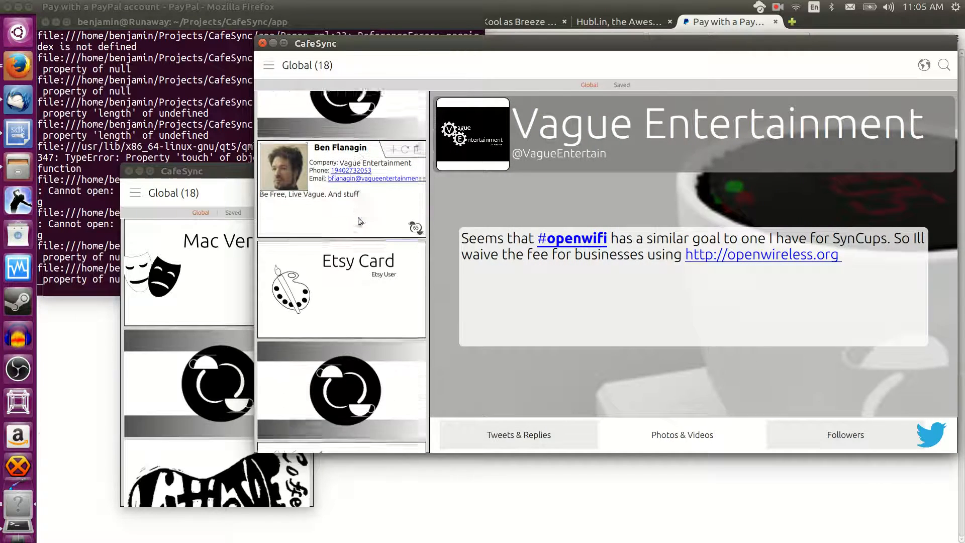